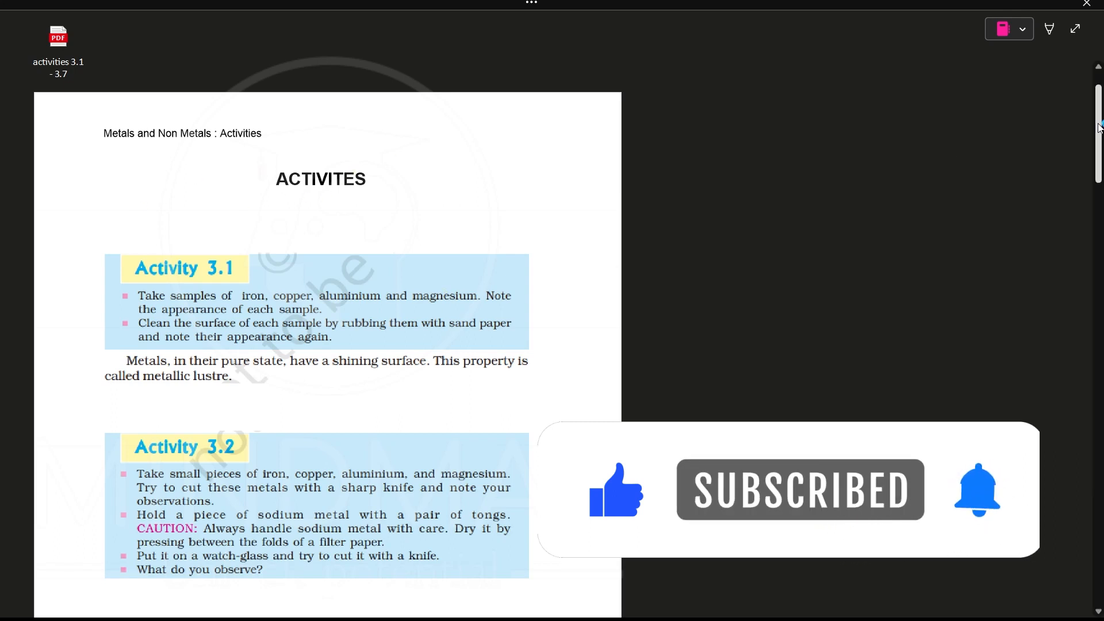
Handwrite a bracketed Fe, Cu, Al, Mg beside Activity 3.1 with 'Sand paper' and '(i) metallic lustre'
{"action": "scroll", "scroll_direction": "down", "scroll_amount": 3}
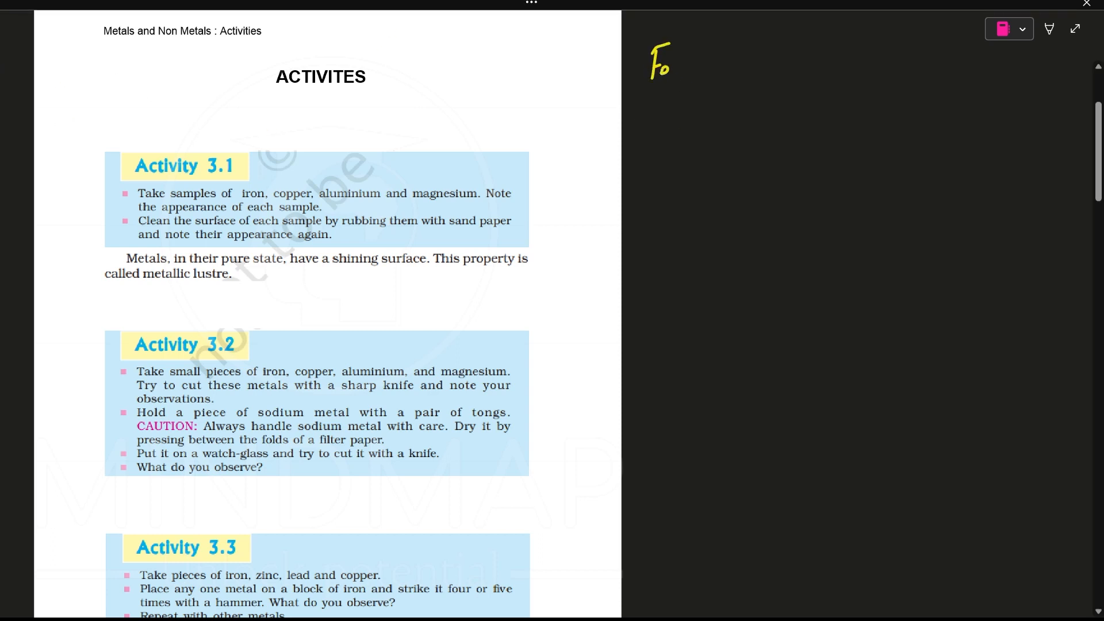
{"action": "left_click_drag", "start_coordinate": [649, 106], "coordinate": [680, 123]}
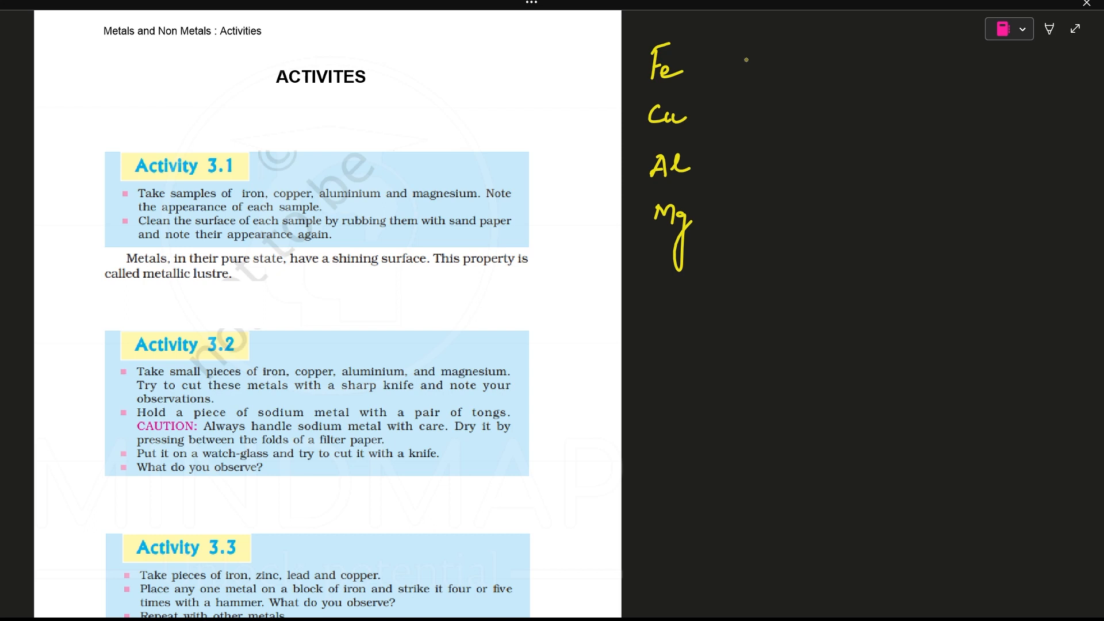
{"action": "left_click_drag", "start_coordinate": [712, 42], "coordinate": [711, 260]}
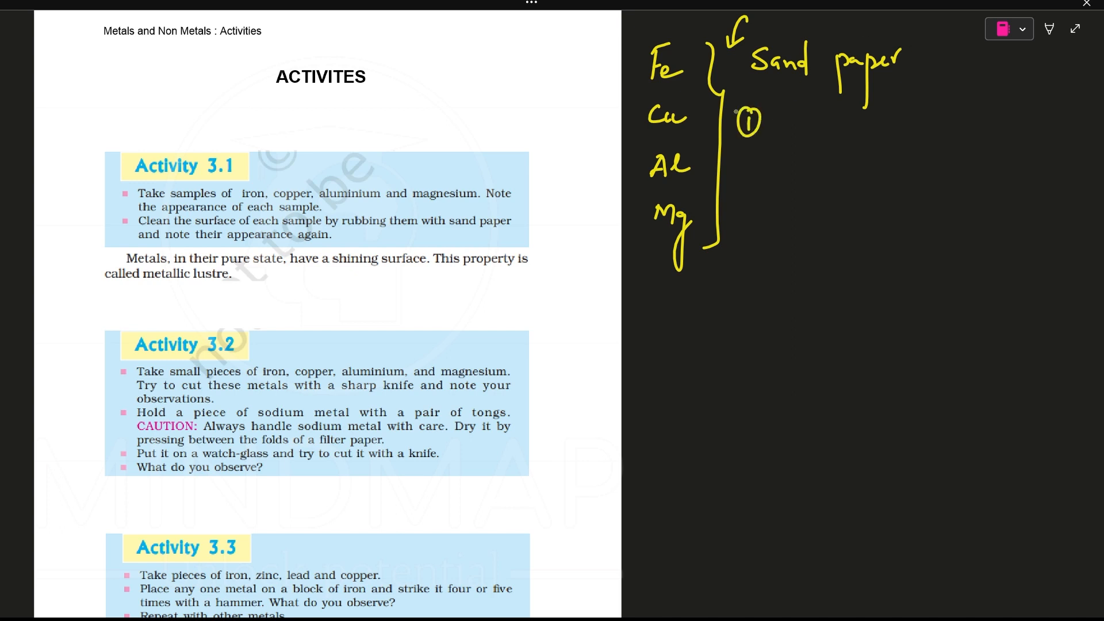
{"action": "mouse_move", "coordinate": [823, 113]}
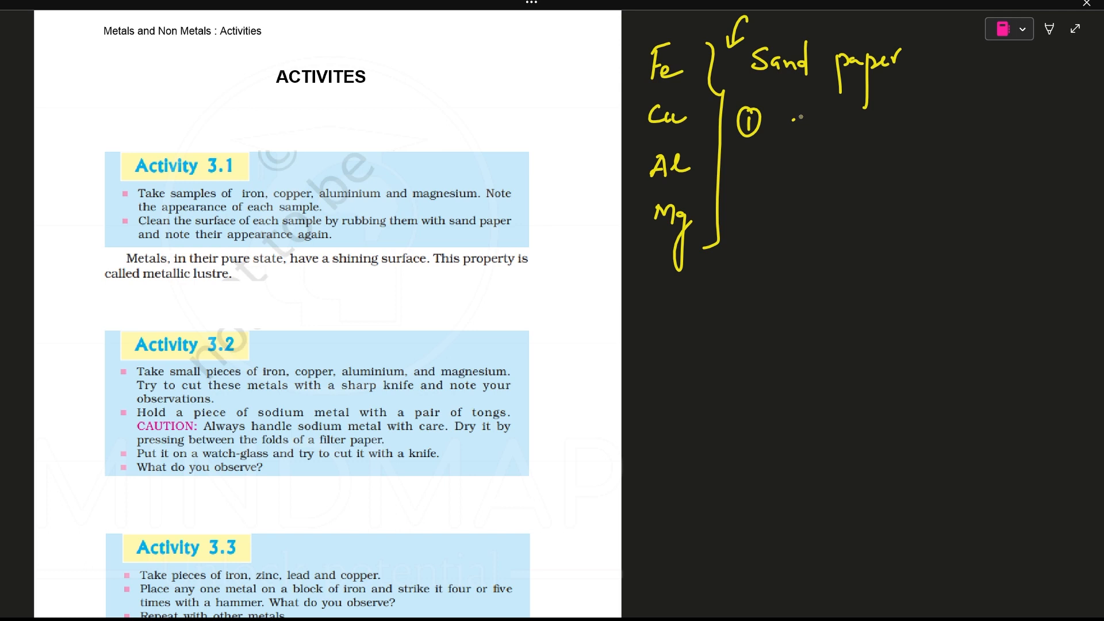
{"action": "left_click_drag", "start_coordinate": [775, 123], "coordinate": [831, 117]}
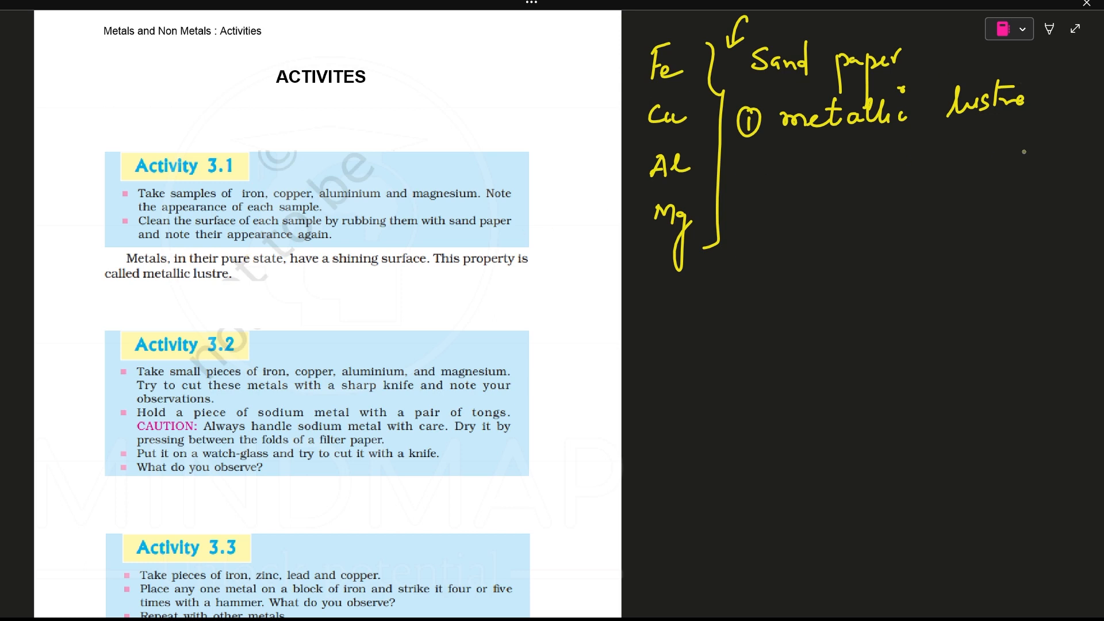
Beside Activity 3.2, bracket Fe, Cu, Mg, Al as 'No Hard' and circle Na with 'dry it'
{"action": "scroll", "scroll_direction": "down", "scroll_amount": 3}
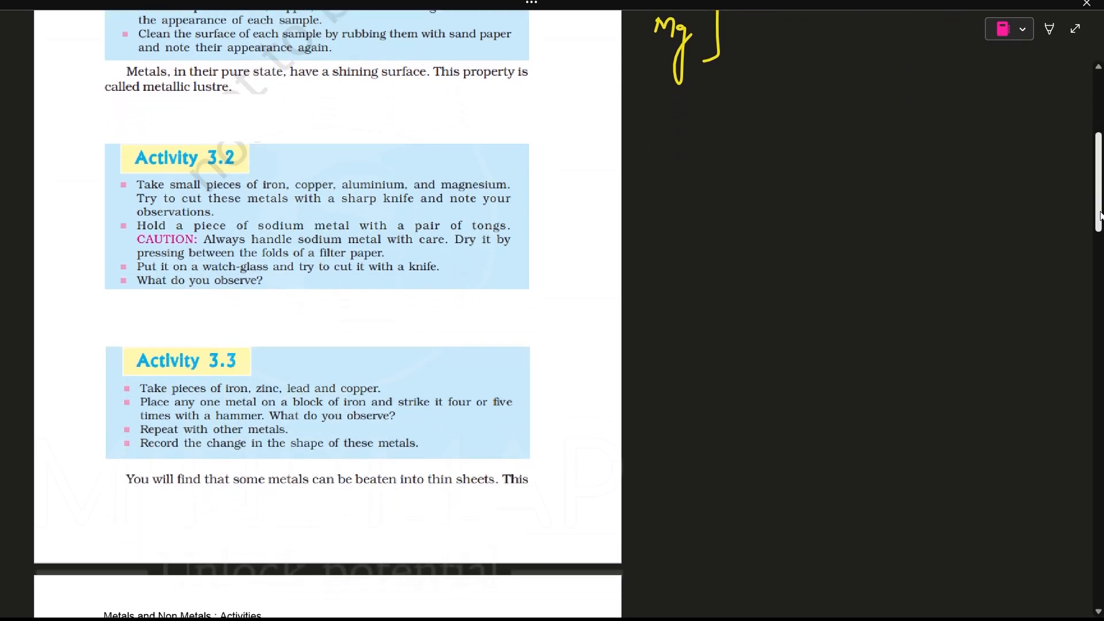
{"action": "scroll", "scroll_direction": "down", "scroll_amount": 3}
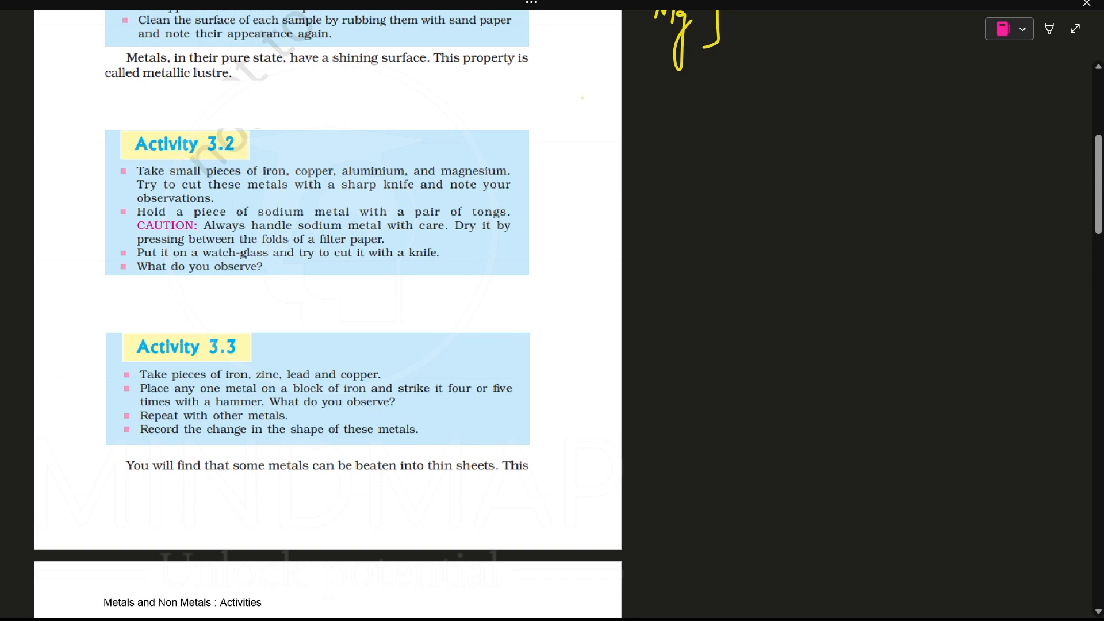
{"action": "left_click_drag", "start_coordinate": [436, 180], "coordinate": [482, 180]}
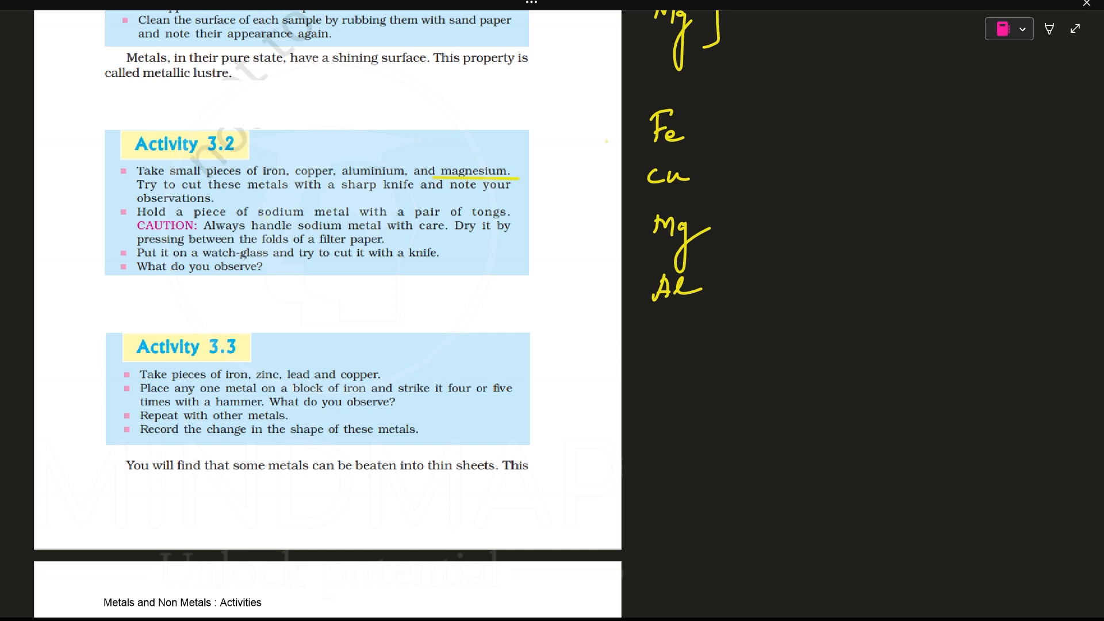
{"action": "left_click_drag", "start_coordinate": [704, 102], "coordinate": [711, 306]}
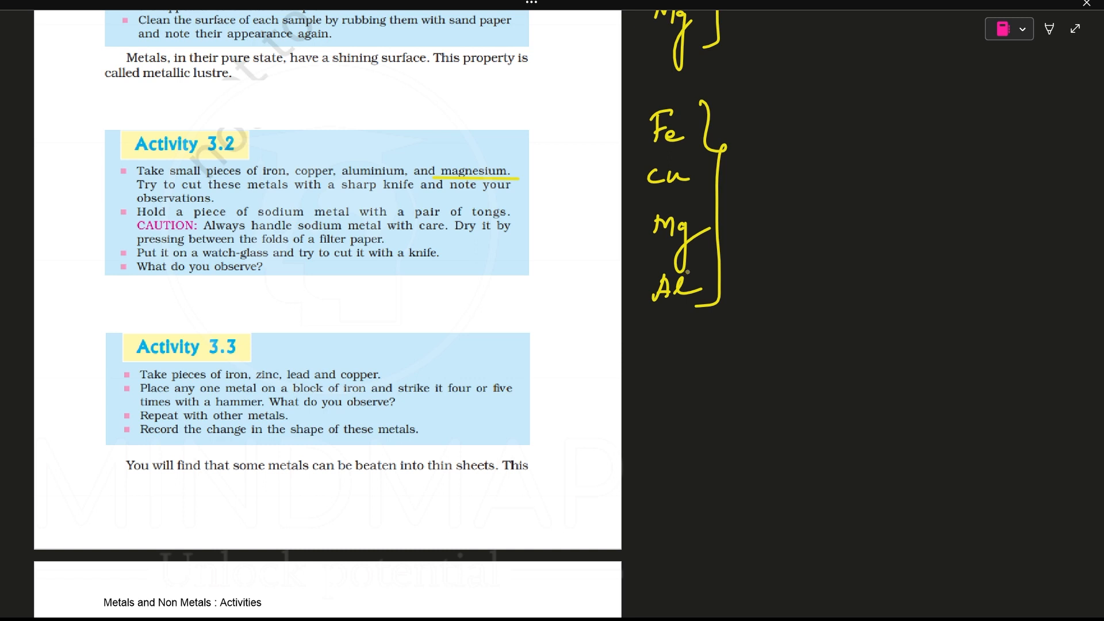
{"action": "left_click_drag", "start_coordinate": [759, 134], "coordinate": [768, 154]}
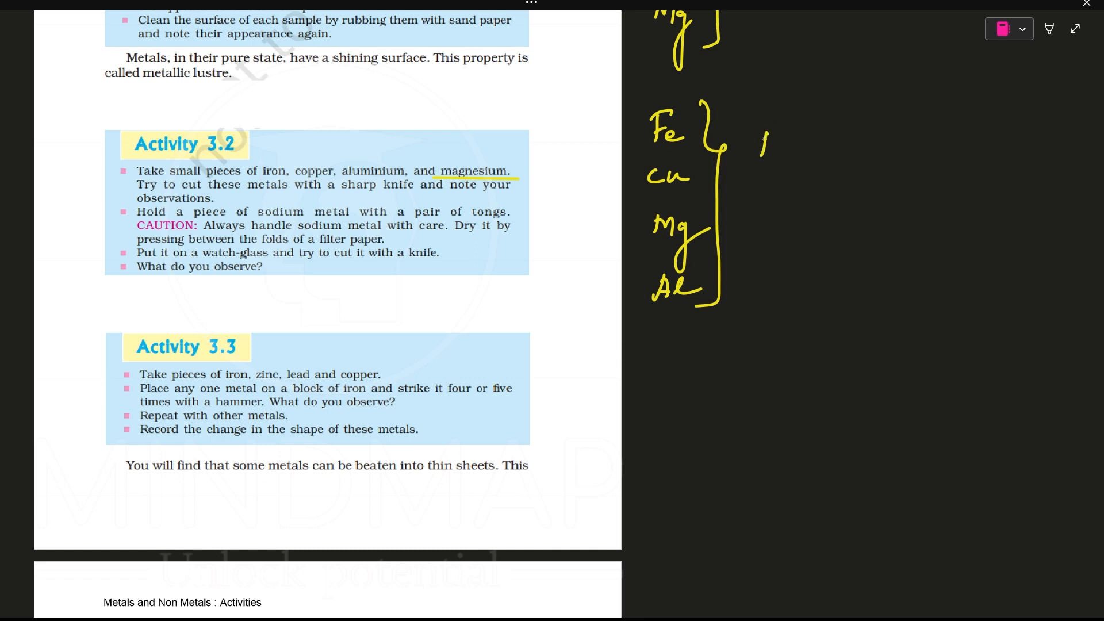
{"action": "type", "text": "No"}
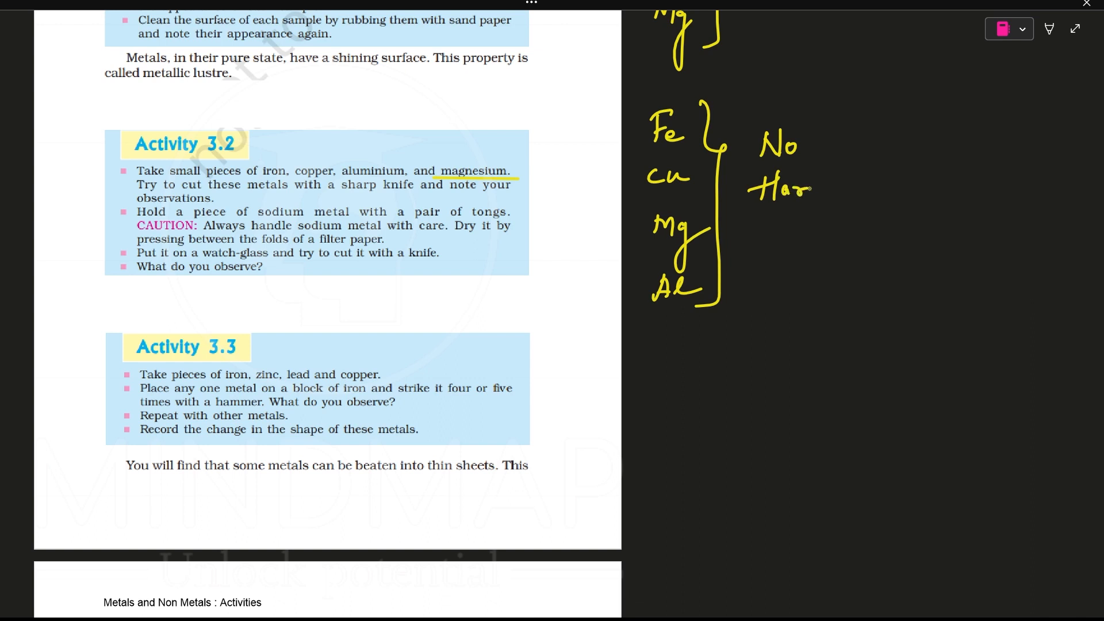
{"action": "left_click_drag", "start_coordinate": [806, 191], "coordinate": [821, 187]}
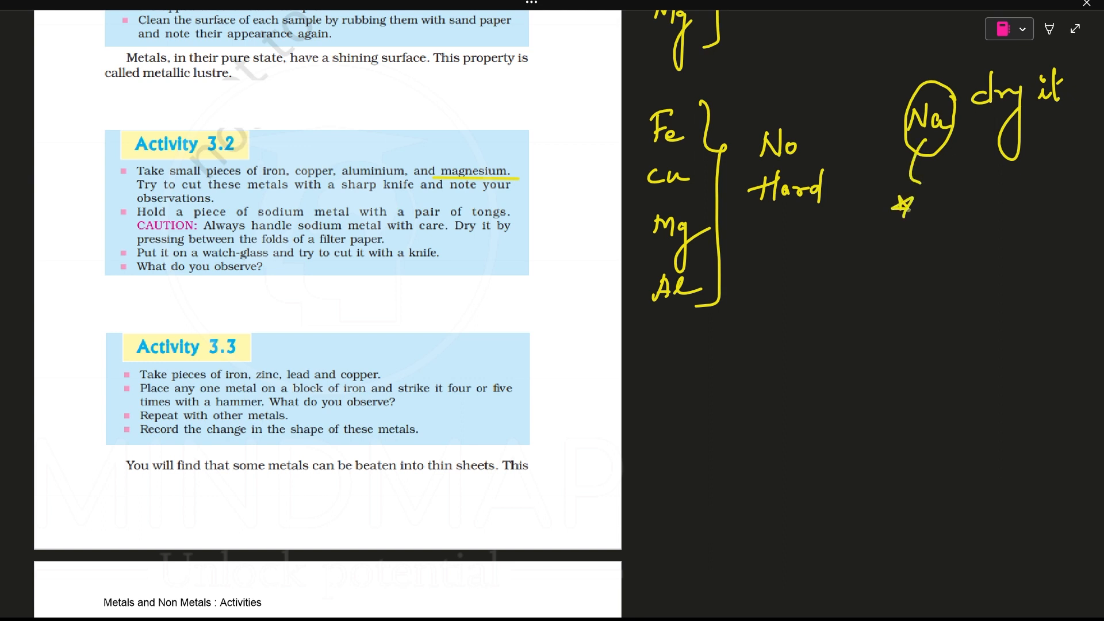
Note sodium is 'kept in kerosene' and catches fire in open air, mark knife-cutting 'Yes', and write 'soft'
{"action": "left_click_drag", "start_coordinate": [899, 232], "coordinate": [899, 257]}
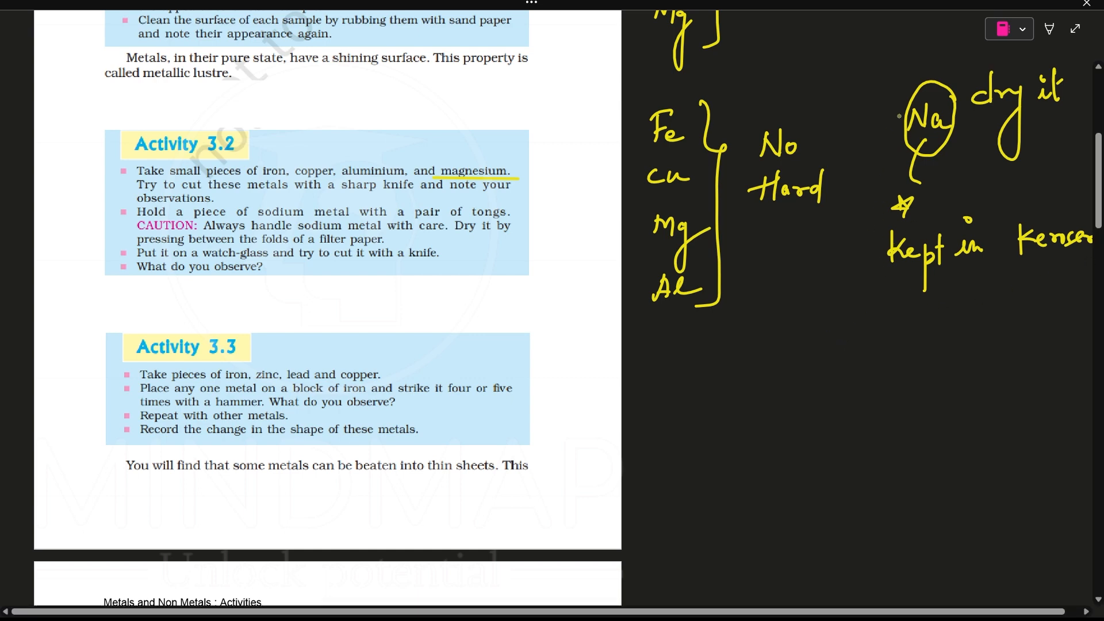
{"action": "left_click_drag", "start_coordinate": [908, 124], "coordinate": [884, 303]}
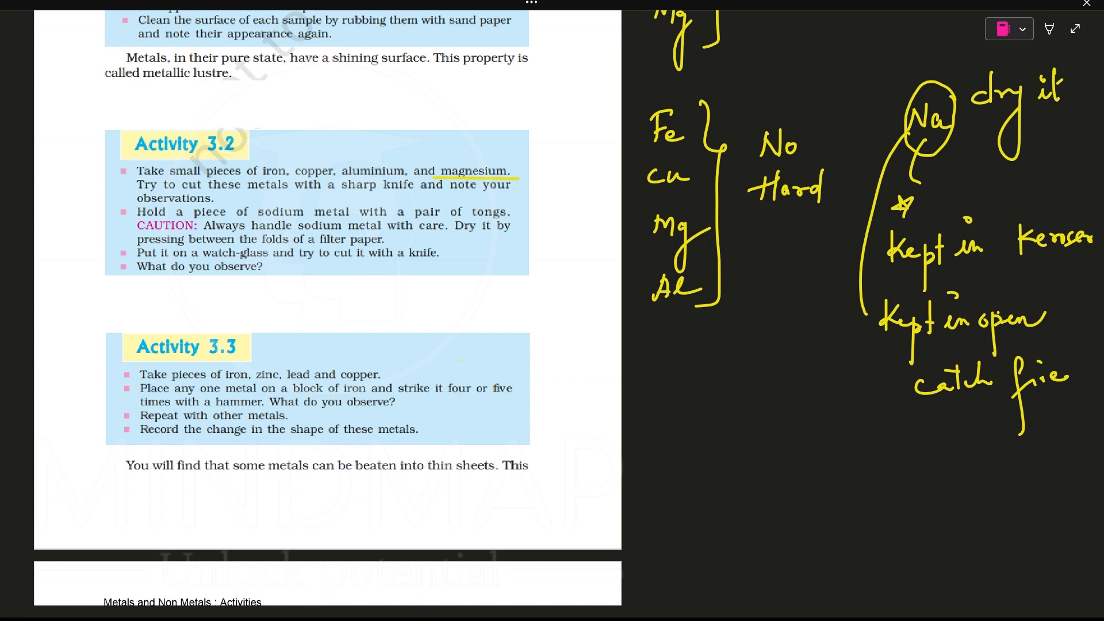
{"action": "left_click_drag", "start_coordinate": [331, 262], "coordinate": [433, 262]}
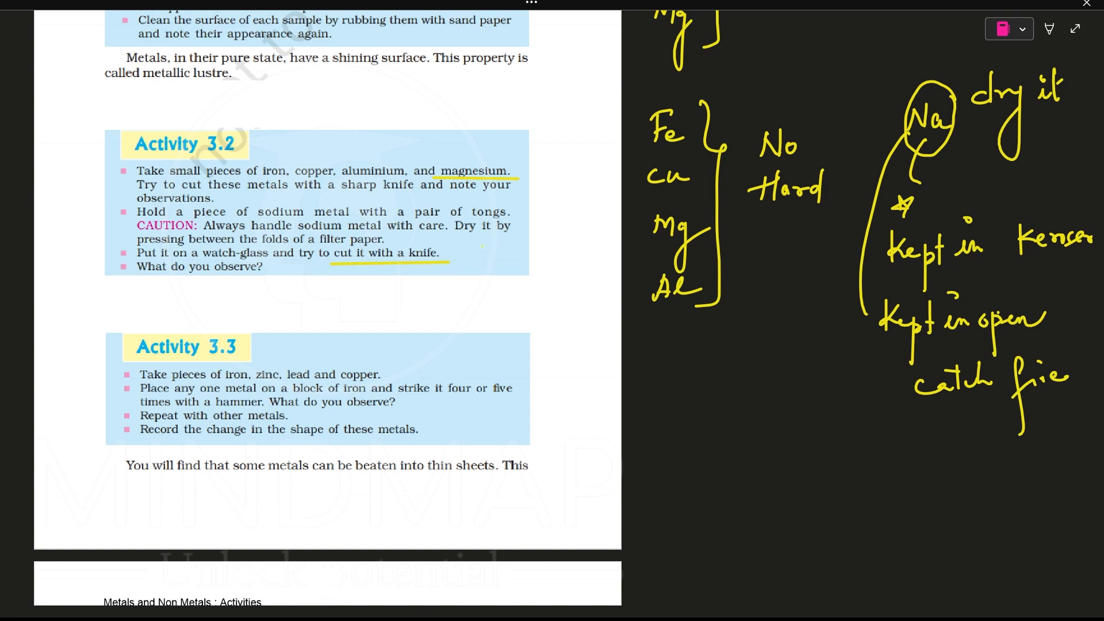
{"action": "left_click_drag", "start_coordinate": [464, 243], "coordinate": [479, 279]}
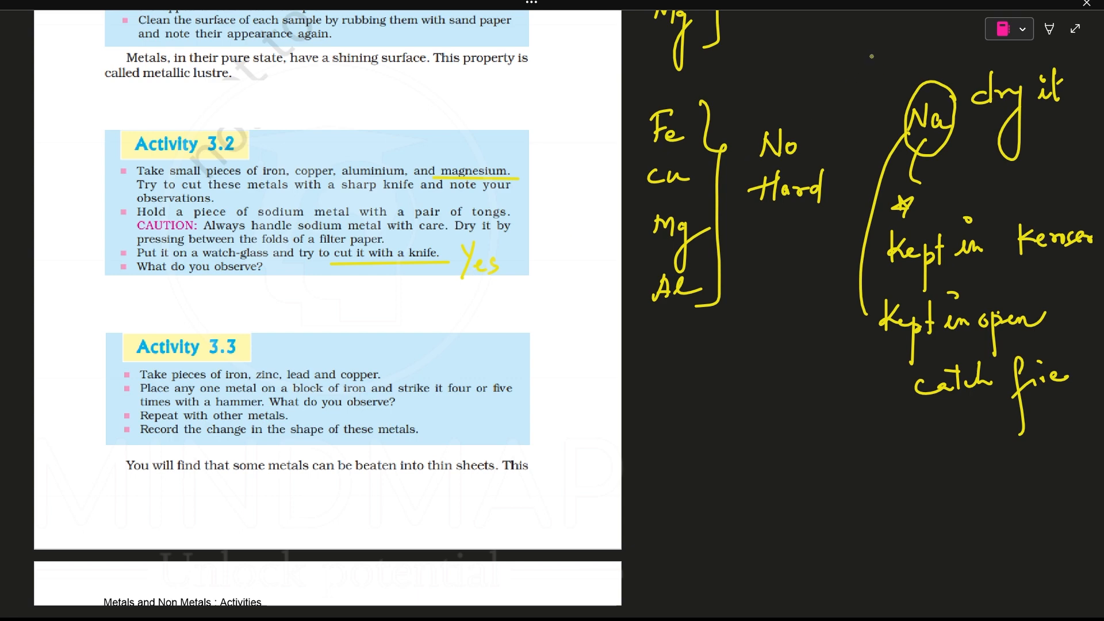
{"action": "left_click_drag", "start_coordinate": [883, 63], "coordinate": [916, 53]}
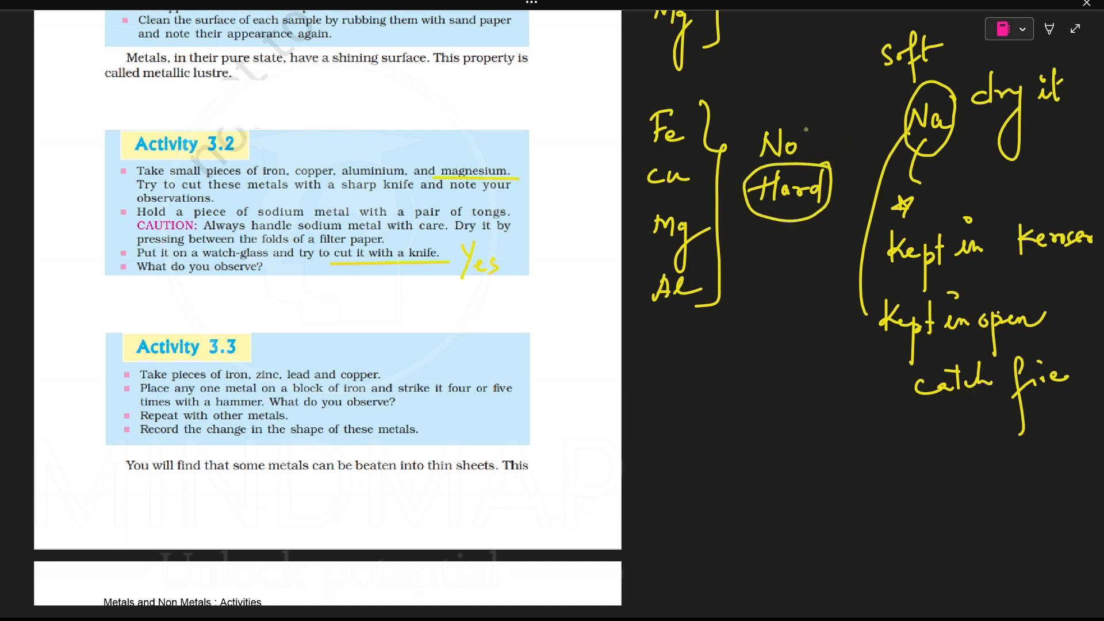
{"action": "left_click_drag", "start_coordinate": [880, 94], "coordinate": [908, 85]}
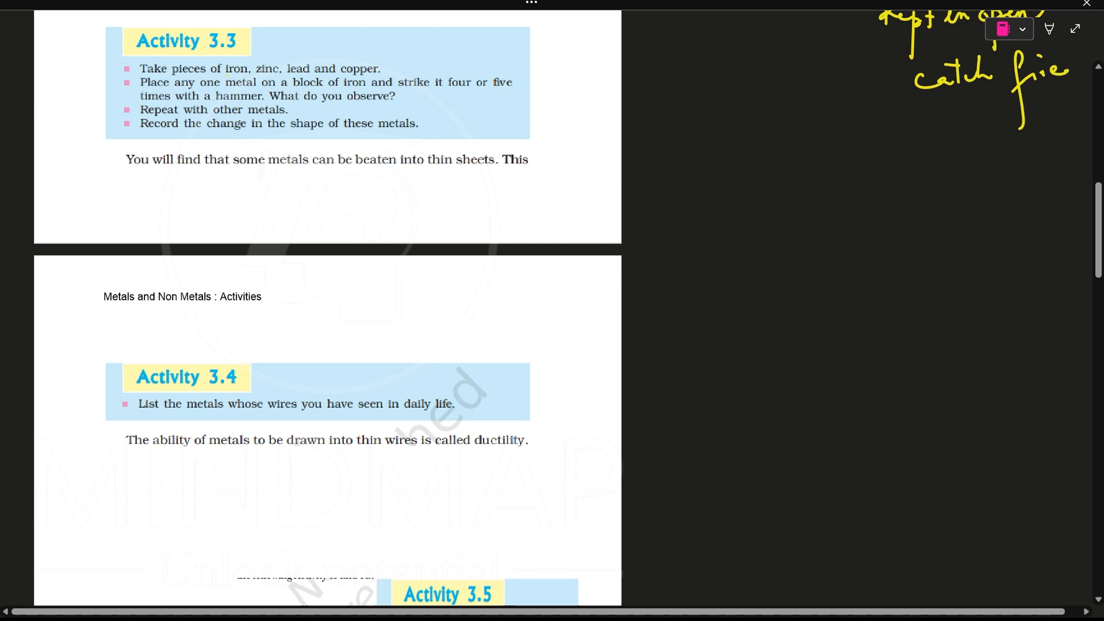
Underline Activity 3.3's metals, bracket Fe, Zn, Pb, Cu, sketch the hammered sheet, and underline 'malleability'
{"action": "left_click_drag", "start_coordinate": [227, 69], "coordinate": [390, 70]}
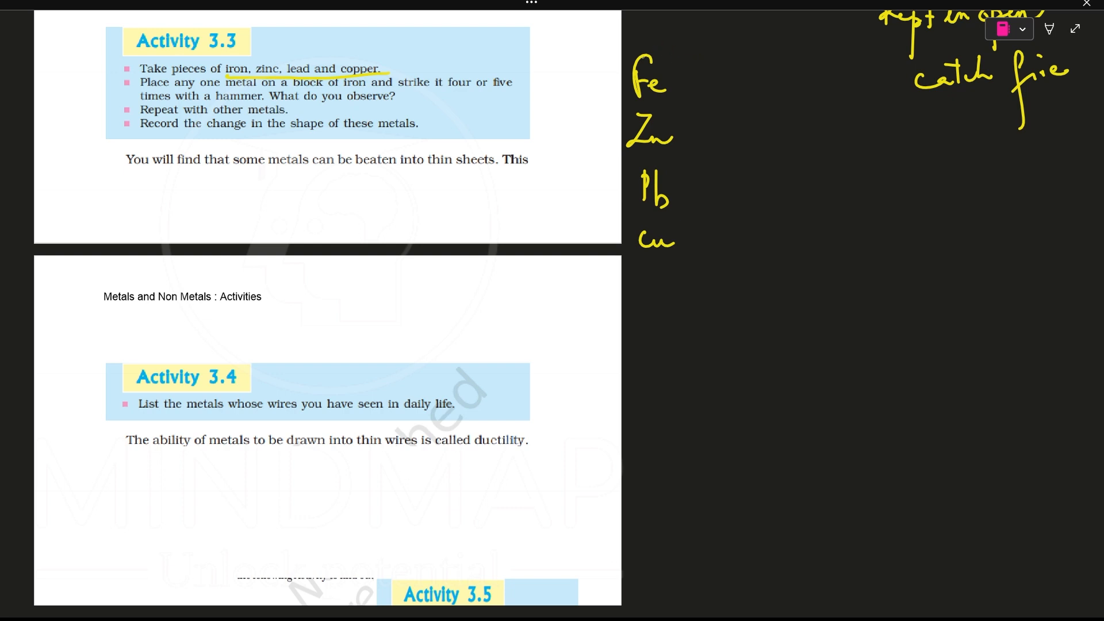
{"action": "left_click_drag", "start_coordinate": [691, 50], "coordinate": [688, 247]}
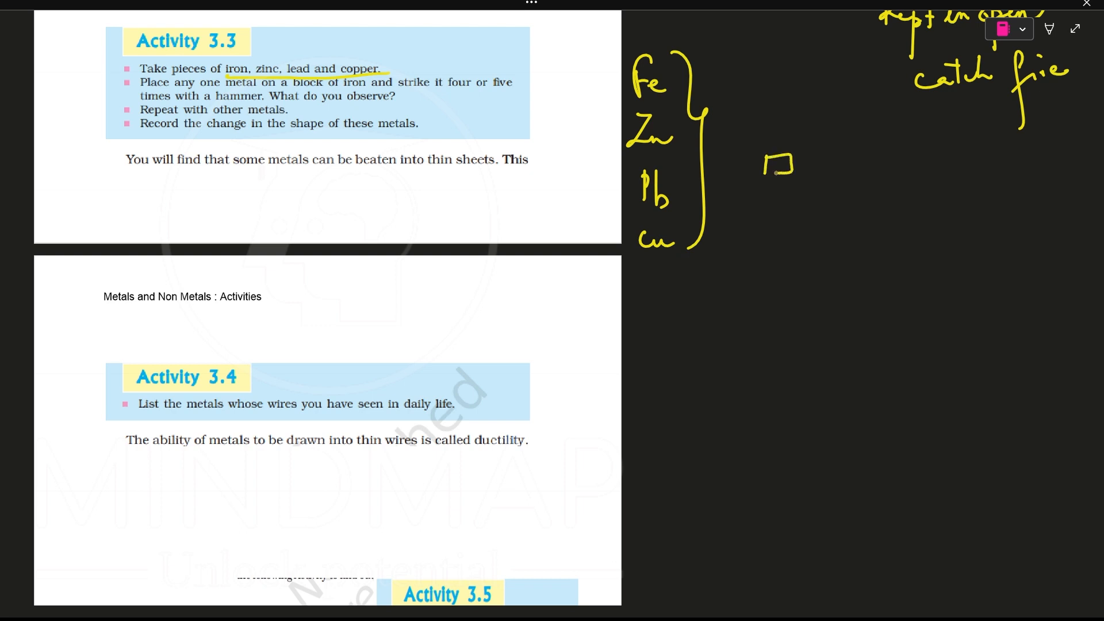
{"action": "type", "text": "Fe"}
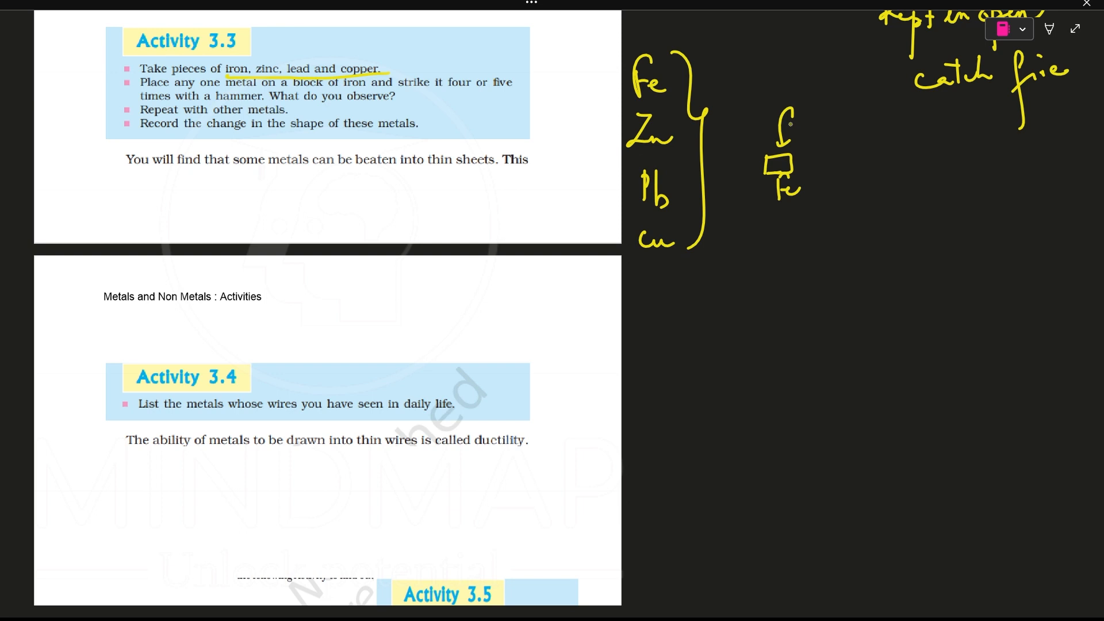
{"action": "mouse_move", "coordinate": [812, 178]}
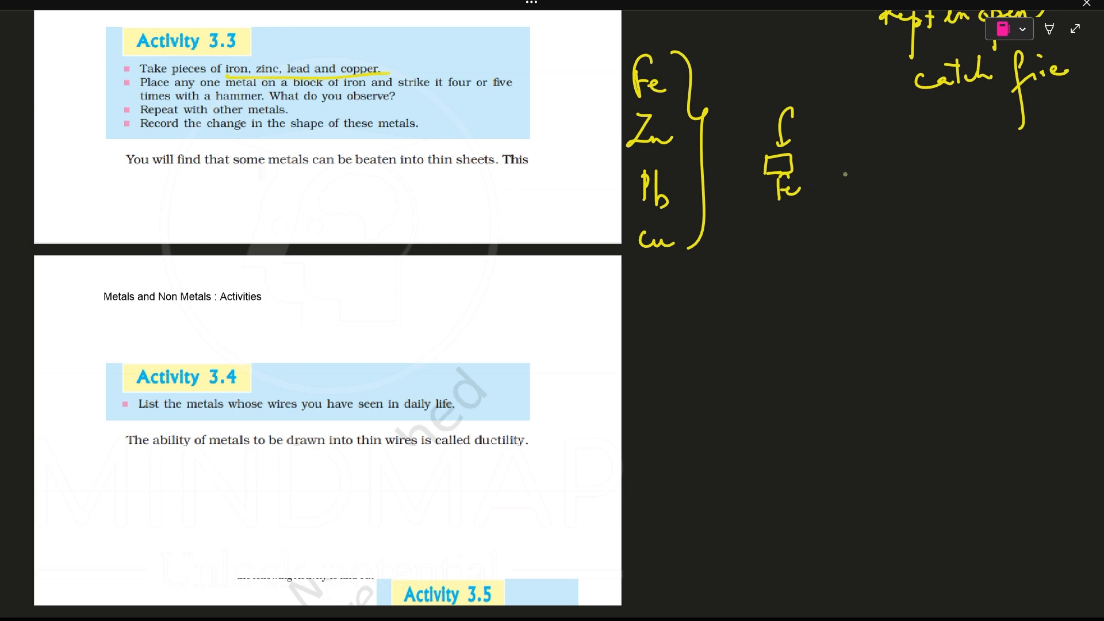
{"action": "left_click_drag", "start_coordinate": [929, 150], "coordinate": [865, 239]}
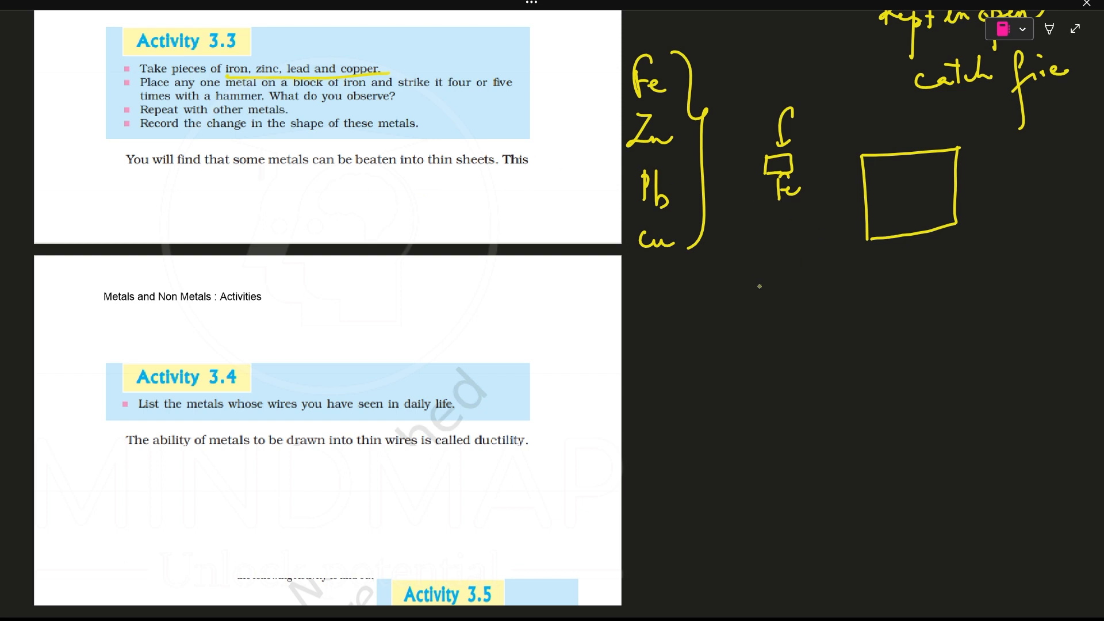
{"action": "left_click_drag", "start_coordinate": [749, 281], "coordinate": [777, 280]}
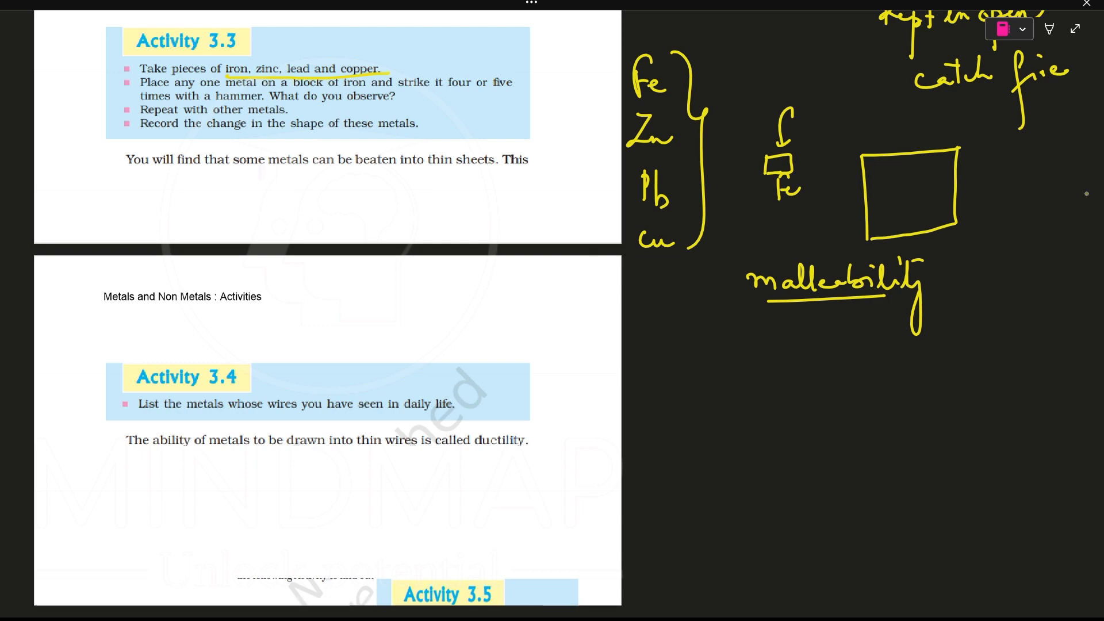
Underline the ductility definition, circle gold with an arrow from 'ductility', and write '1gm = 2Km'
{"action": "scroll", "scroll_direction": "down", "scroll_amount": 3}
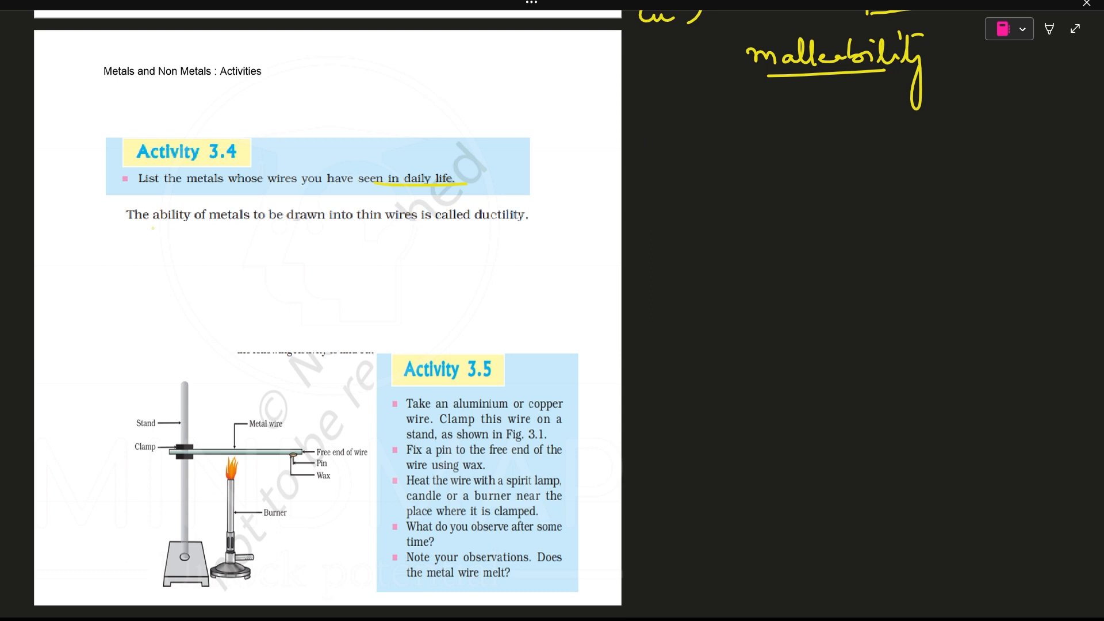
{"action": "left_click_drag", "start_coordinate": [130, 225], "coordinate": [296, 226]}
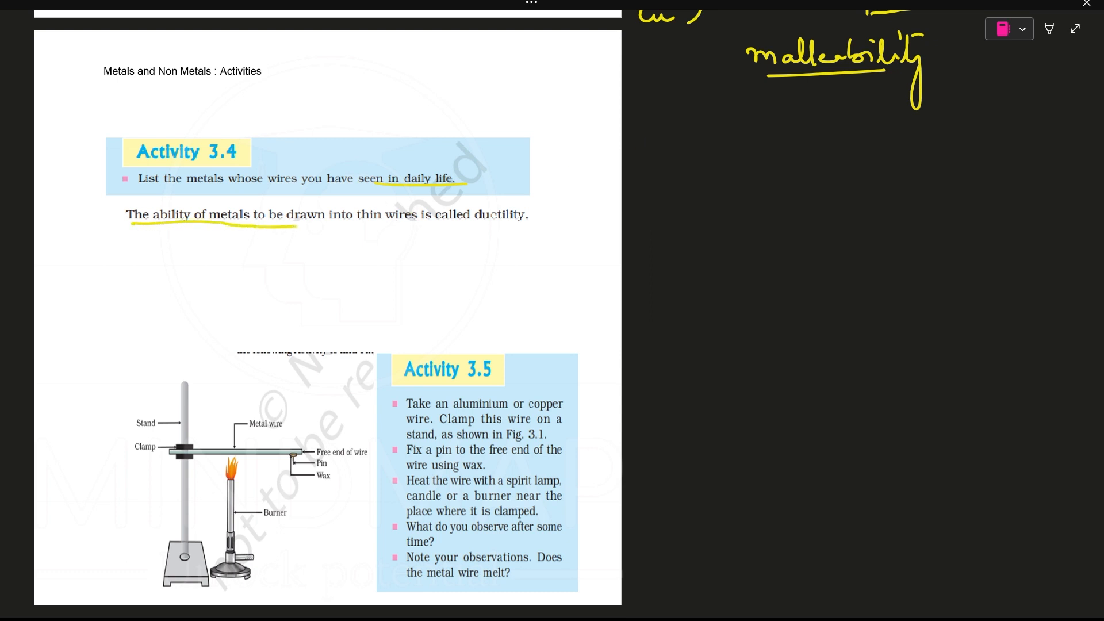
{"action": "left_click_drag", "start_coordinate": [296, 221], "coordinate": [486, 226]}
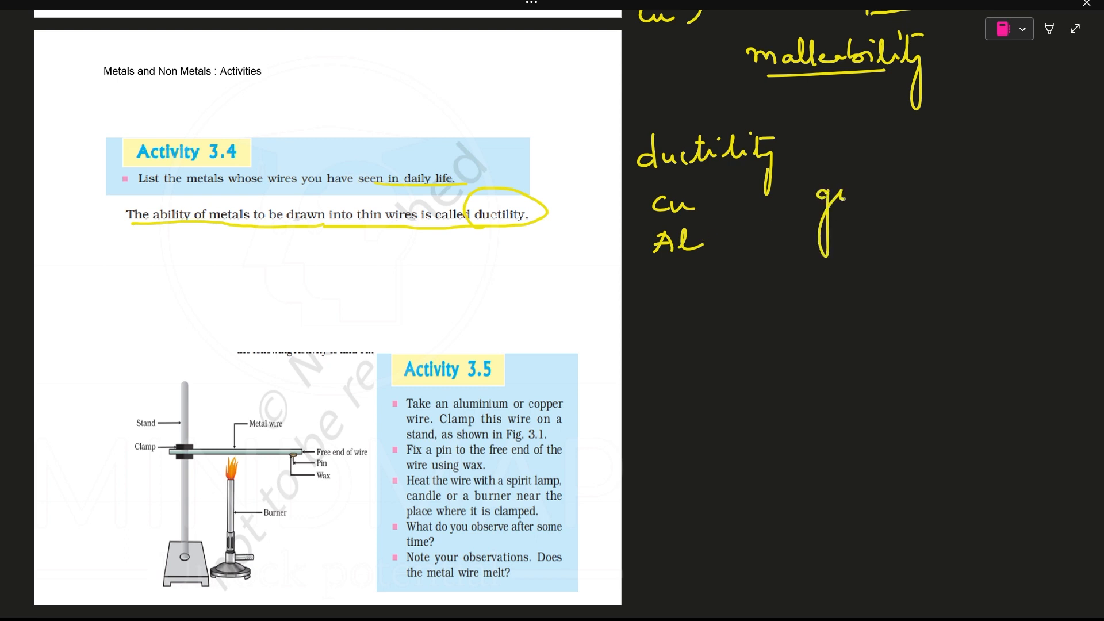
{"action": "type", "text": "gold Silver"}
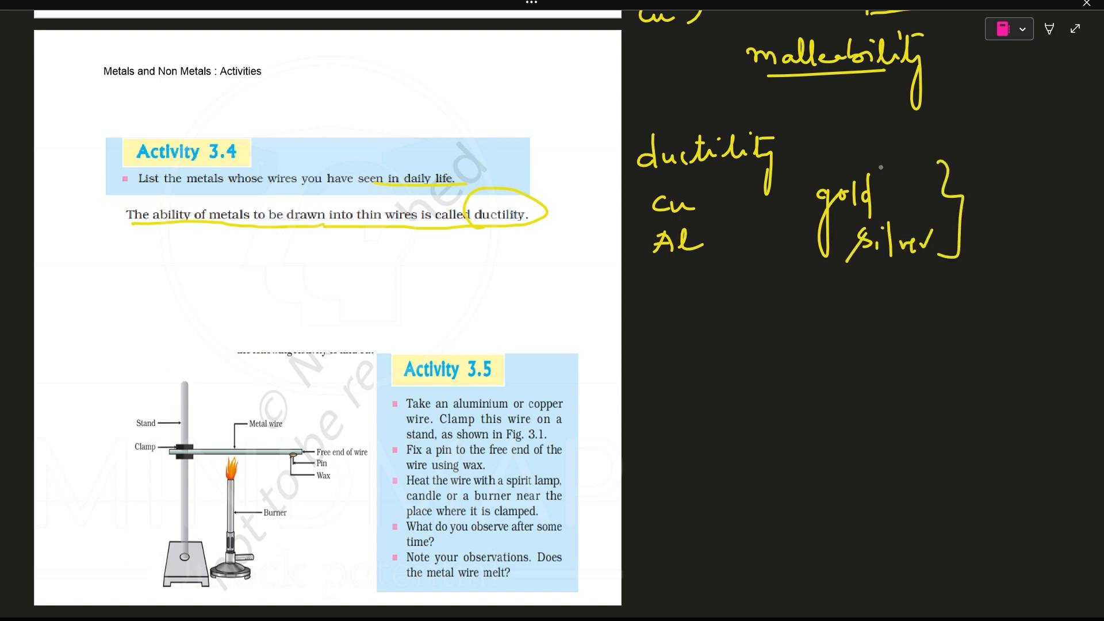
{"action": "left_click_drag", "start_coordinate": [809, 140], "coordinate": [844, 239]}
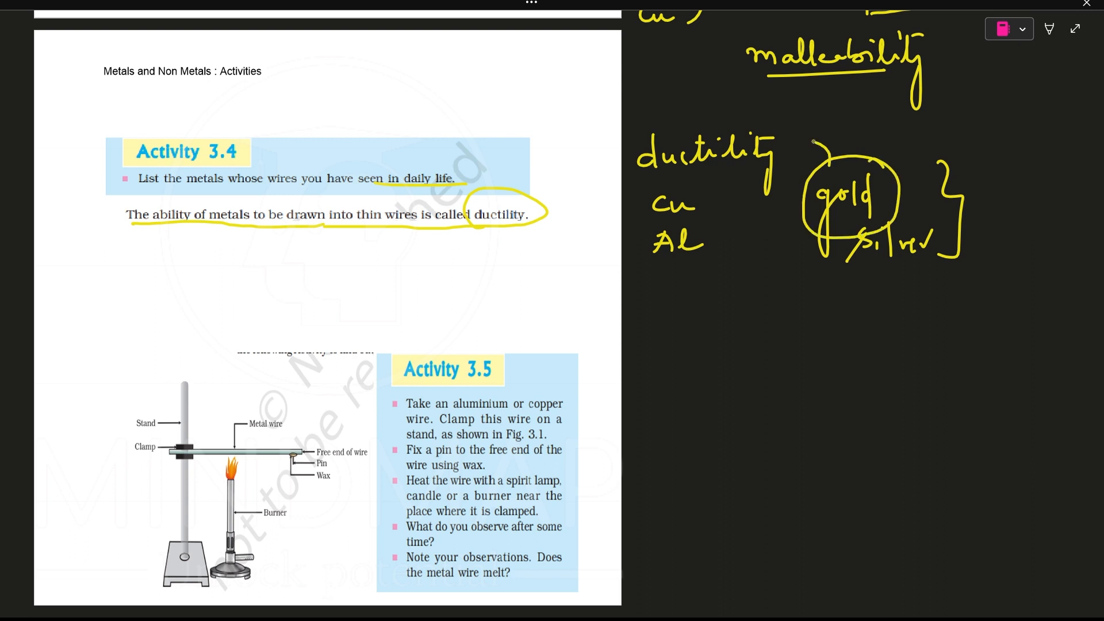
{"action": "left_click_drag", "start_coordinate": [788, 144], "coordinate": [844, 123]}
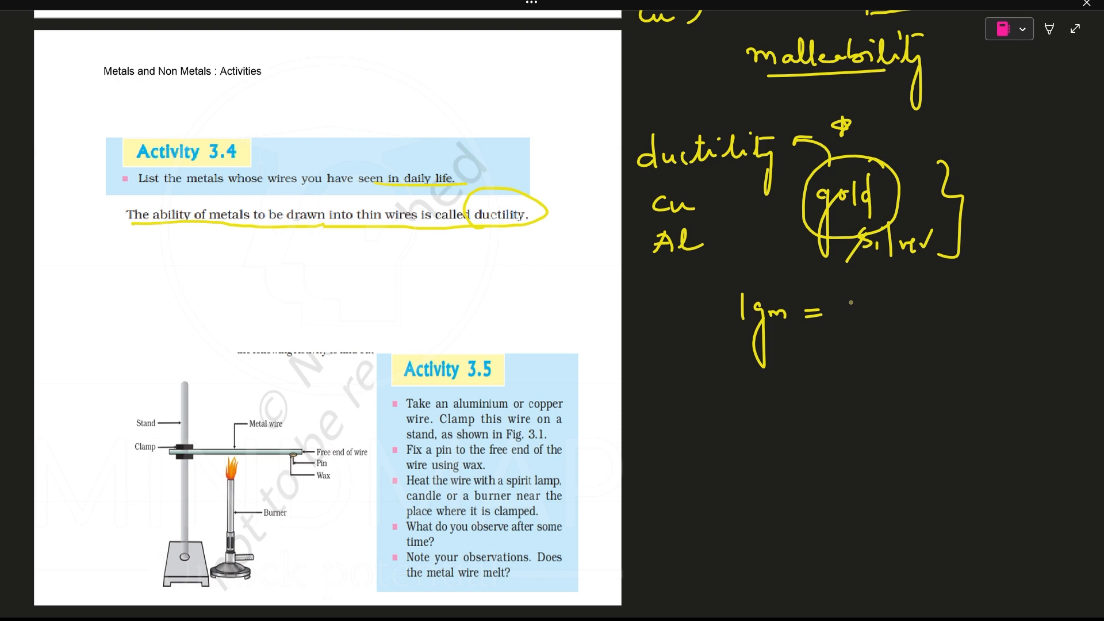
{"action": "left_click_drag", "start_coordinate": [852, 303], "coordinate": [863, 317]}
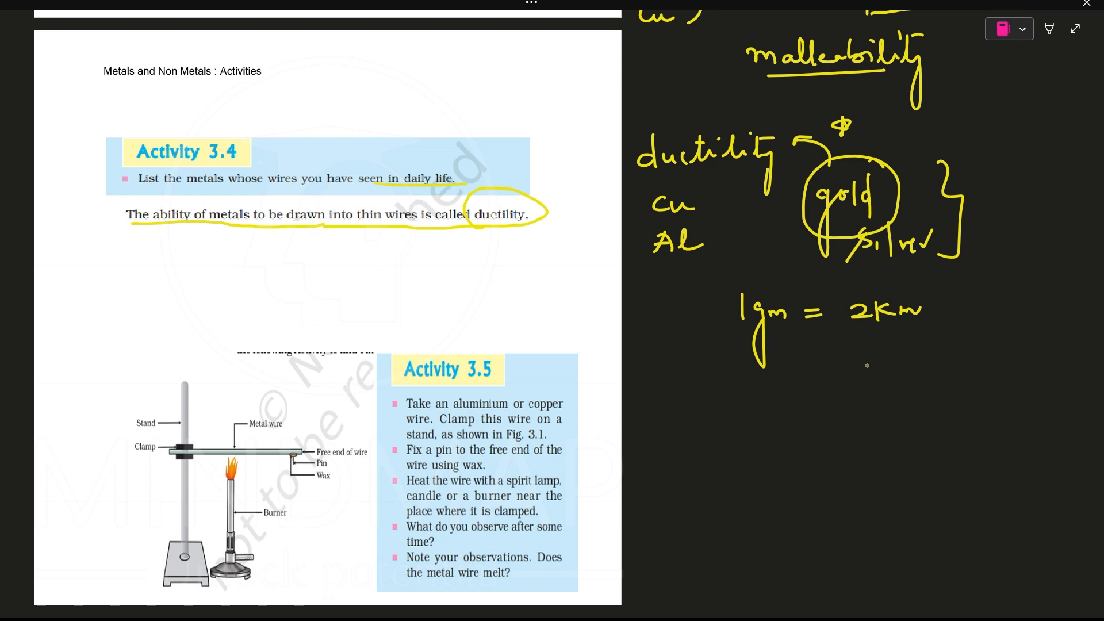
Underline 'metal wire melt' in Activity 3.5's closing question
{"action": "scroll", "scroll_direction": "down", "scroll_amount": 3}
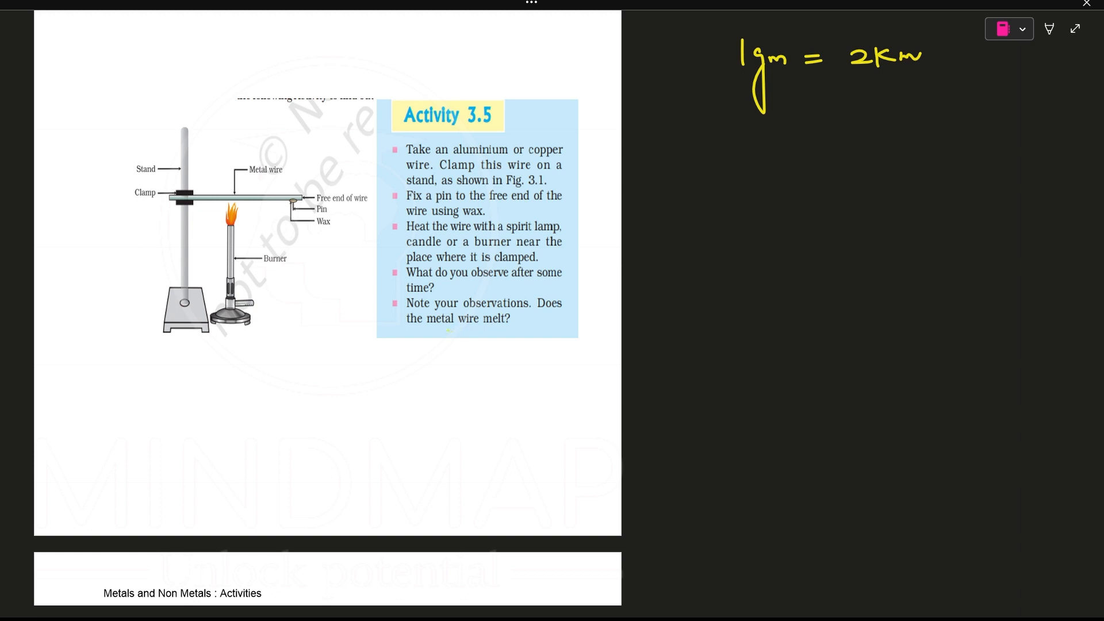
{"action": "left_click_drag", "start_coordinate": [436, 328], "coordinate": [506, 323]}
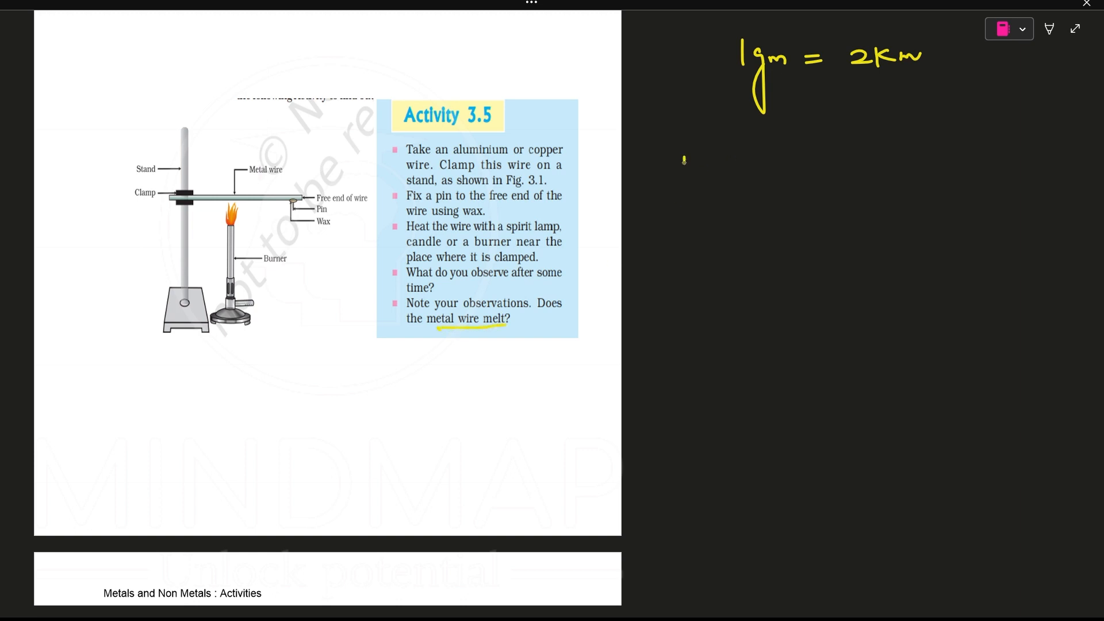
Draw the stand, clamped wire and wax blob, labelled 'Metal wire', 'Cu, Al' and 'Wax'
{"action": "left_click_drag", "start_coordinate": [684, 159], "coordinate": [695, 341]}
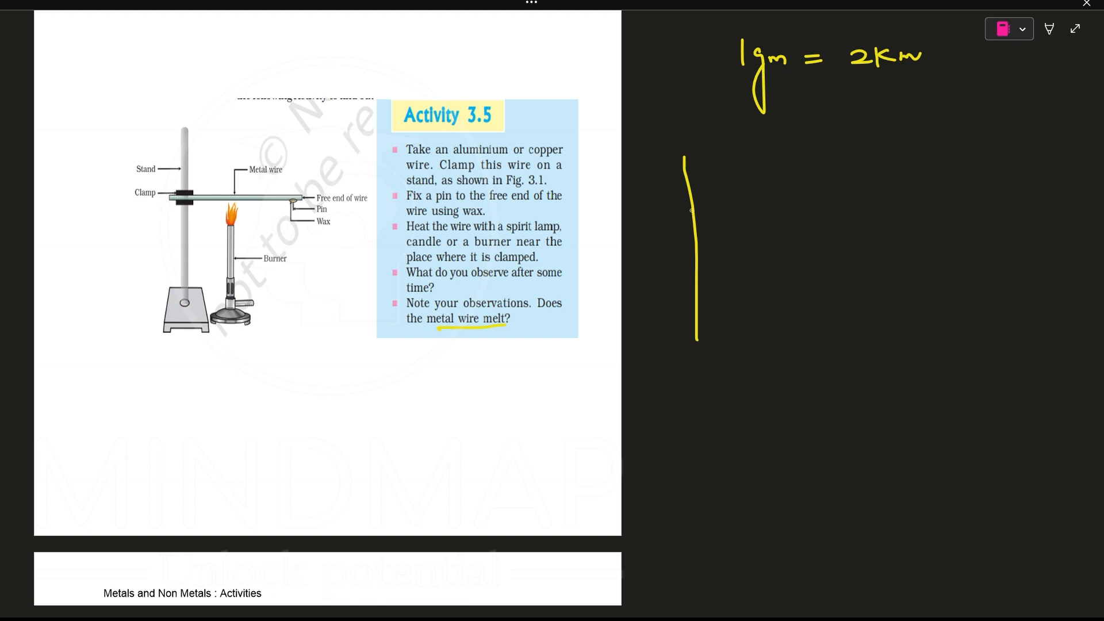
{"action": "left_click_drag", "start_coordinate": [676, 201], "coordinate": [873, 190]}
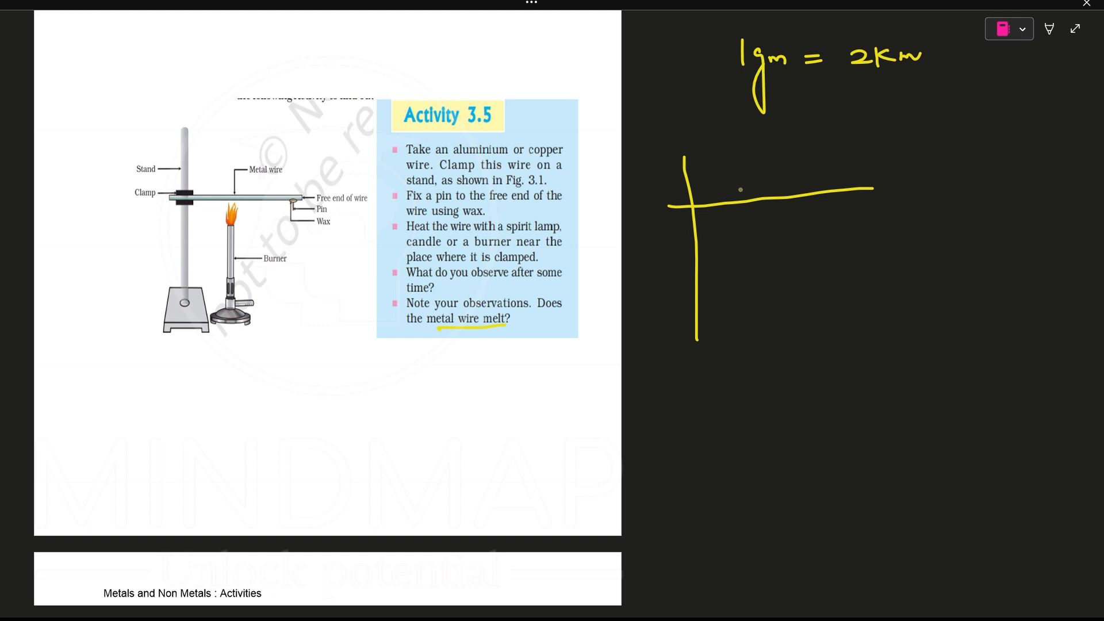
{"action": "left_click_drag", "start_coordinate": [767, 141], "coordinate": [743, 204]}
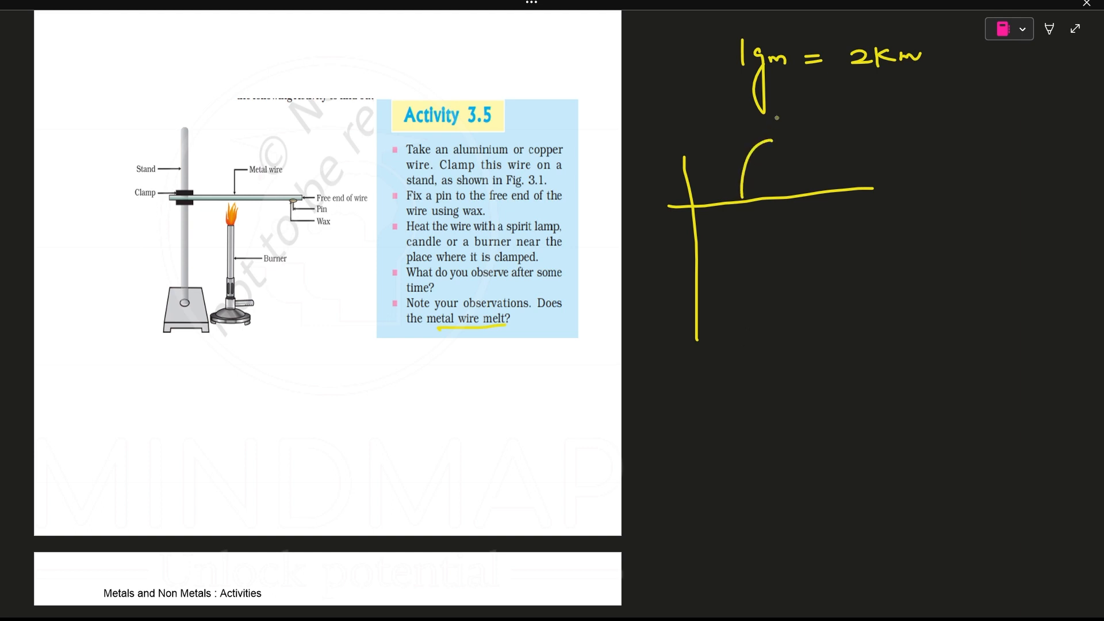
{"action": "type", "text": "Melt"}
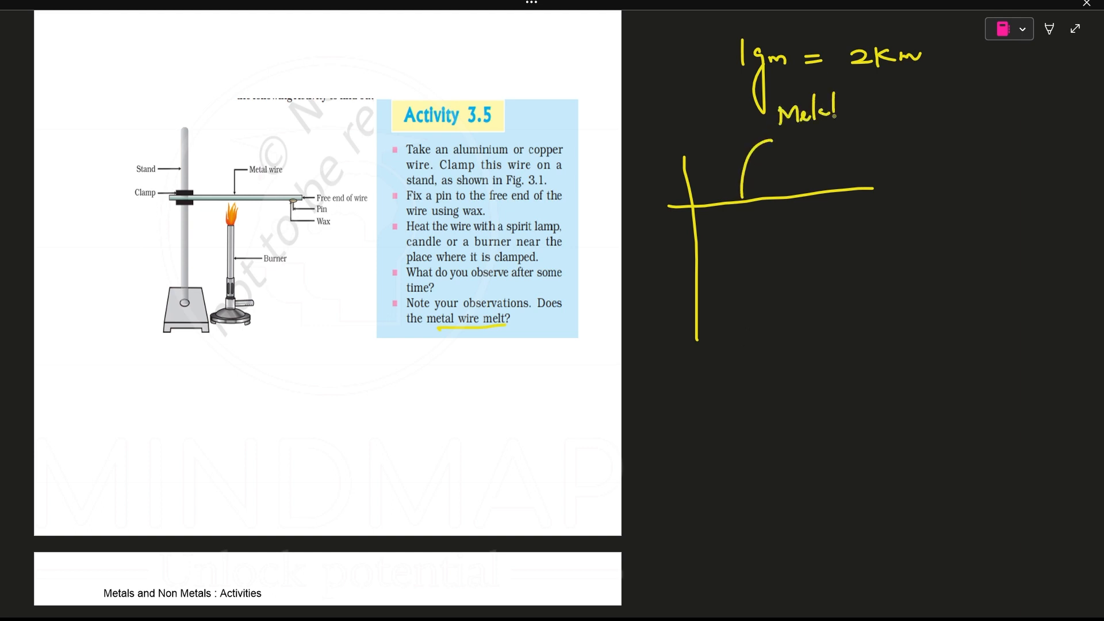
{"action": "type", "text": "wire"}
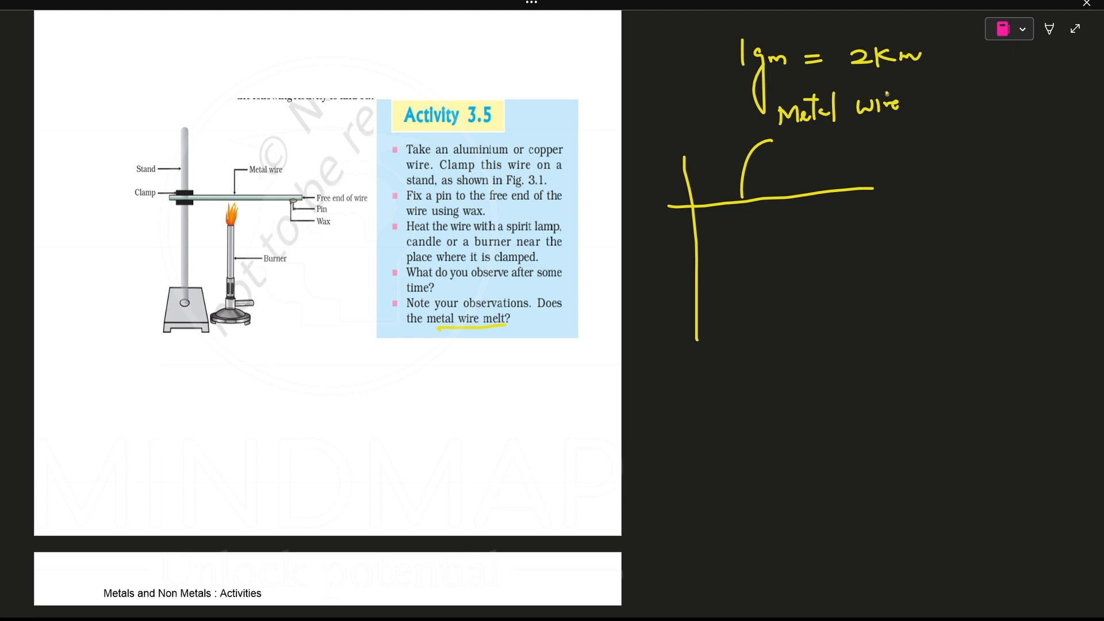
{"action": "type", "text": "Cu, Al"}
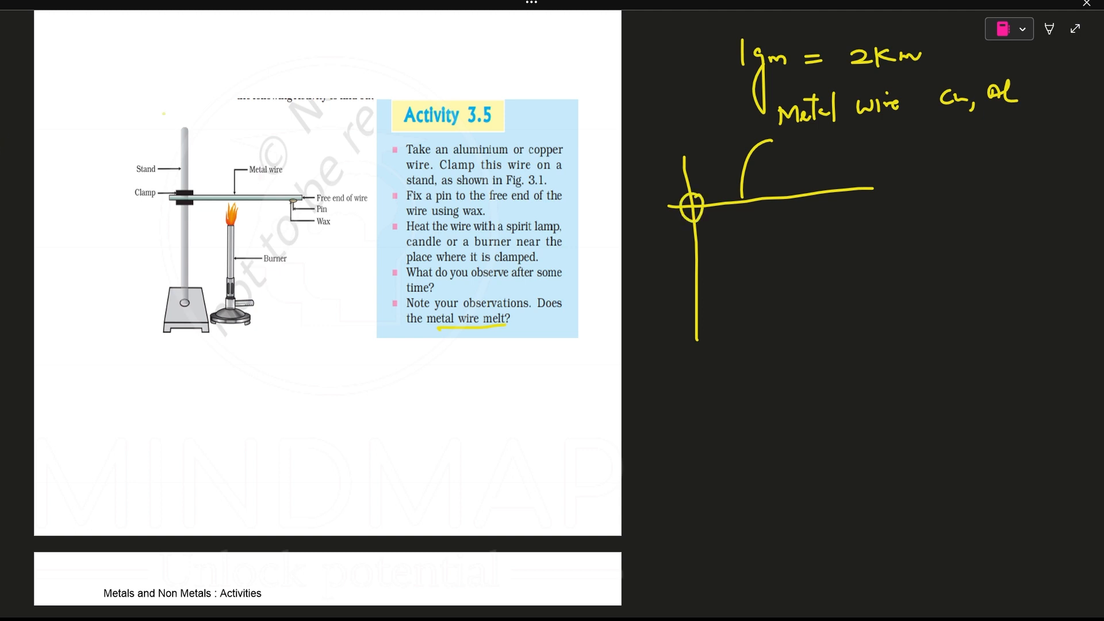
{"action": "left_click_drag", "start_coordinate": [144, 120], "coordinate": [225, 81]}
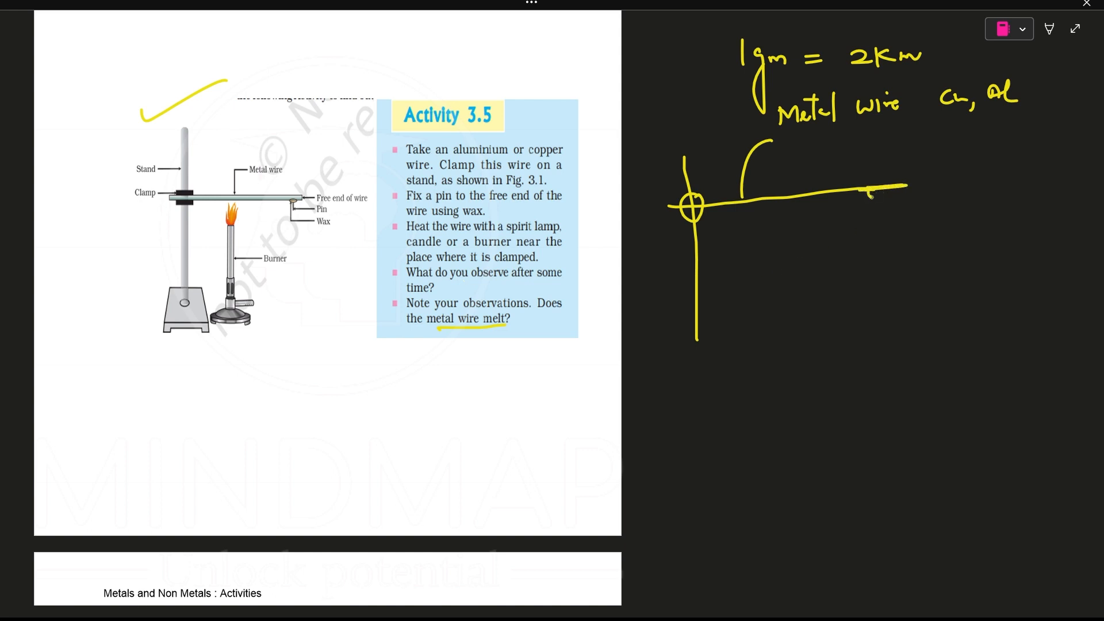
{"action": "left_click", "coordinate": [879, 194]}
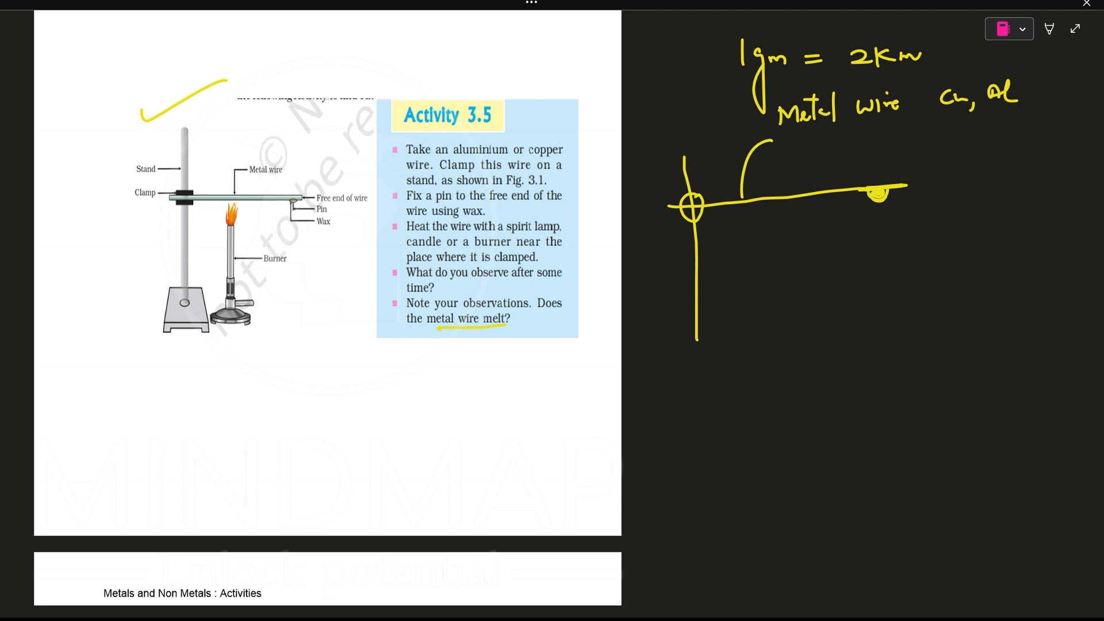
{"action": "type", "text": "Wax"}
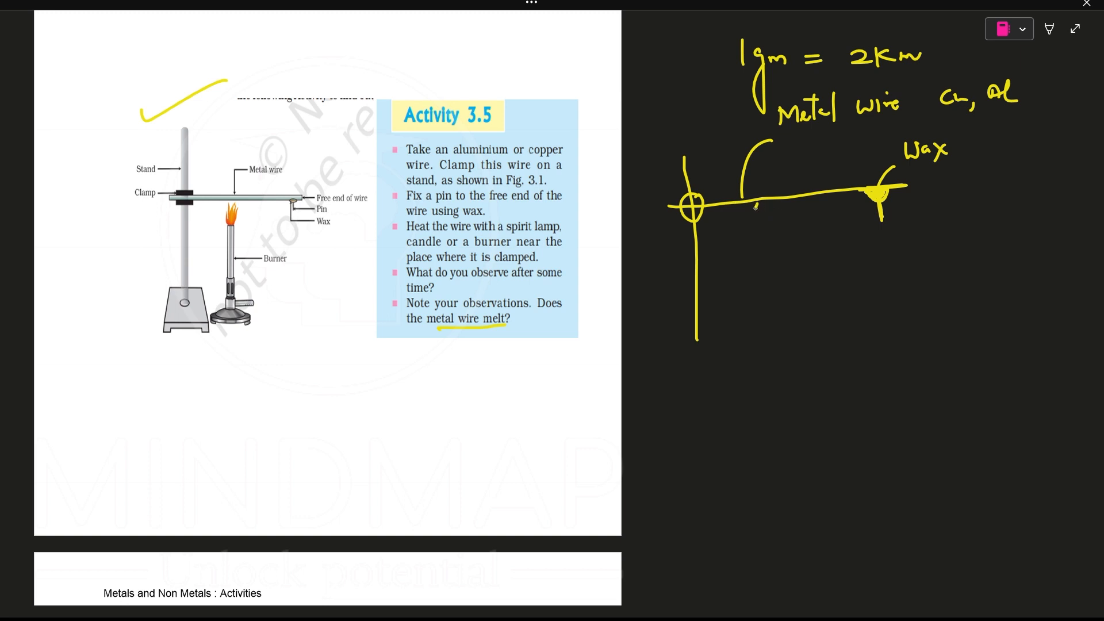
Sketch the candle and flame under the wire, mark the wax 'melt' and 'fall', and add heat arrows
{"action": "left_click_drag", "start_coordinate": [759, 208], "coordinate": [759, 225]}
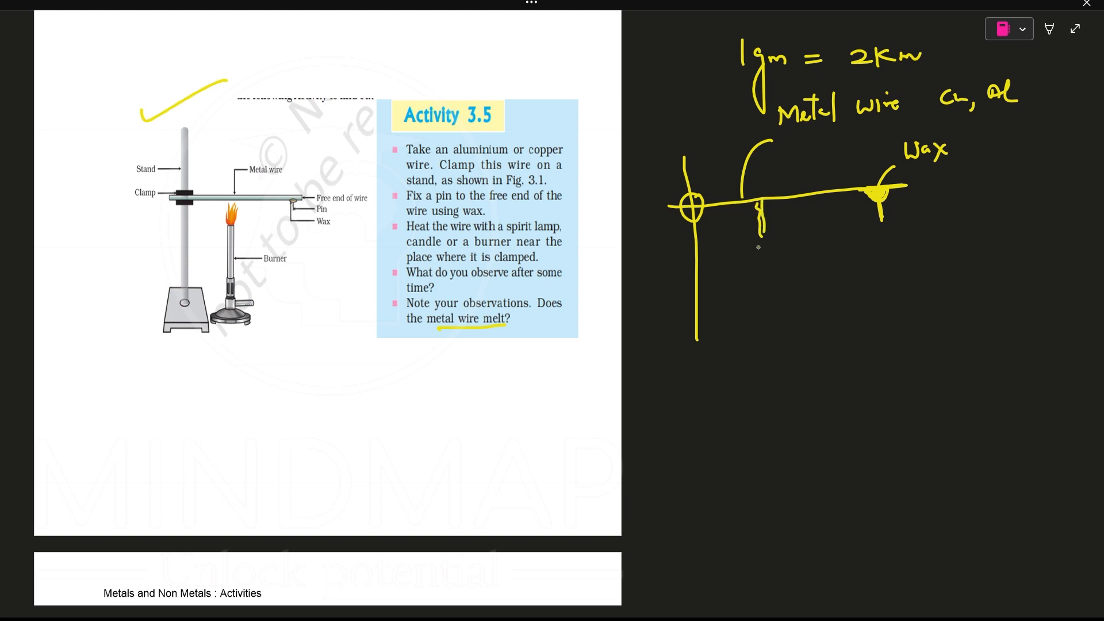
{"action": "left_click_drag", "start_coordinate": [756, 242], "coordinate": [775, 296]}
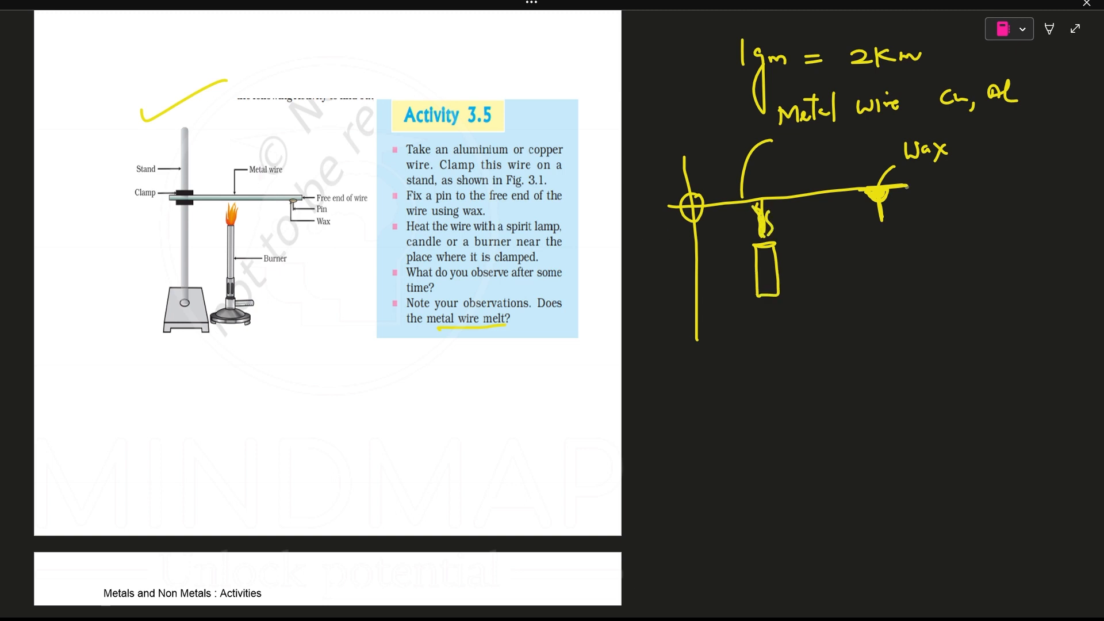
{"action": "left_click_drag", "start_coordinate": [909, 166], "coordinate": [937, 148]}
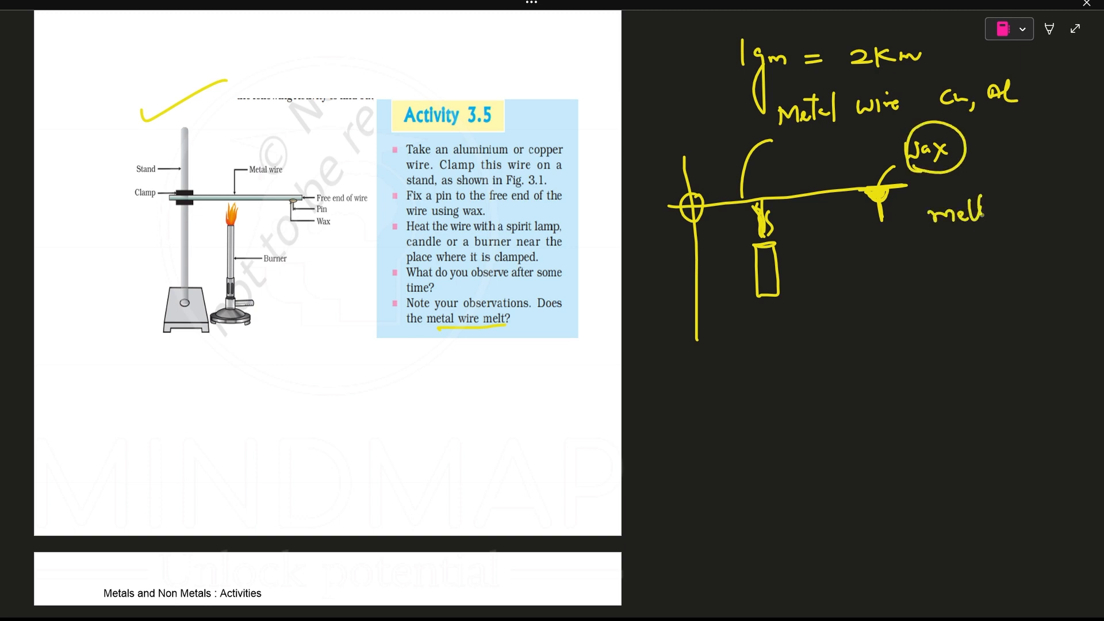
{"action": "left_click_drag", "start_coordinate": [873, 197], "coordinate": [901, 225]}
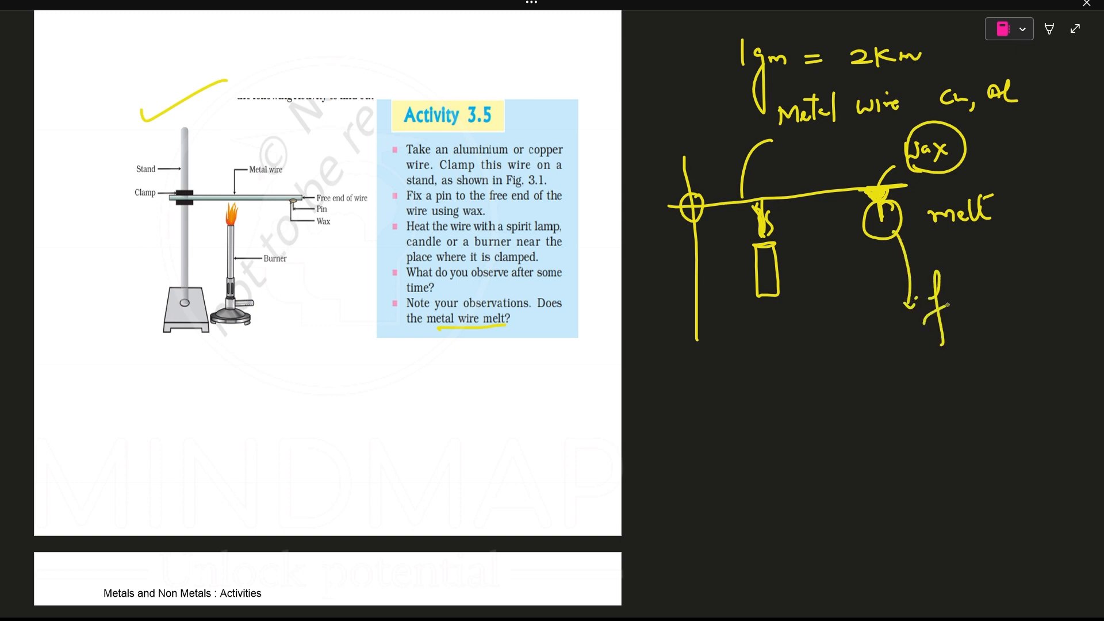
{"action": "type", "text": "fall"}
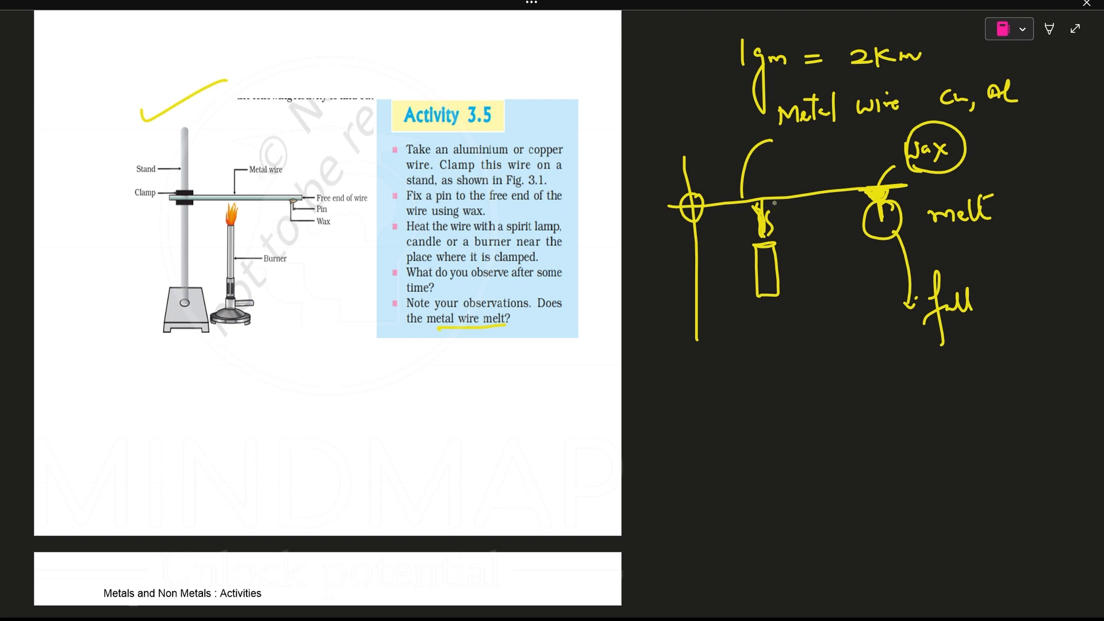
{"action": "left_click_drag", "start_coordinate": [736, 211], "coordinate": [764, 232]}
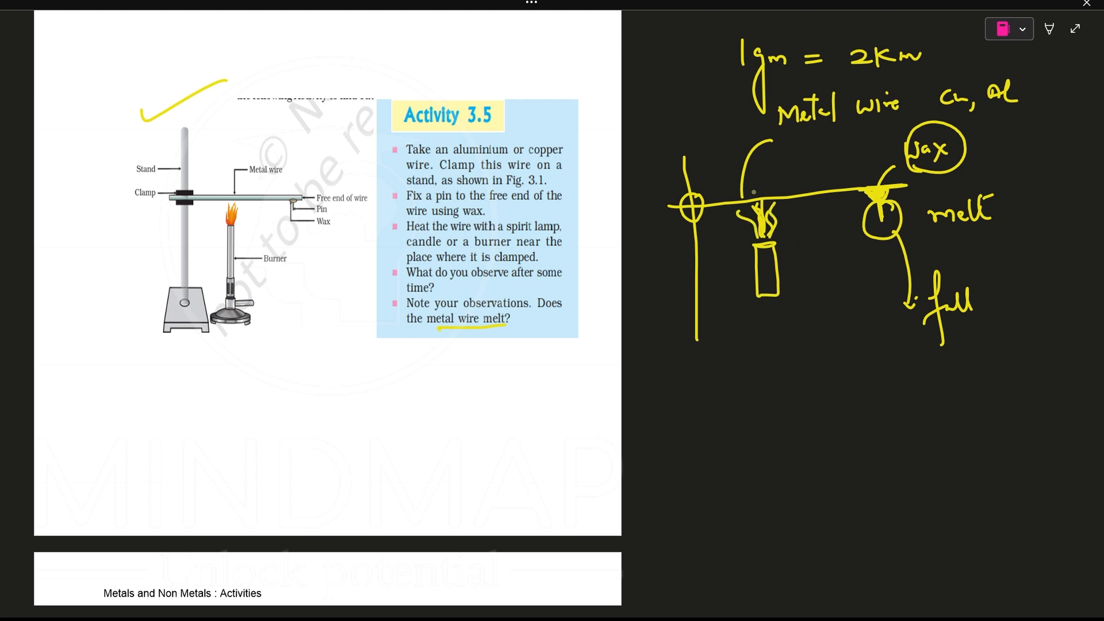
{"action": "left_click_drag", "start_coordinate": [749, 191], "coordinate": [845, 179]}
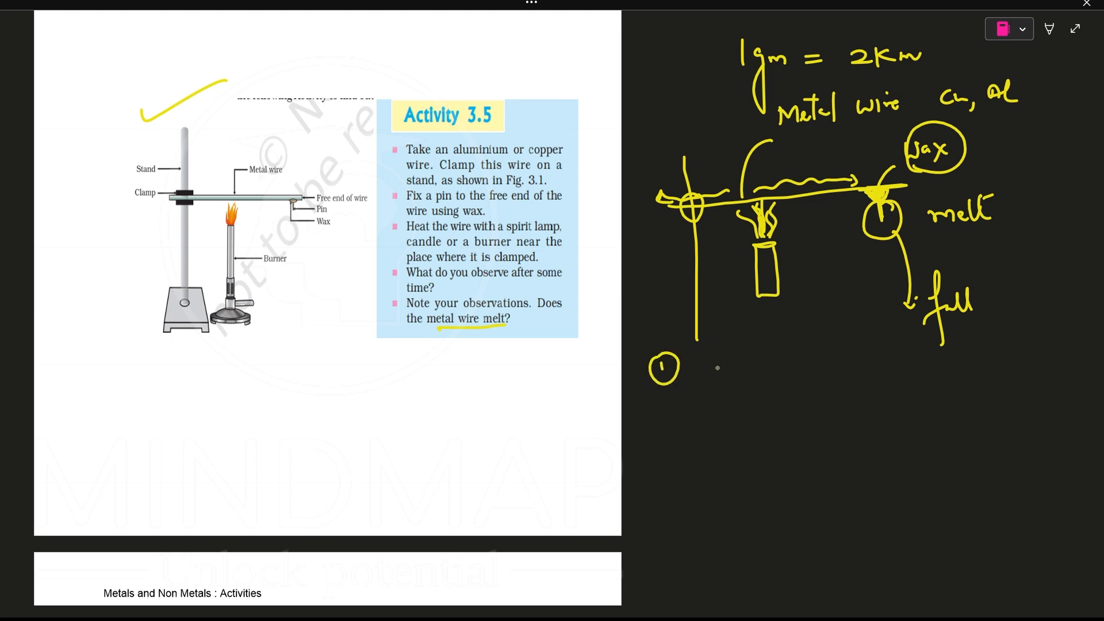
Add heat-flow arrows, write 'Metals are good conductor of heat' and 'High M.P & B.P', and mark 'No'
{"action": "type", "text": "Mela"}
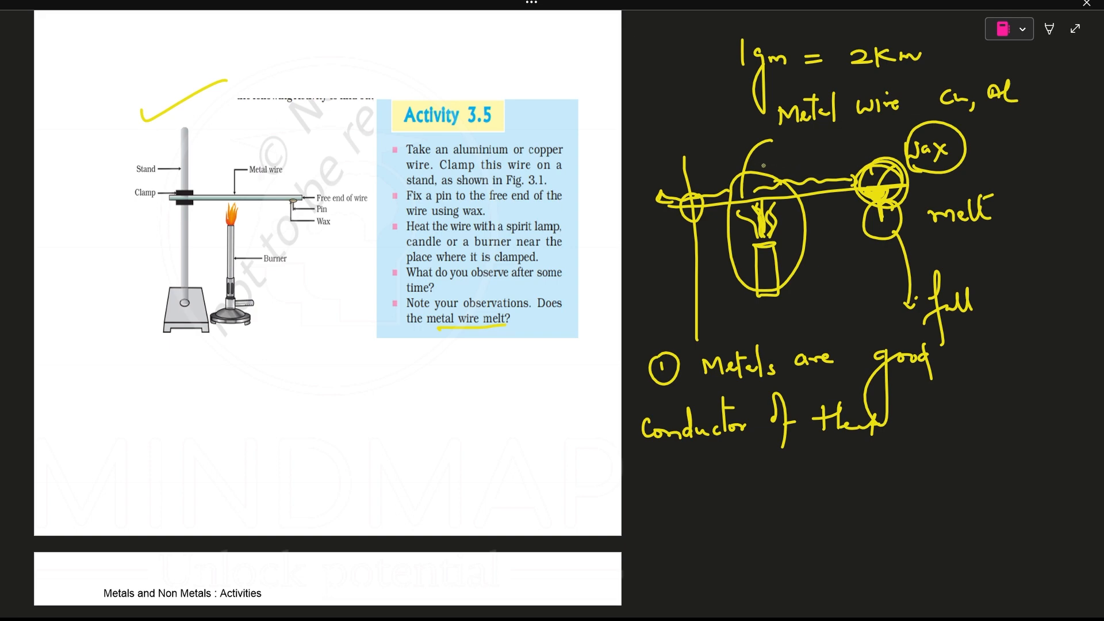
{"action": "left_click_drag", "start_coordinate": [767, 166], "coordinate": [856, 160]}
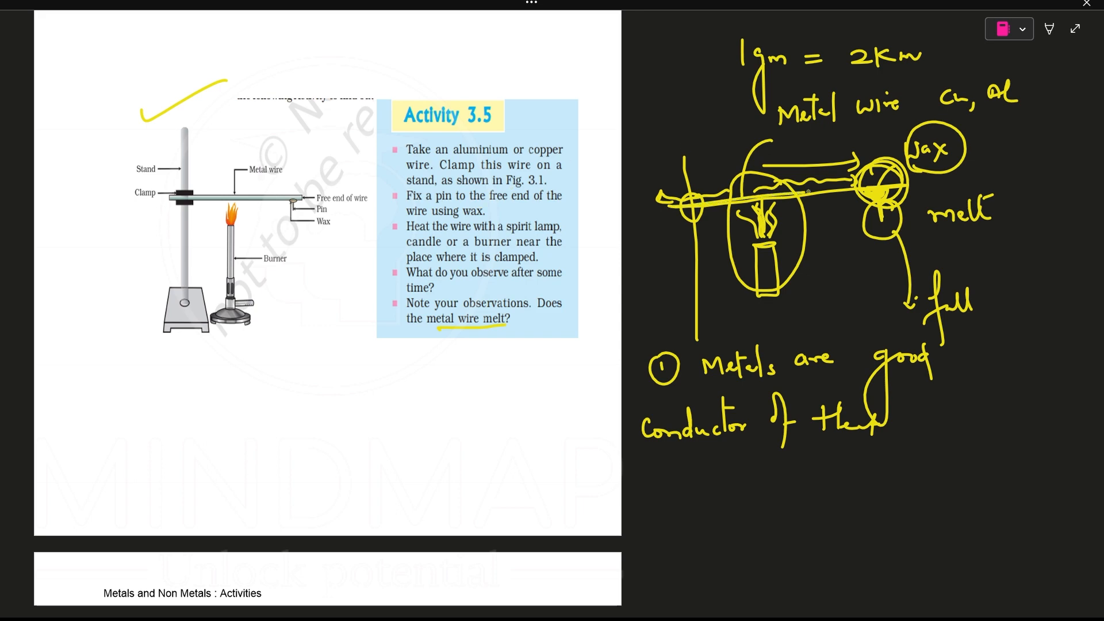
{"action": "left_click_drag", "start_coordinate": [662, 211], "coordinate": [901, 179]}
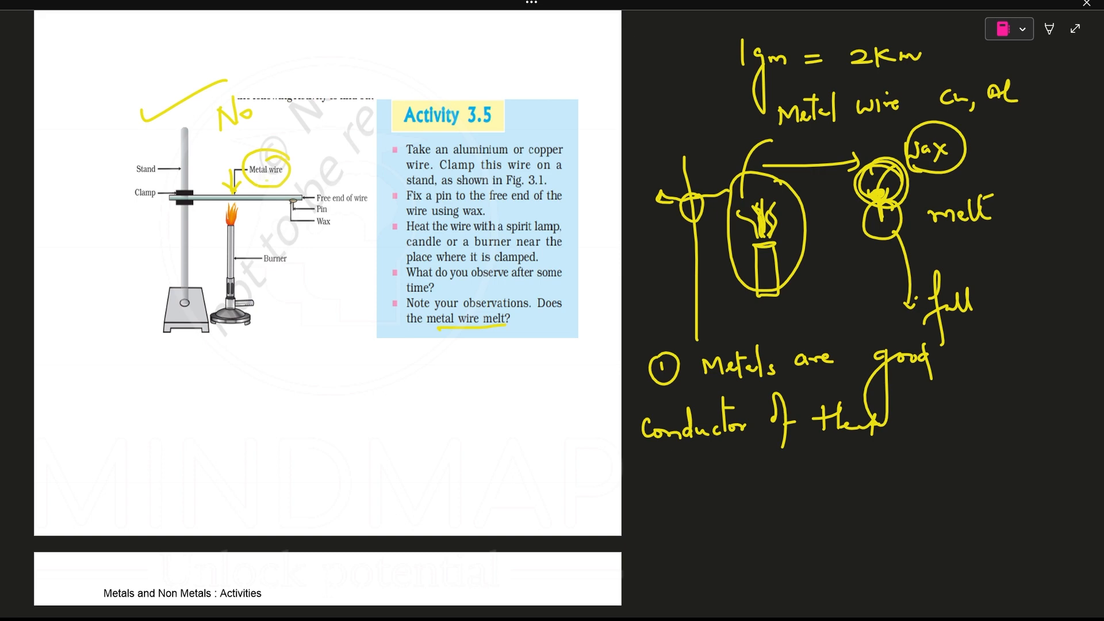
{"action": "left_click_drag", "start_coordinate": [724, 479], "coordinate": [764, 461]}
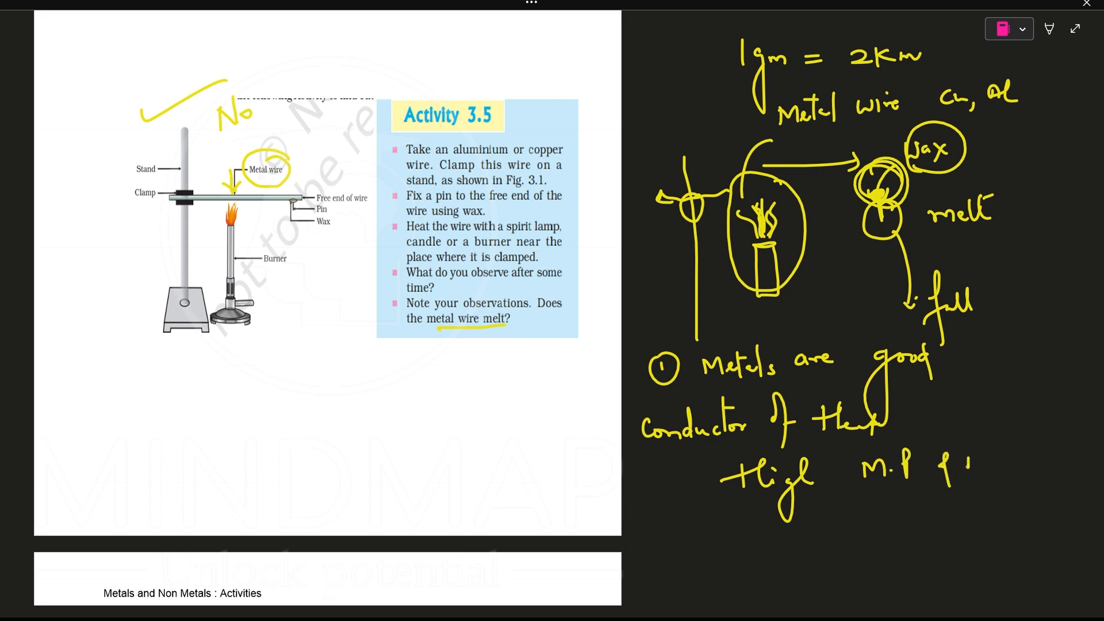
{"action": "type", "text": "B.P"}
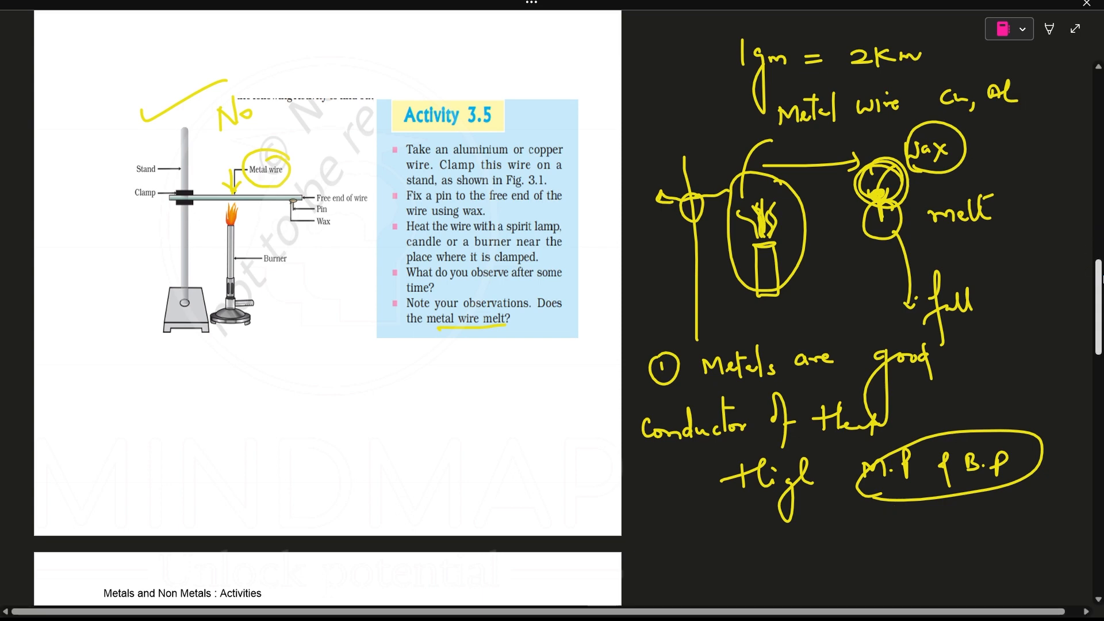
Scroll to Activity 3.6's electric circuit page and draw an arc between the clips
{"action": "scroll", "scroll_direction": "down", "scroll_amount": 3}
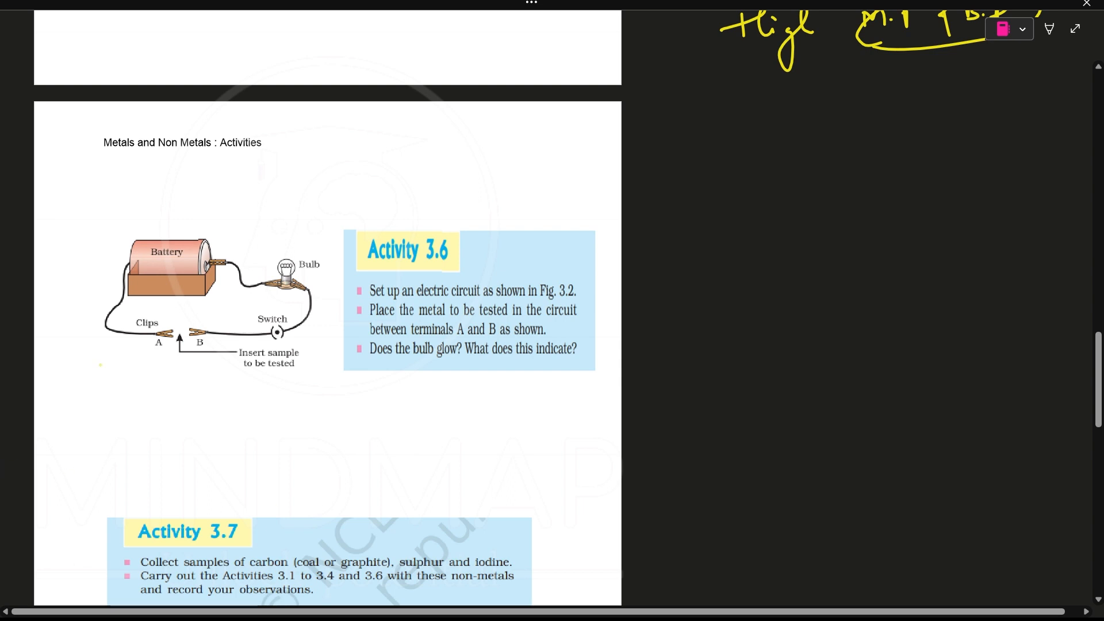
{"action": "left_click_drag", "start_coordinate": [148, 207], "coordinate": [204, 171]}
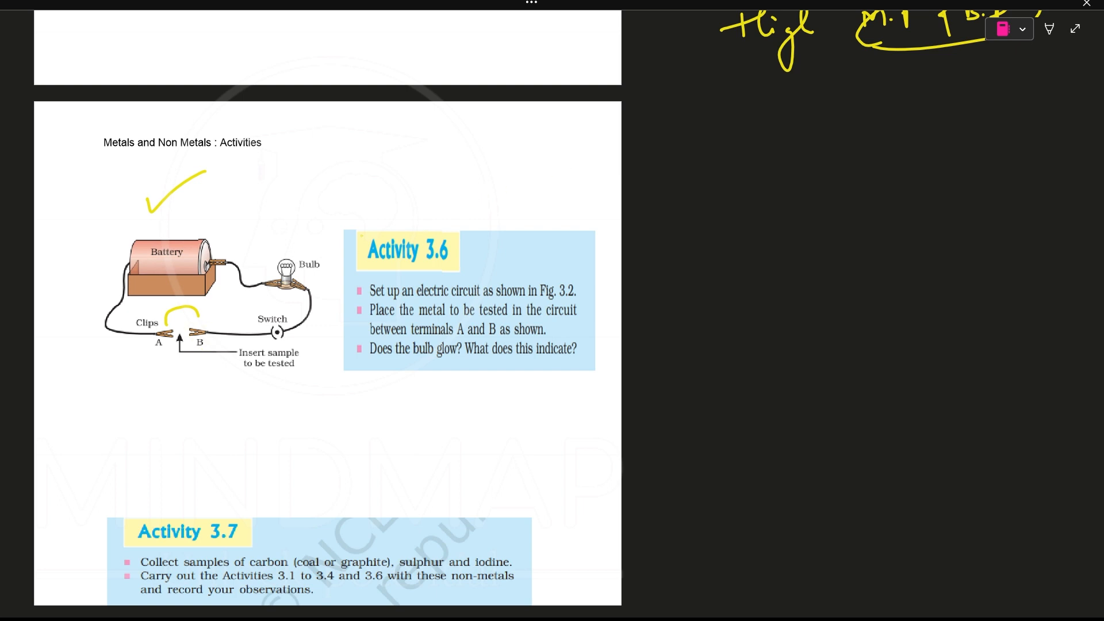
Draw glow rays on the bulb and write 'Cu – bulb will glow' beside the activity
{"action": "left_click_drag", "start_coordinate": [270, 250], "coordinate": [299, 242]}
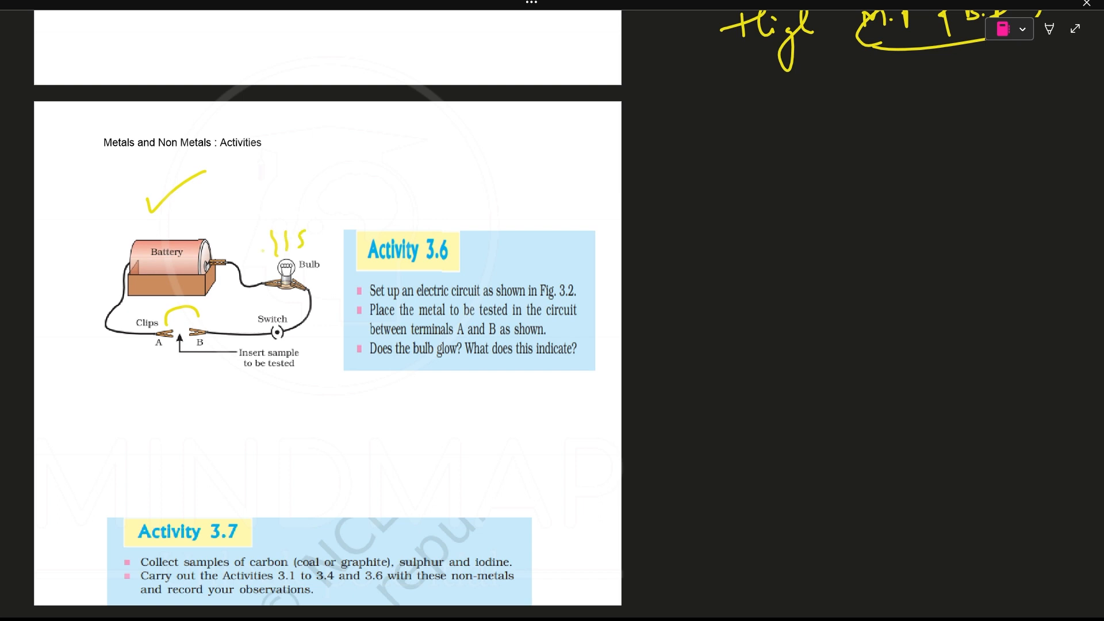
{"action": "left_click_drag", "start_coordinate": [264, 257], "coordinate": [250, 239]}
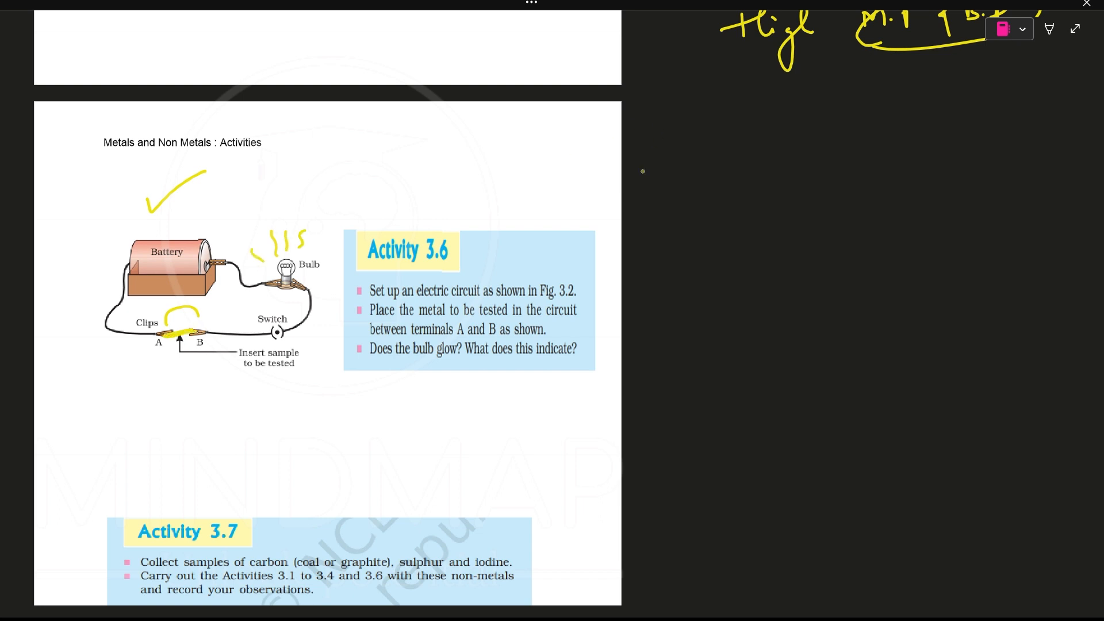
{"action": "left_click_drag", "start_coordinate": [637, 180], "coordinate": [679, 175]}
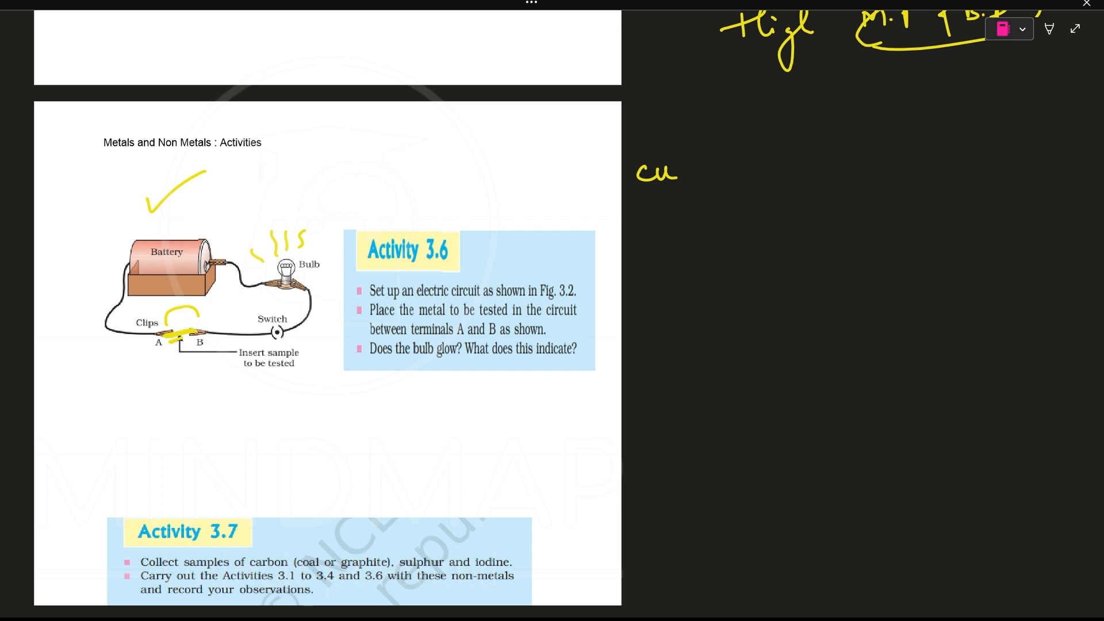
{"action": "left_click_drag", "start_coordinate": [711, 167], "coordinate": [732, 166]}
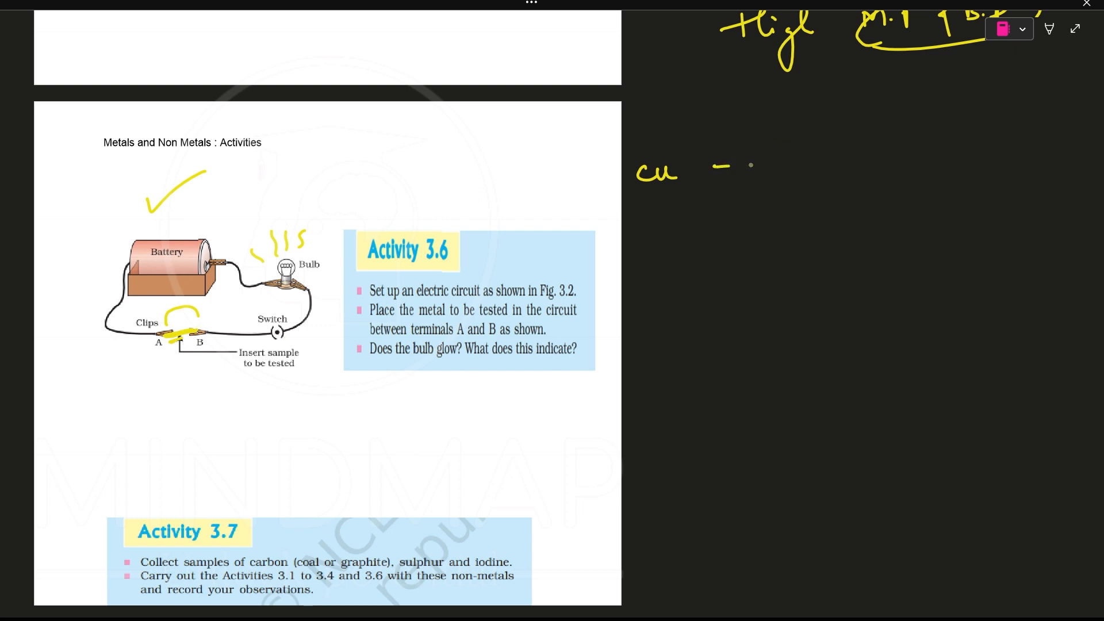
{"action": "type", "text": "bulb will glow"}
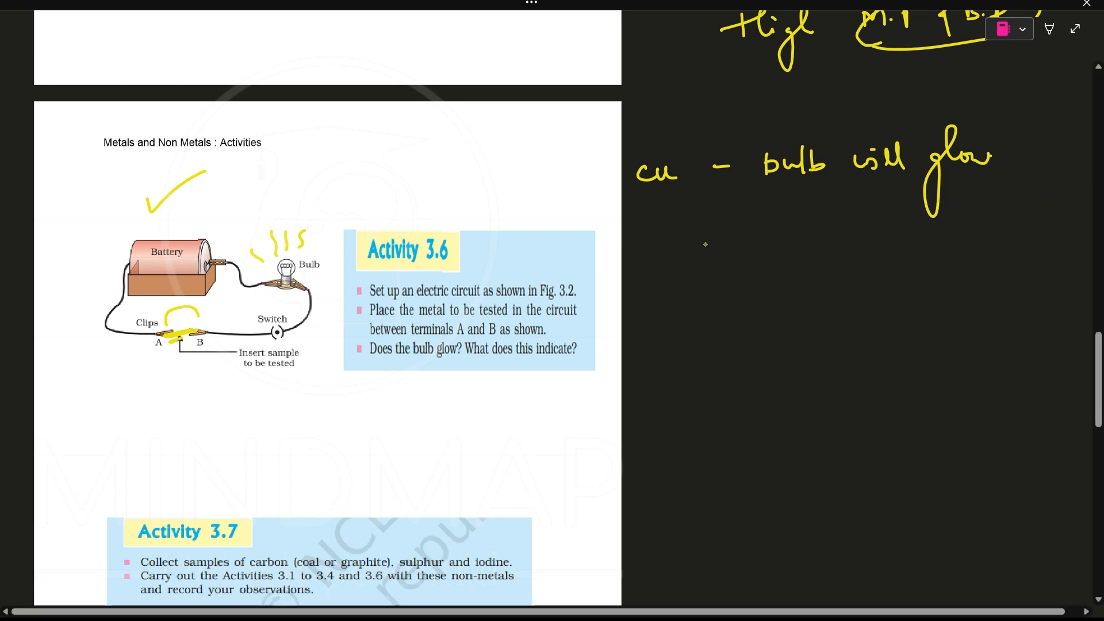
Underline the question, answer 'Yes', note 'Metals are good conductor electricity', and list Al and Silver
{"action": "left_click_drag", "start_coordinate": [364, 362], "coordinate": [451, 350]}
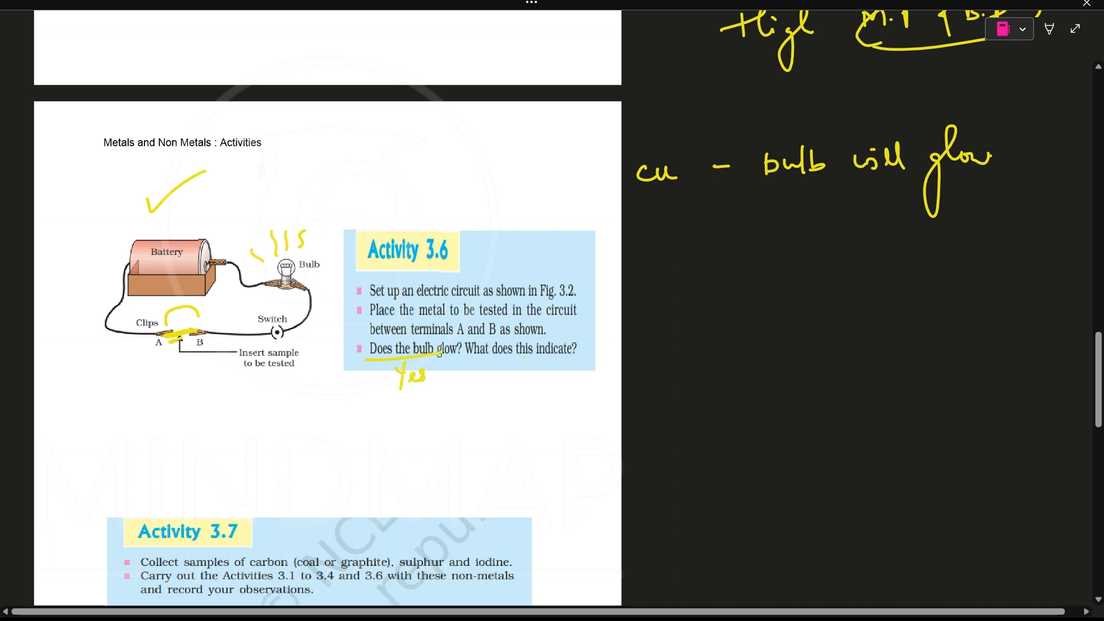
{"action": "left_click_drag", "start_coordinate": [479, 361], "coordinate": [633, 303]}
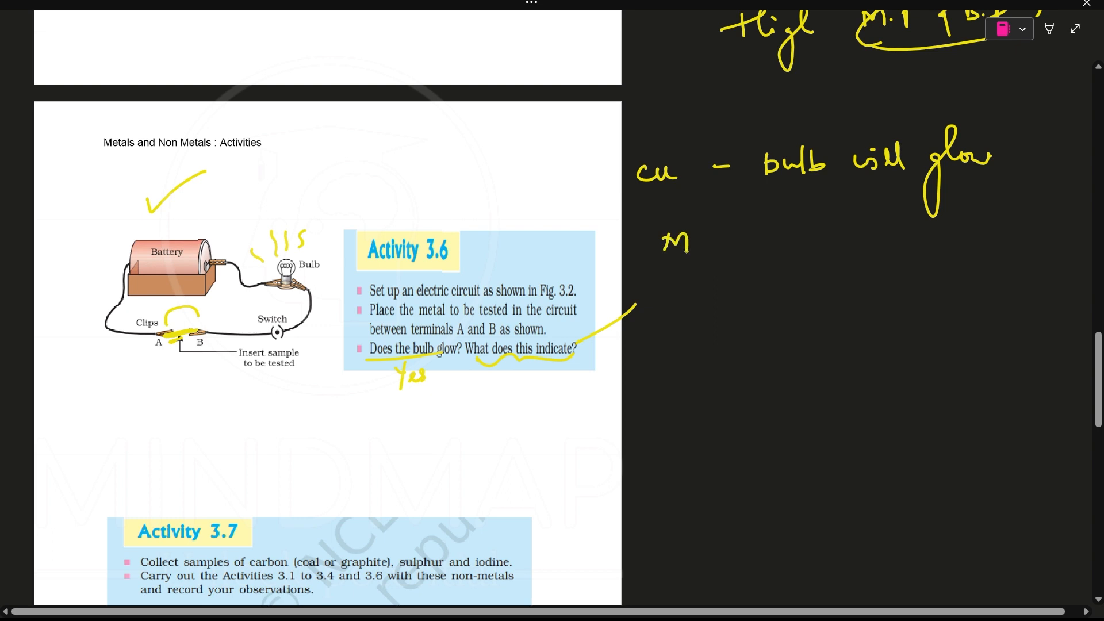
{"action": "type", "text": "Metals are good"}
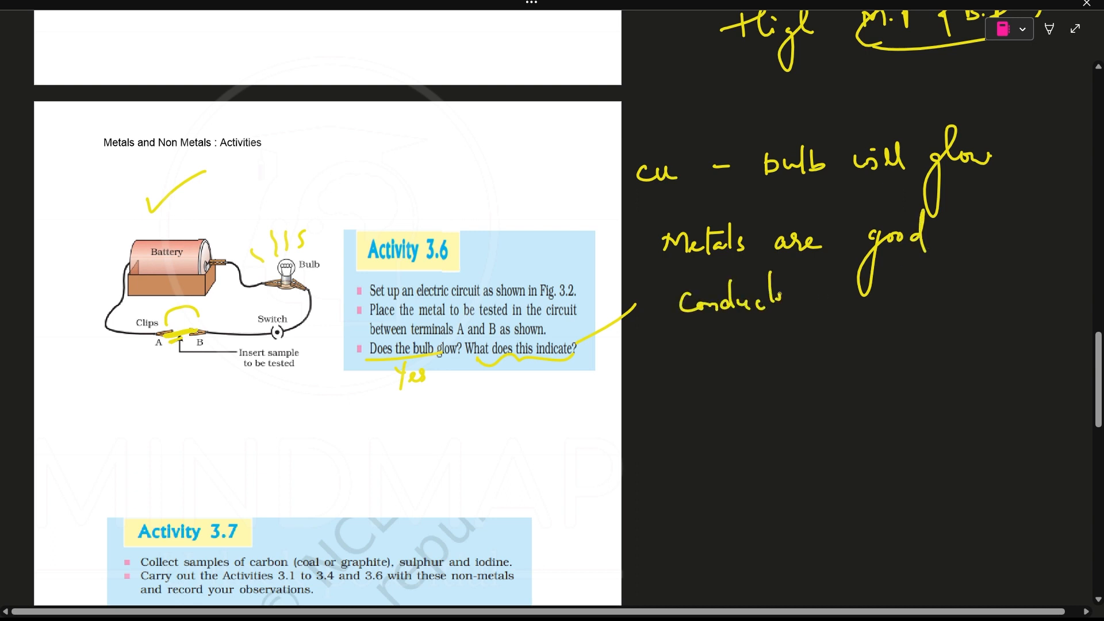
{"action": "type", "text": "electrical"}
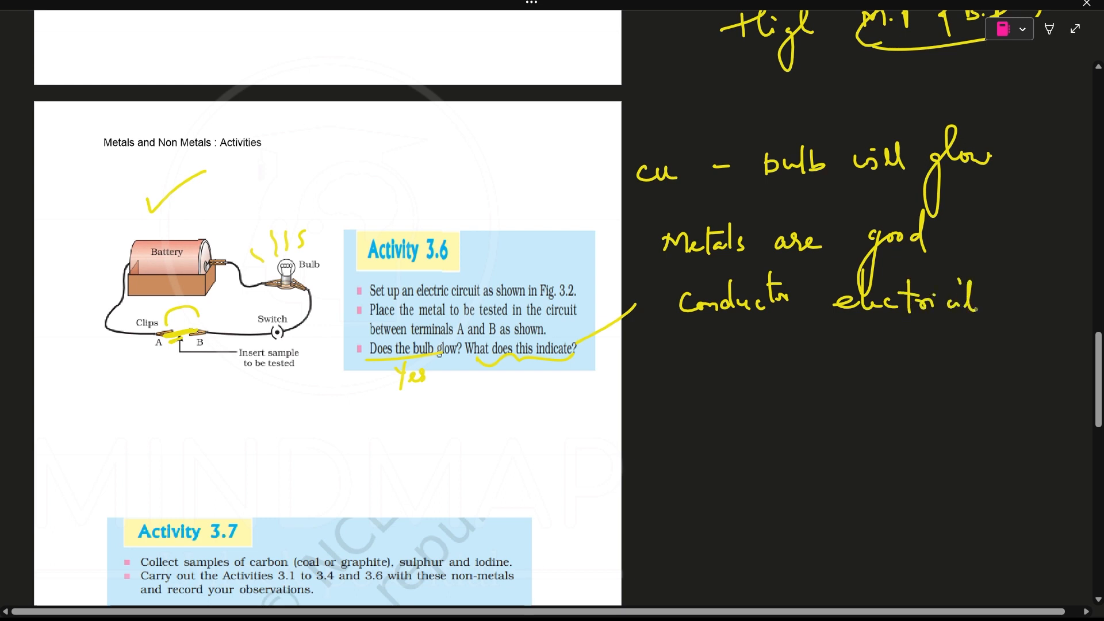
{"action": "left_click_drag", "start_coordinate": [982, 271], "coordinate": [986, 352]}
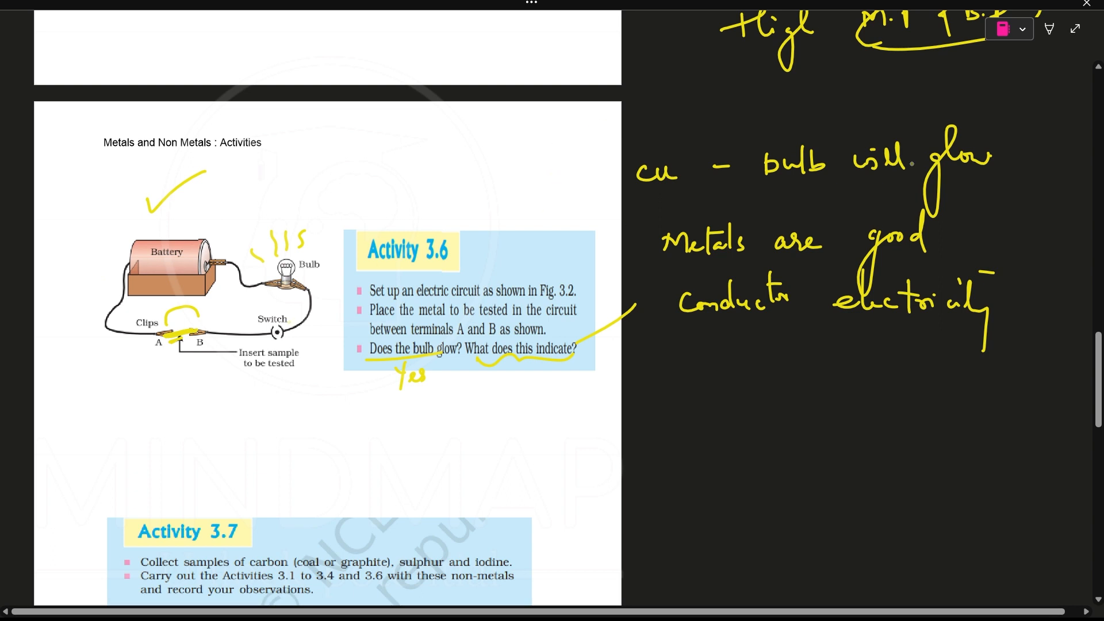
{"action": "left_click_drag", "start_coordinate": [630, 148], "coordinate": [680, 204]}
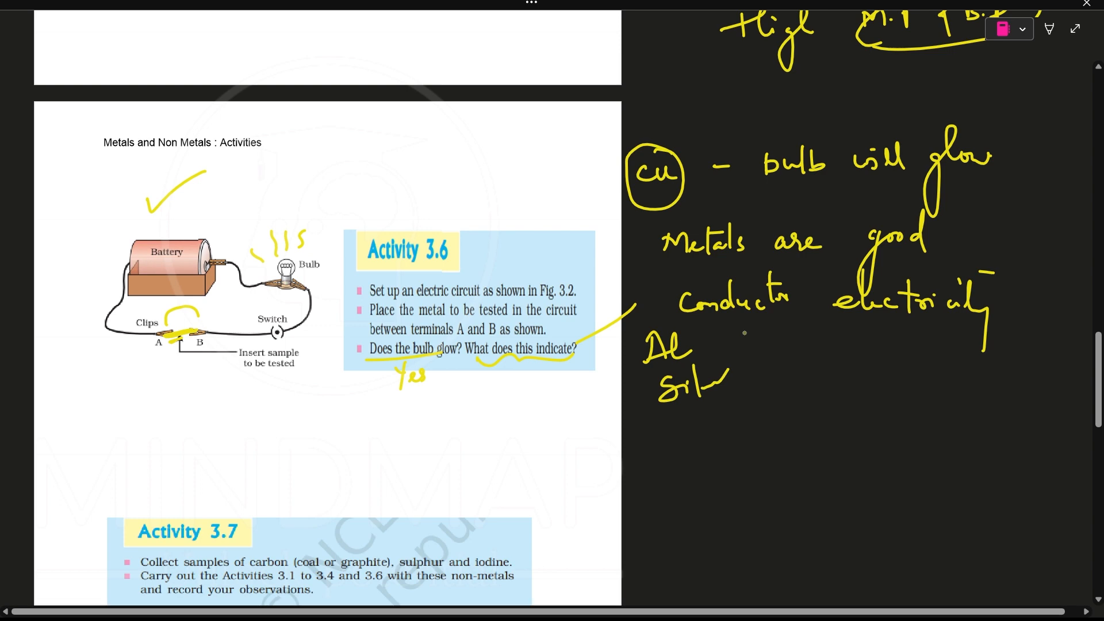
{"action": "mouse_move", "coordinate": [1096, 323]}
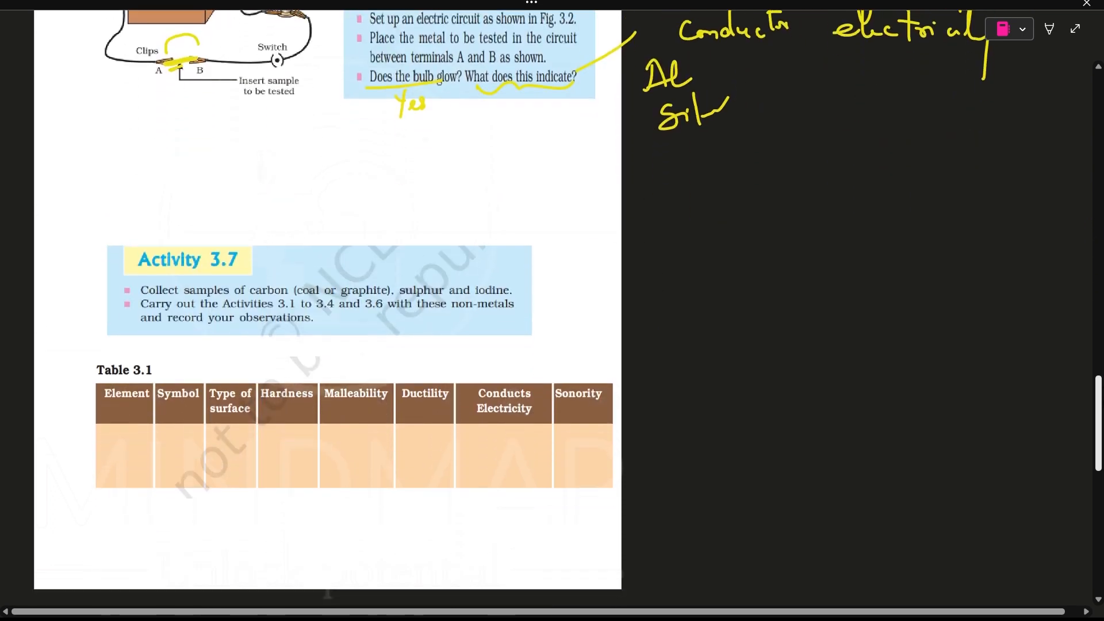
Circle 'graphite' in Activity 3.7 and draw ticks beside Activity 3.7 and Table 3.1
{"action": "scroll", "scroll_direction": "down", "scroll_amount": 3}
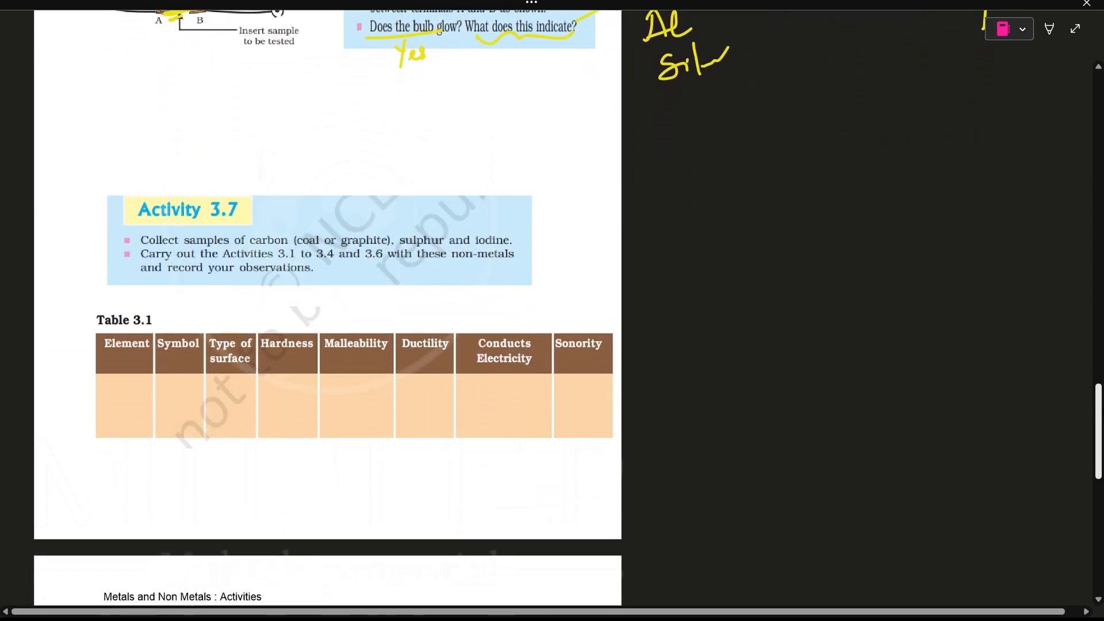
{"action": "scroll", "scroll_direction": "down", "scroll_amount": 3}
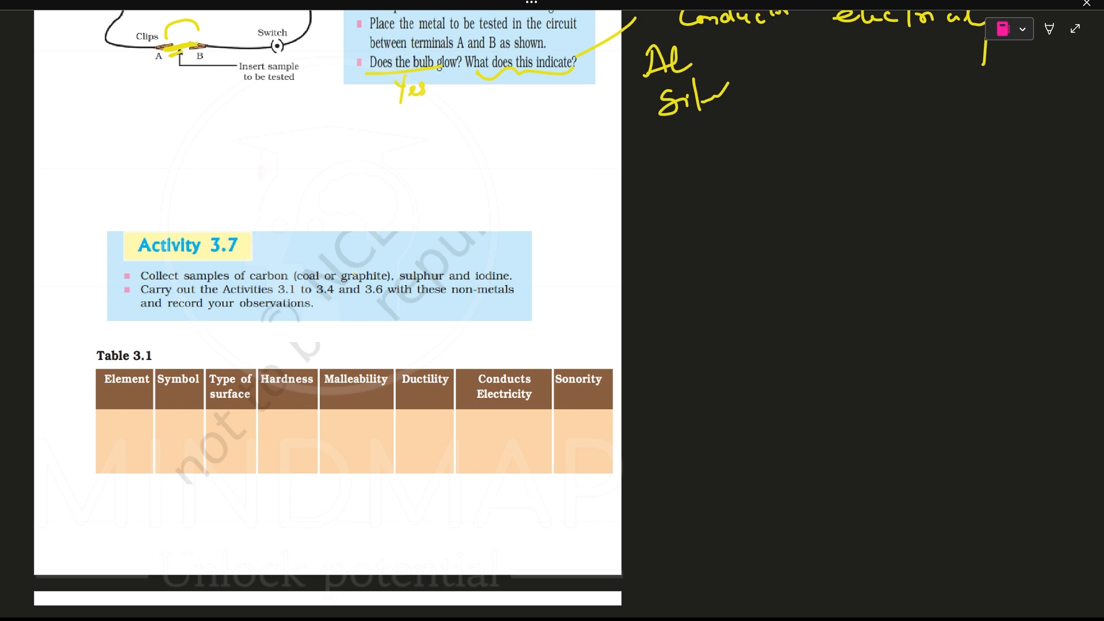
{"action": "left_click_drag", "start_coordinate": [339, 275], "coordinate": [387, 282]}
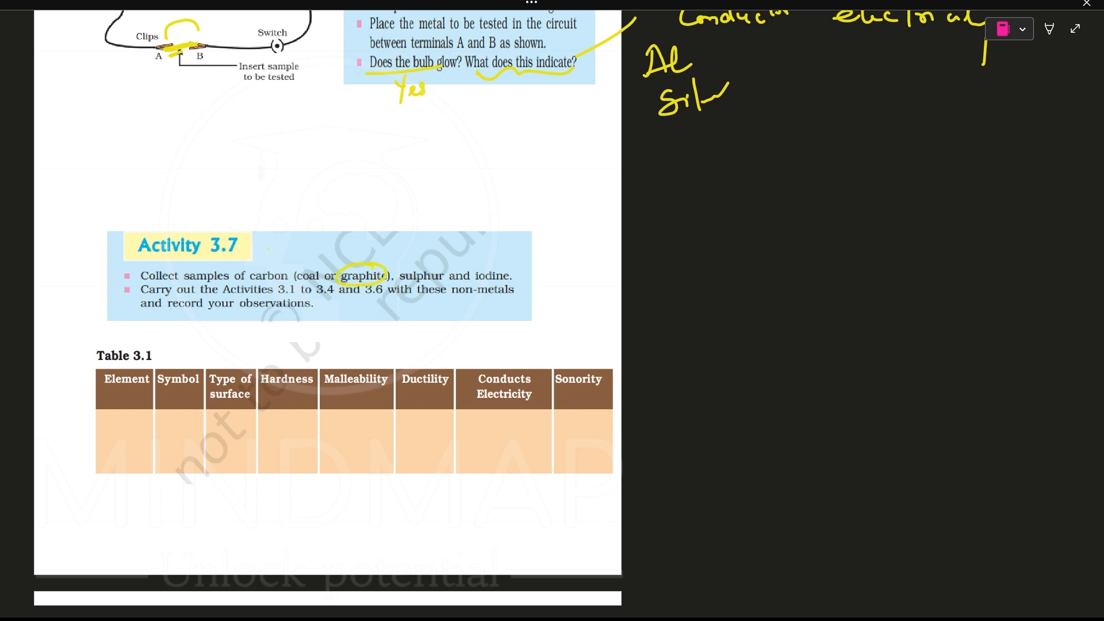
{"action": "left_click_drag", "start_coordinate": [260, 277], "coordinate": [292, 241]}
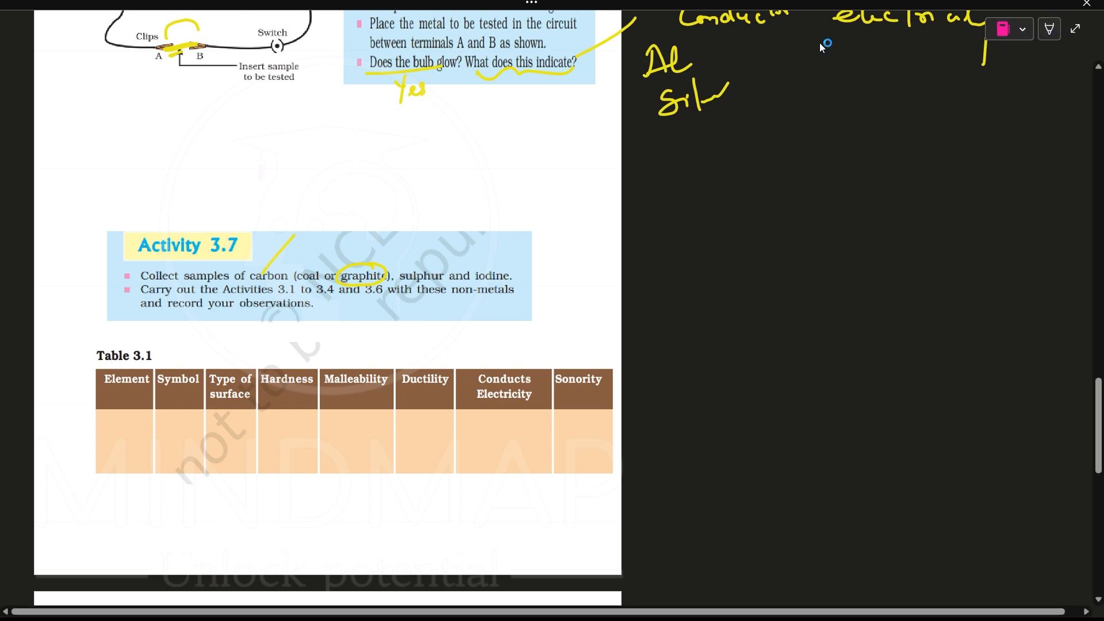
{"action": "mouse_move", "coordinate": [887, 299]}
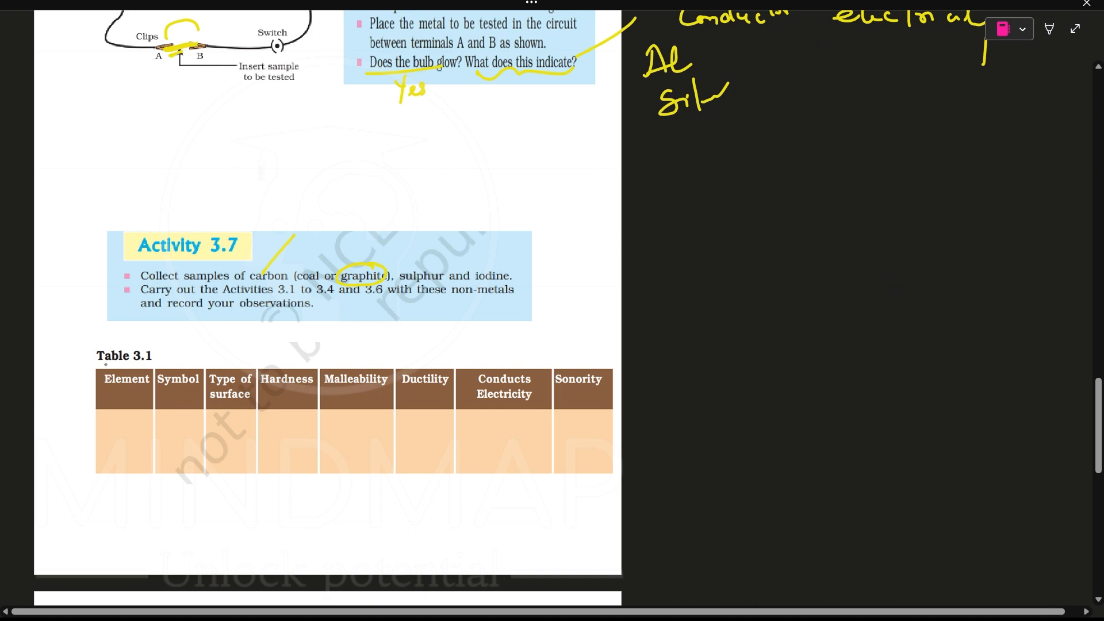
{"action": "left_click_drag", "start_coordinate": [74, 358], "coordinate": [106, 344]}
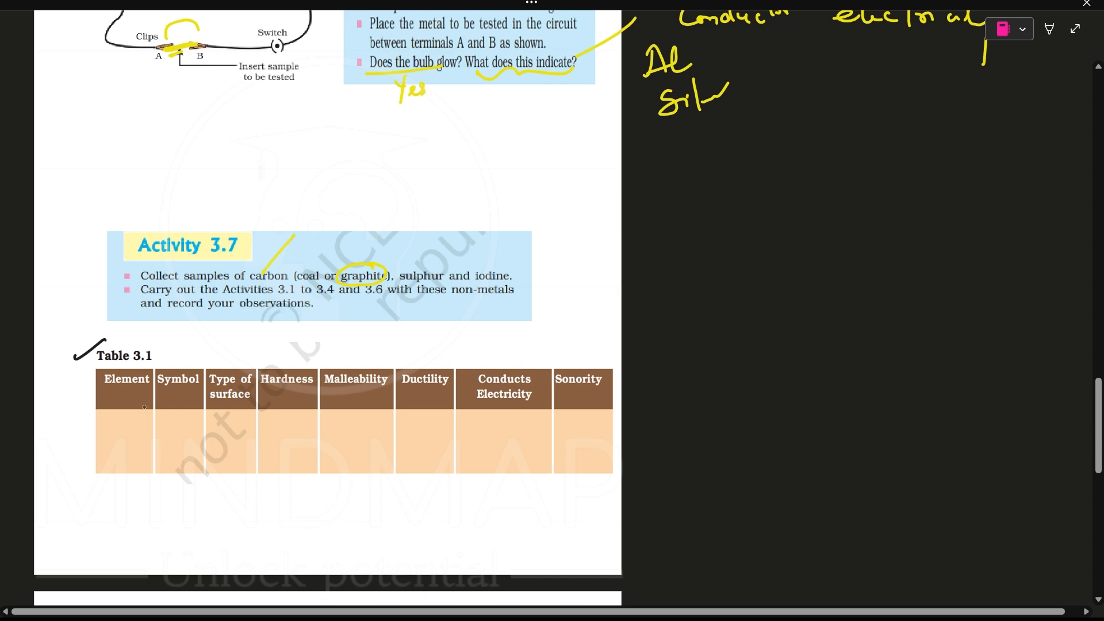
Write carbon, graphite, Sulphur, Iodine under Element with symbols C, C, S, I
{"action": "scroll", "scroll_direction": "down", "scroll_amount": 3}
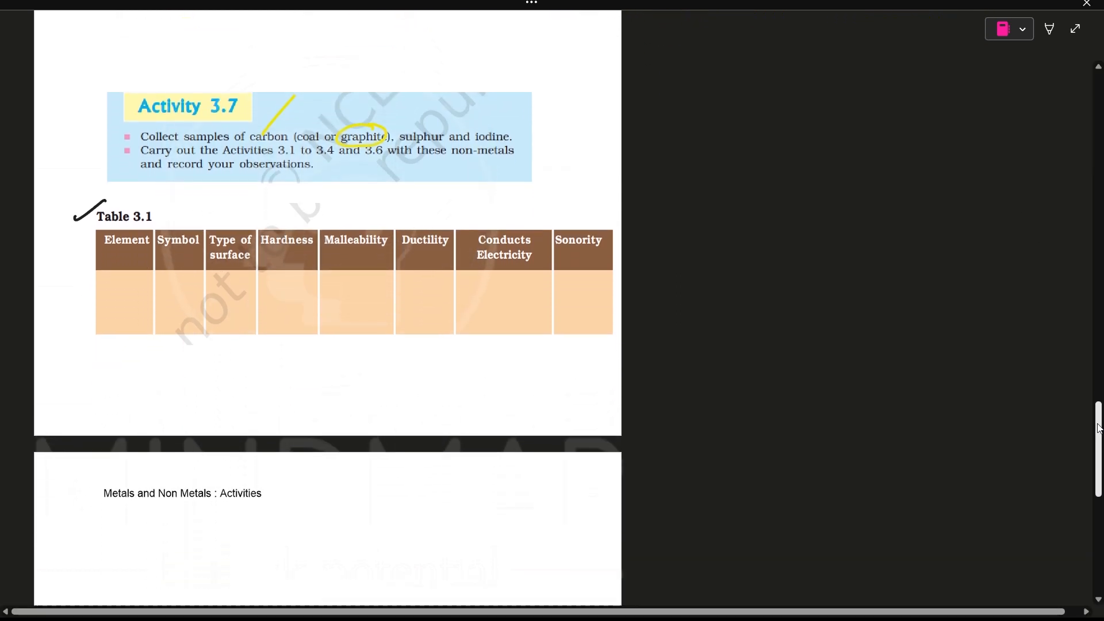
{"action": "scroll", "scroll_direction": "down", "scroll_amount": 3}
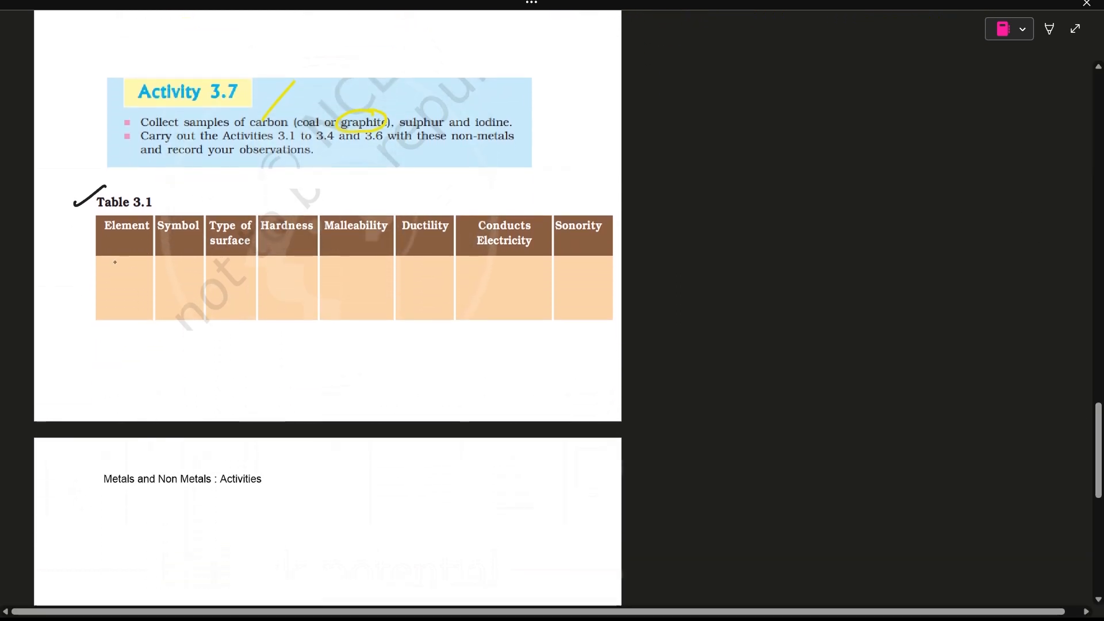
{"action": "type", "text": "Carl"}
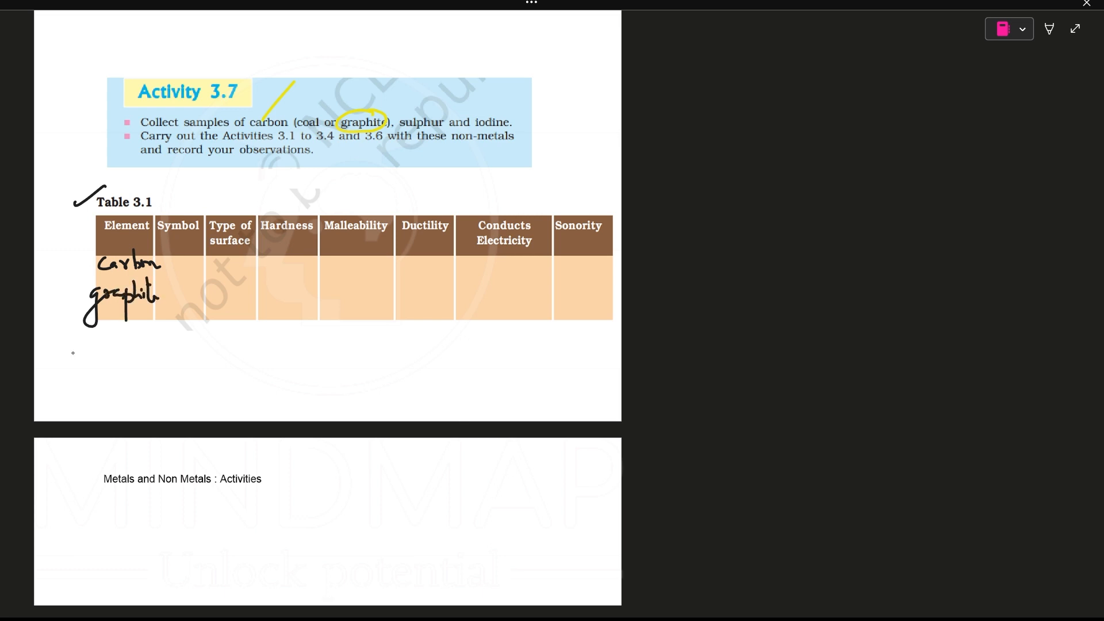
{"action": "type", "text": "Sul"}
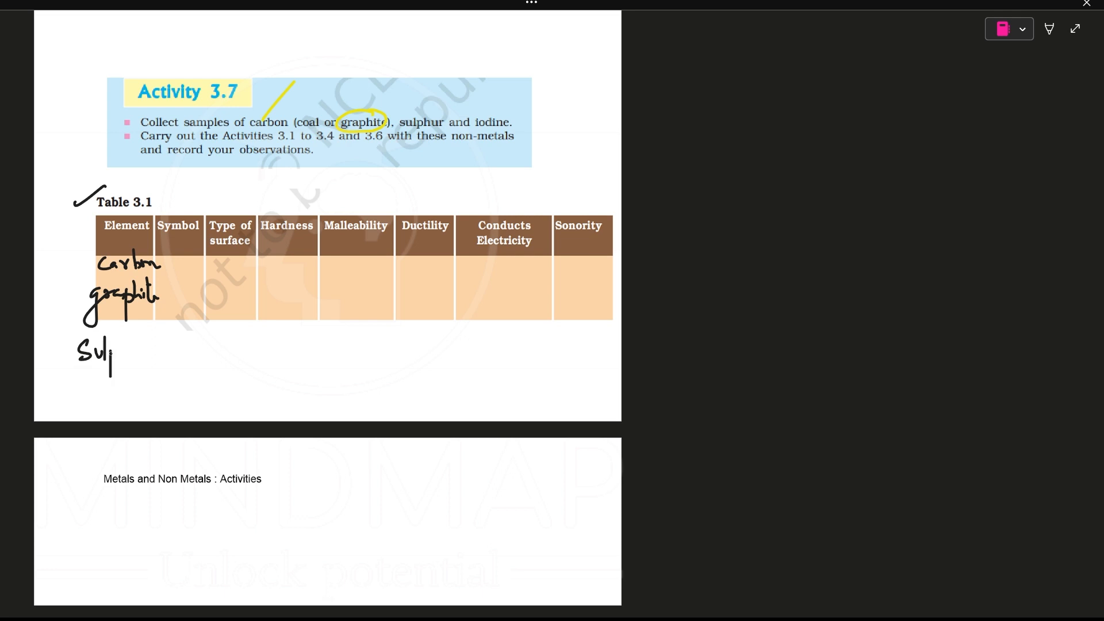
{"action": "type", "text": "phur"}
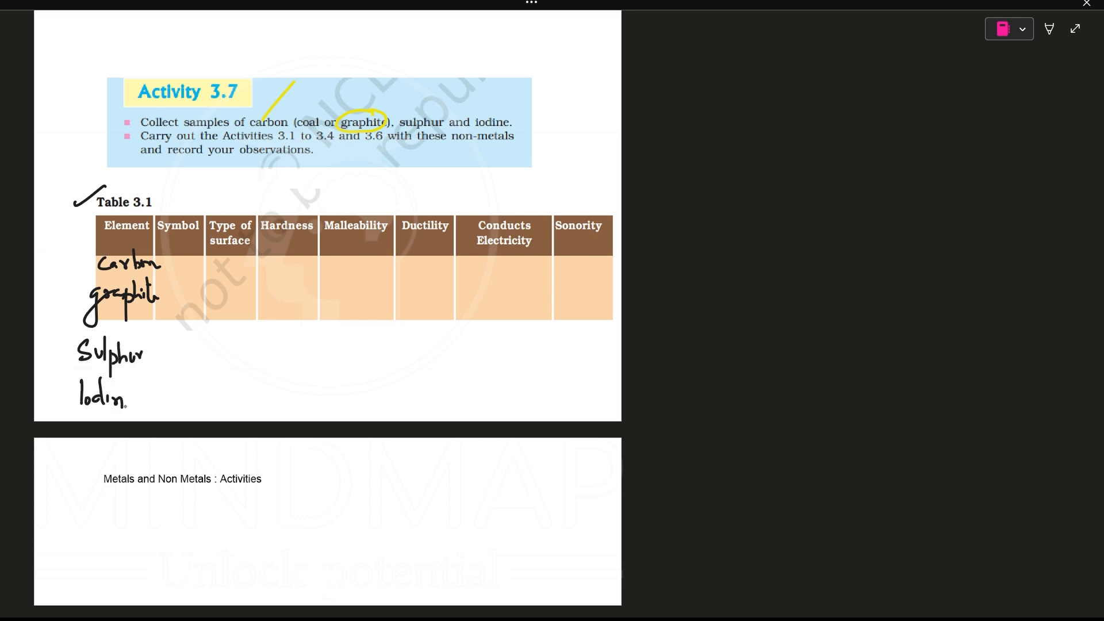
{"action": "type", "text": "Iodine"}
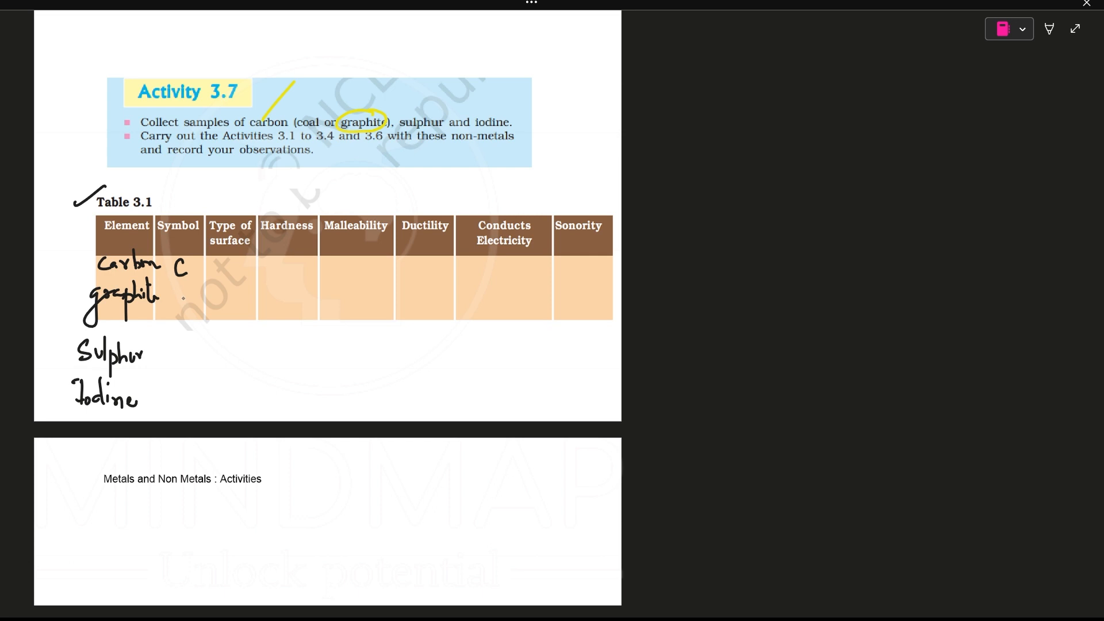
{"action": "type", "text": "C"}
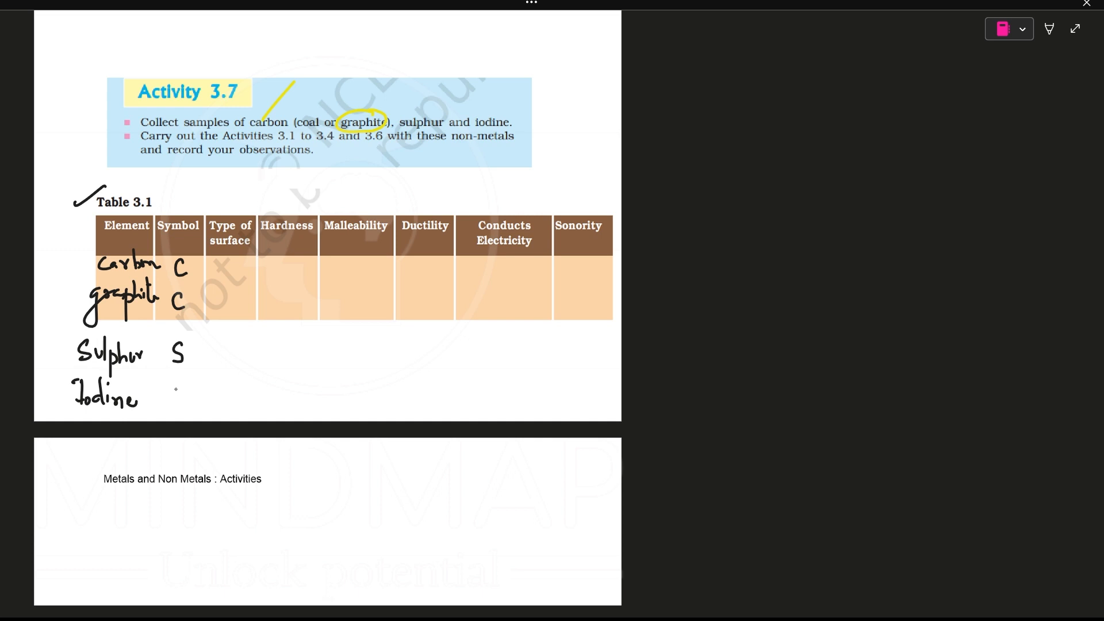
{"action": "type", "text": "I"}
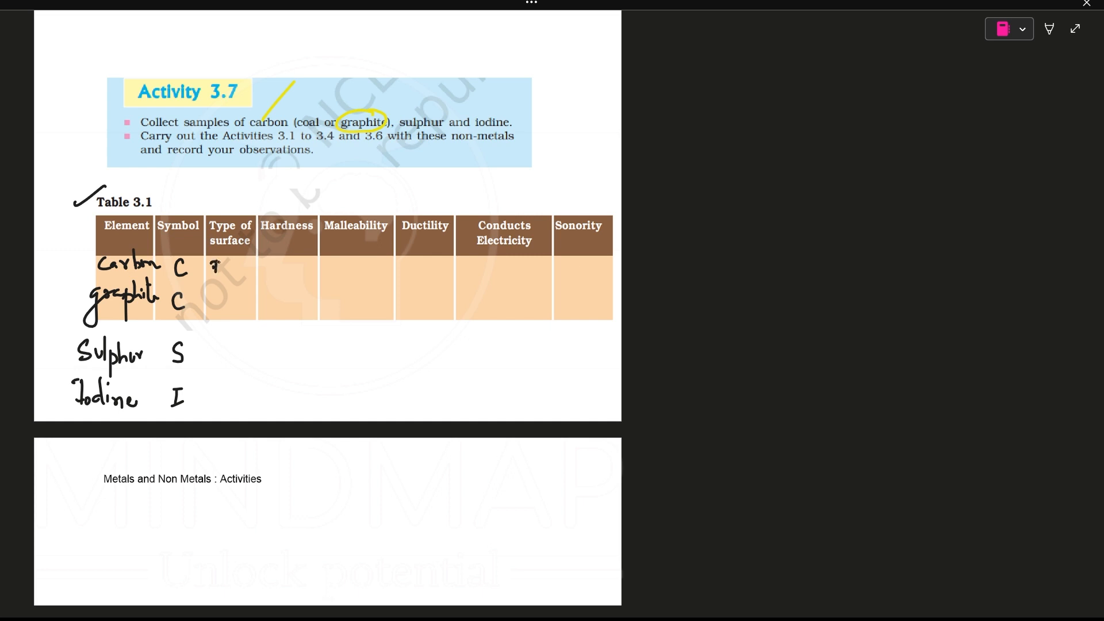
Write surface types Dull, Bit lustre, Dull, lustrous, then tick the Hardness heading
{"action": "type", "text": "Dull"}
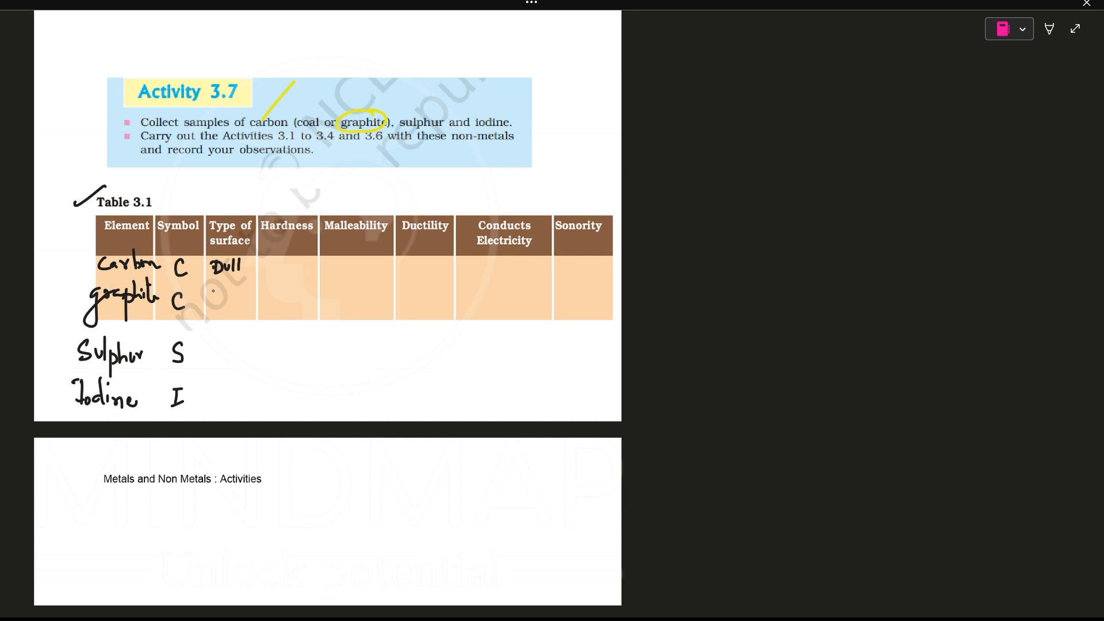
{"action": "type", "text": "B!"}
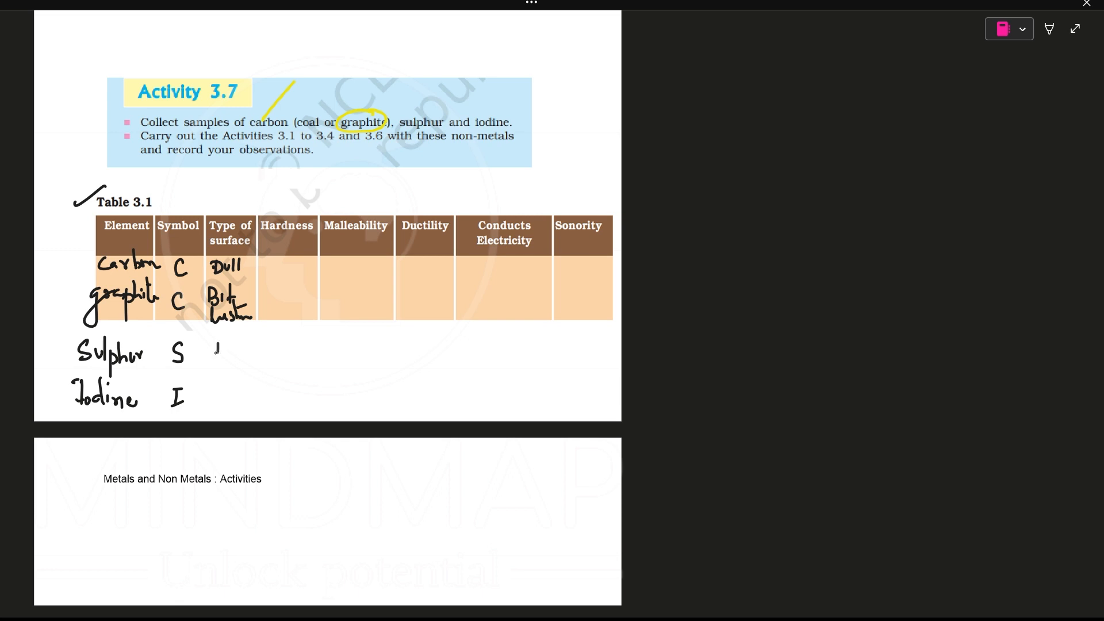
{"action": "type", "text": "Dull"}
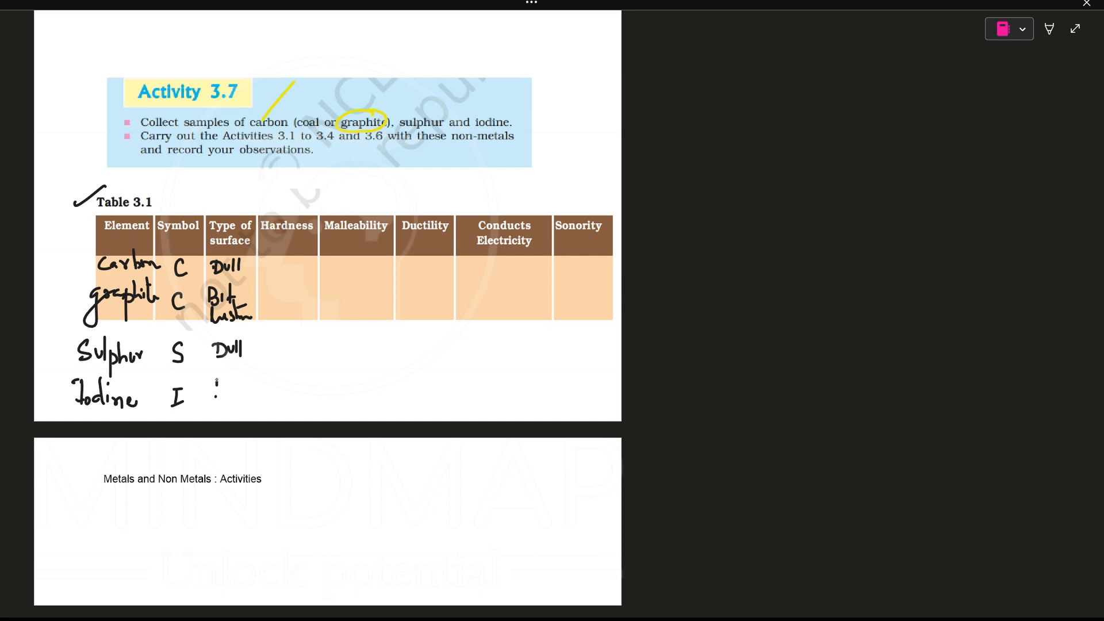
{"action": "left_click_drag", "start_coordinate": [211, 391], "coordinate": [253, 391]}
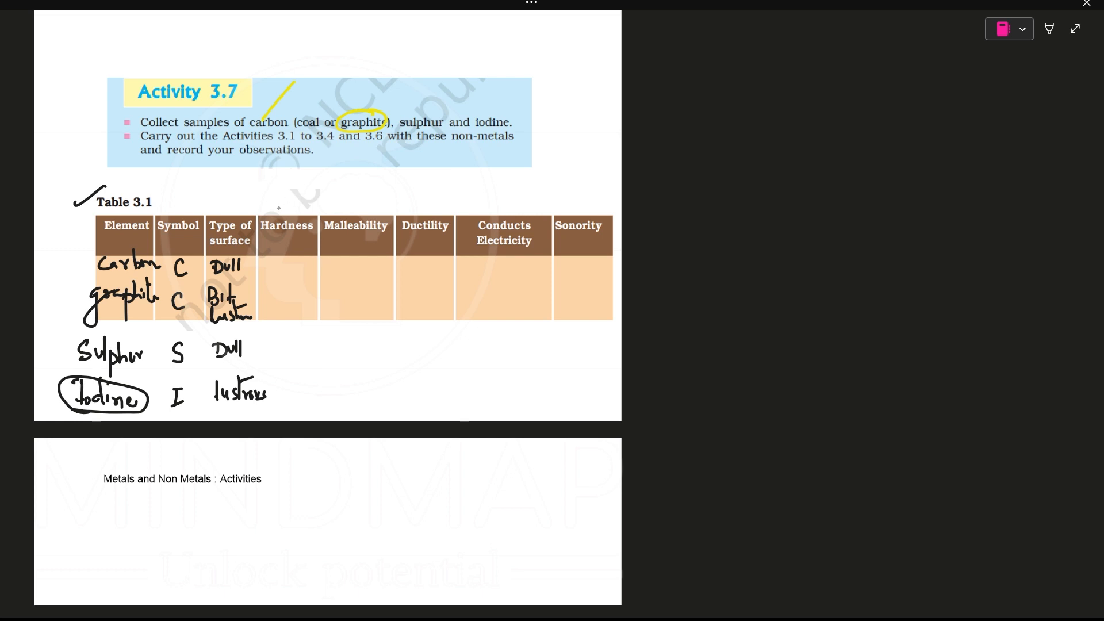
{"action": "left_click_drag", "start_coordinate": [278, 211], "coordinate": [310, 183]}
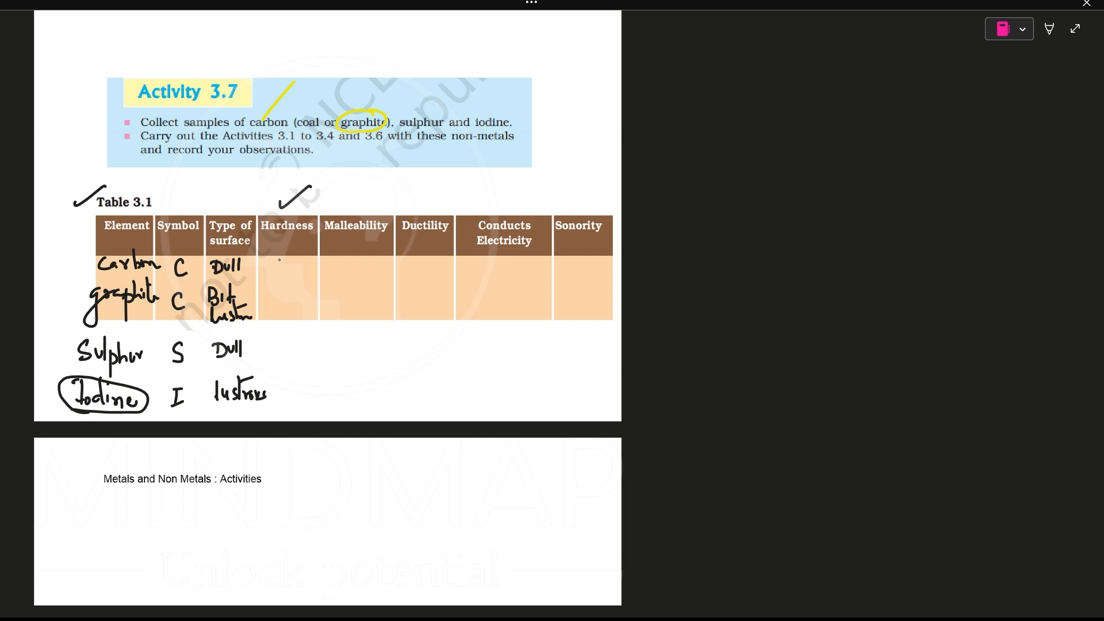
Write No under Hardness for all four non-metals, bracket them, and tick Malleability
{"action": "type", "text": "No"}
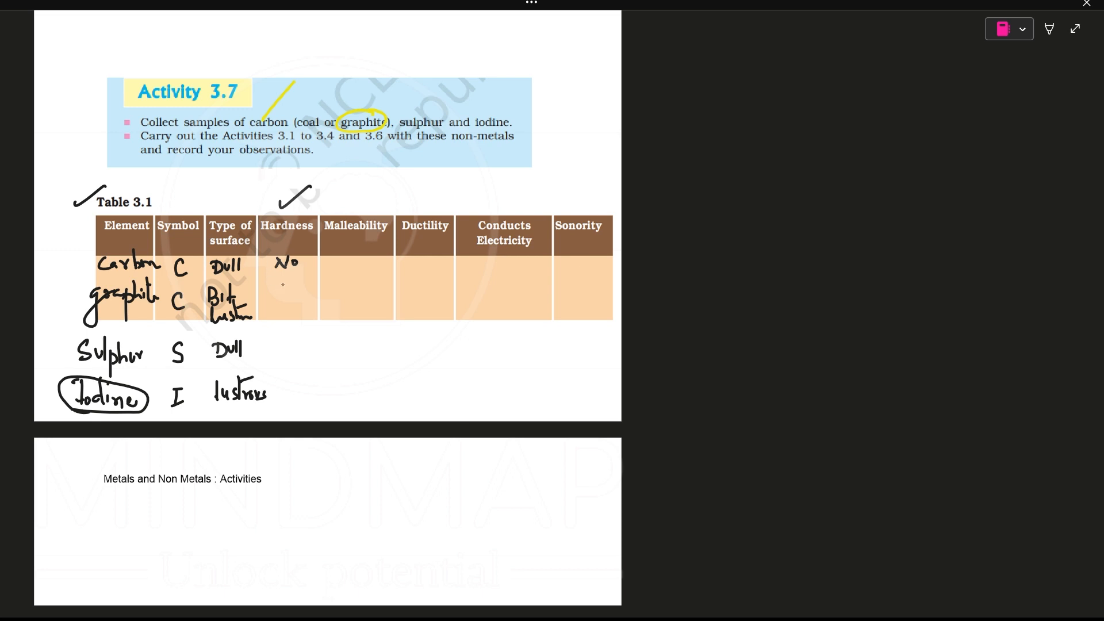
{"action": "left_click_drag", "start_coordinate": [275, 299], "coordinate": [281, 288]}
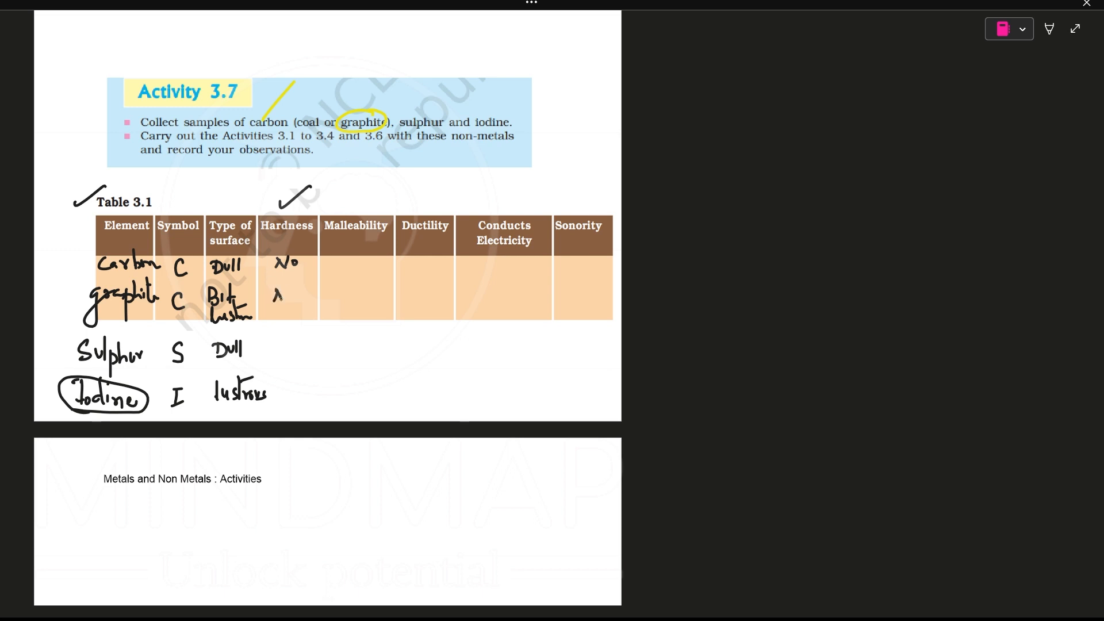
{"action": "type", "text": "No"}
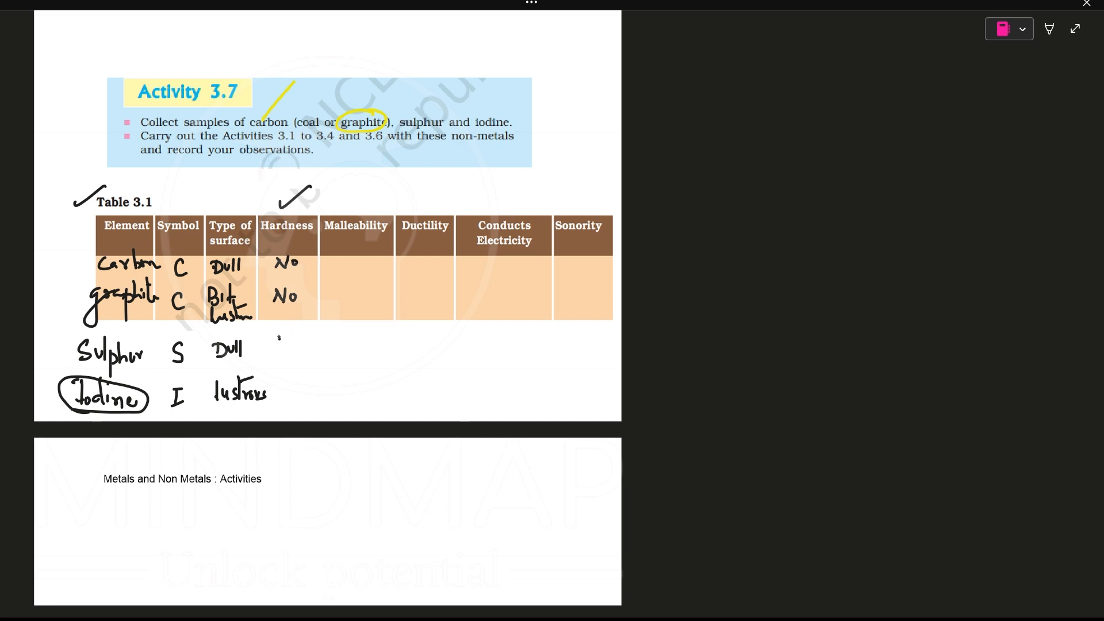
{"action": "type", "text": "No"}
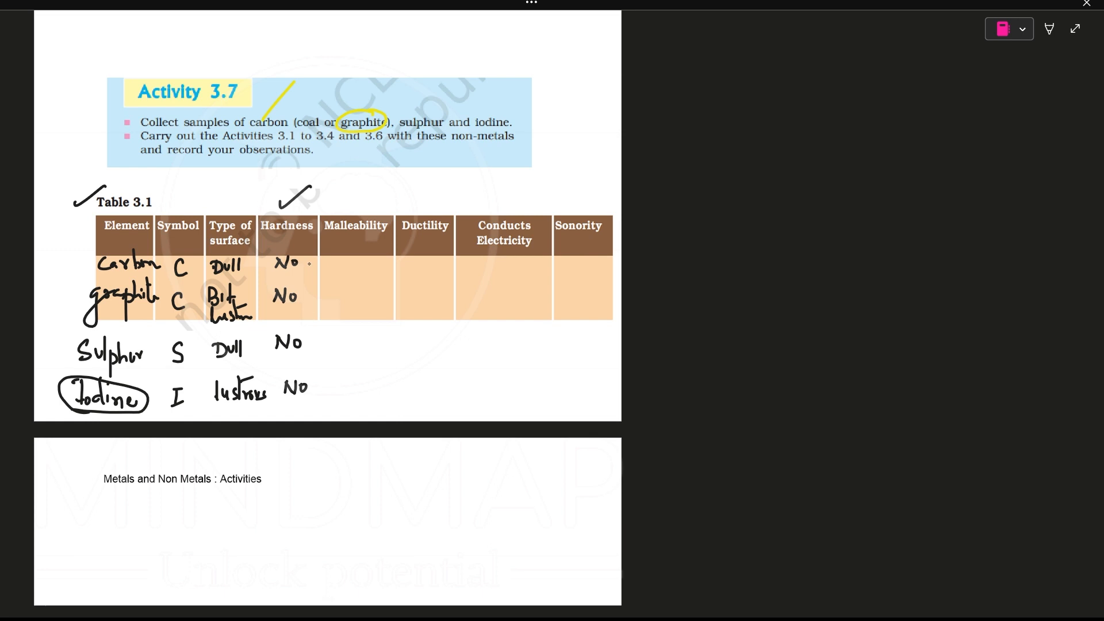
{"action": "left_click_drag", "start_coordinate": [306, 264], "coordinate": [306, 359]}
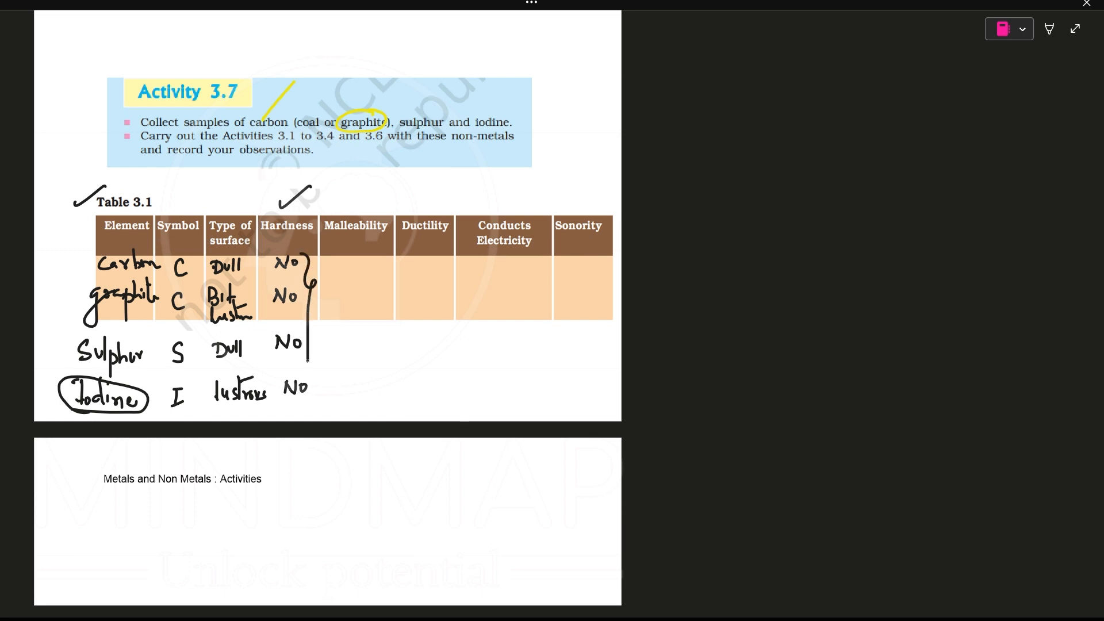
{"action": "left_click_drag", "start_coordinate": [310, 367], "coordinate": [310, 405]}
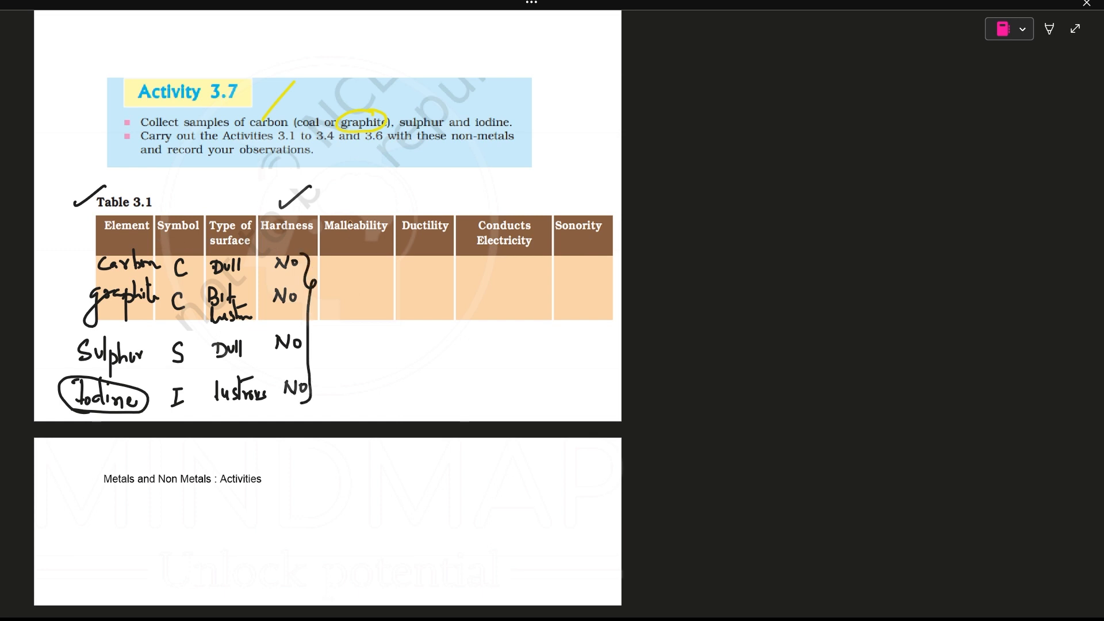
{"action": "left_click_drag", "start_coordinate": [356, 201], "coordinate": [383, 188]}
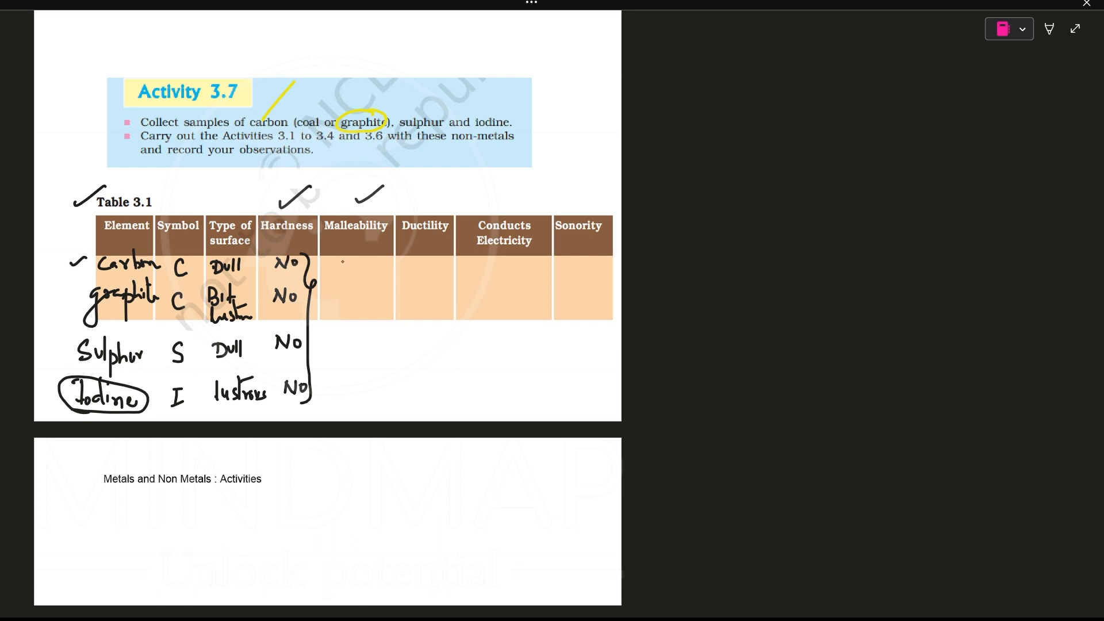
Write No for each non-metal under Malleability and Ductility
{"action": "type", "text": "No"}
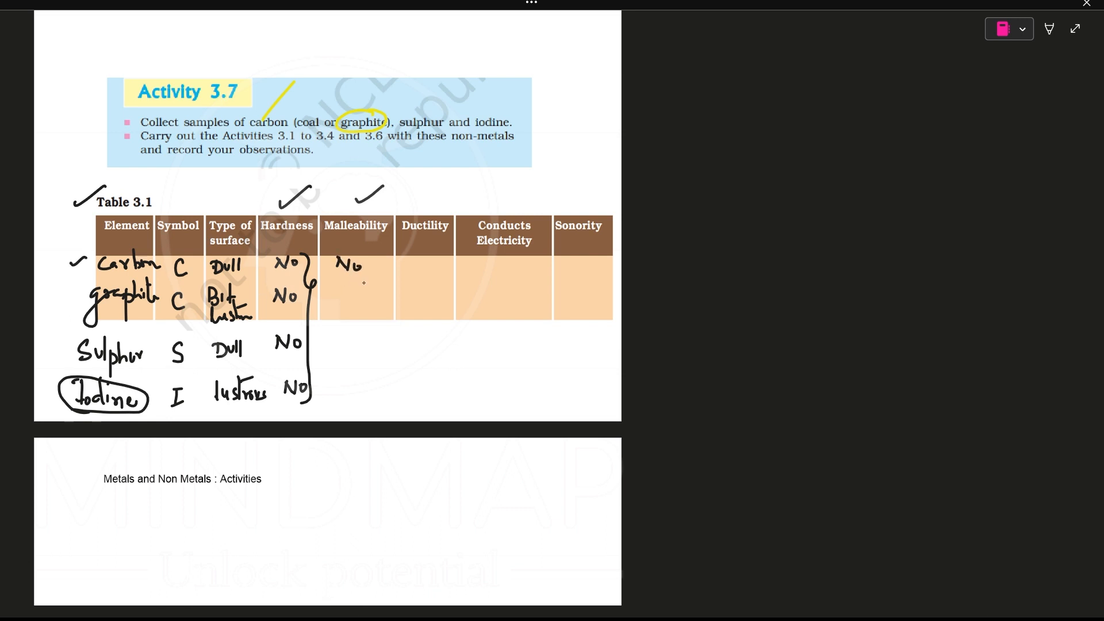
{"action": "type", "text": "No"}
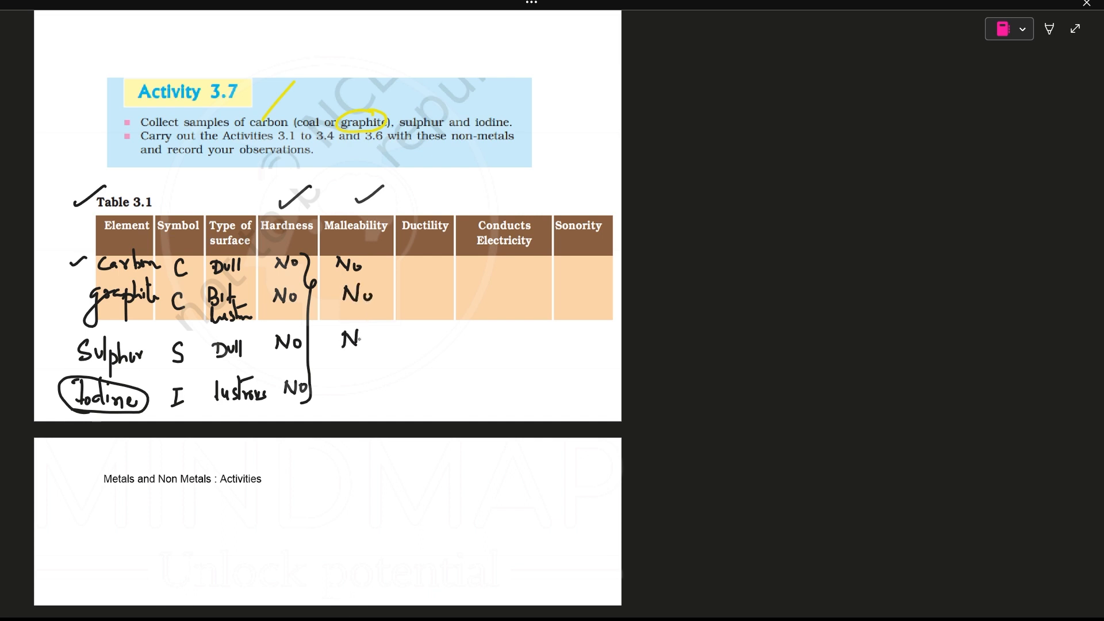
{"action": "type", "text": "No"}
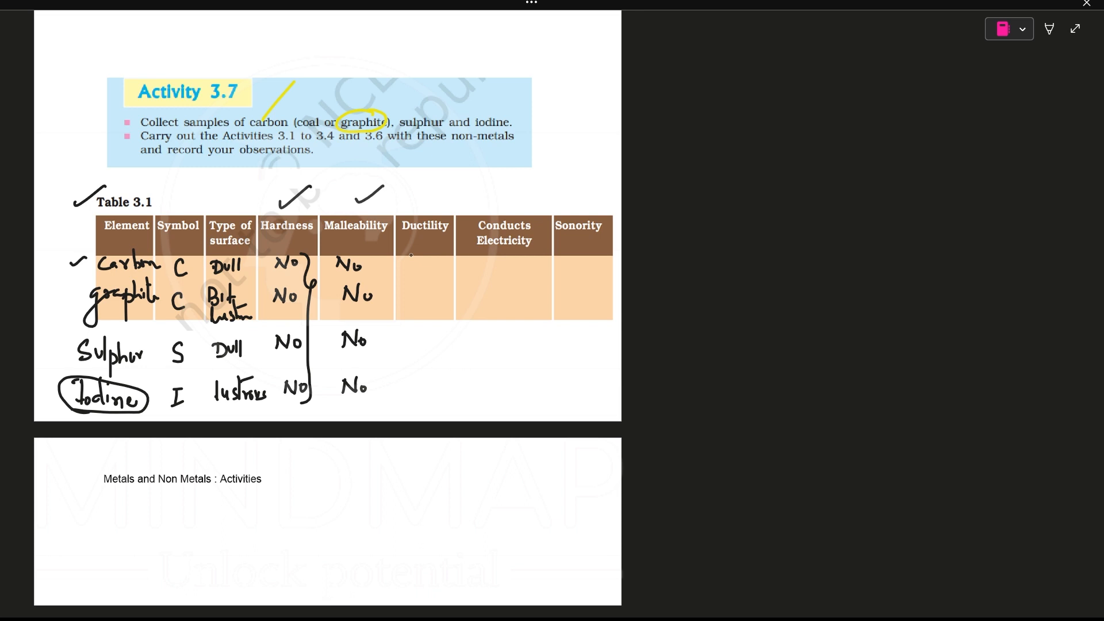
{"action": "left_click", "coordinate": [409, 270]}
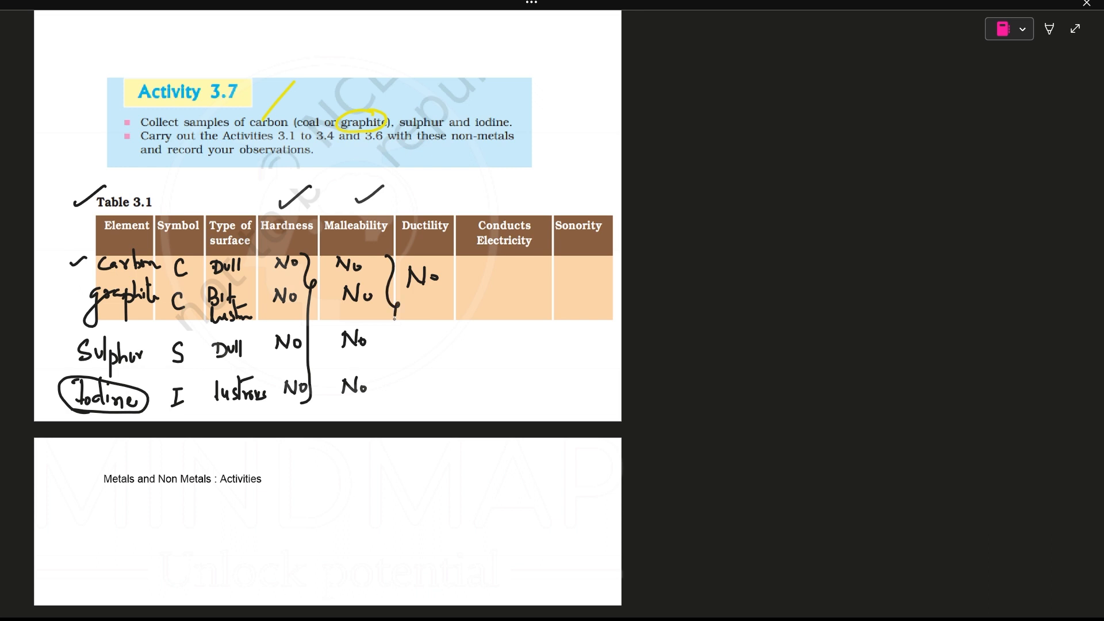
Brace the Hardness-to-Ductility headings and answers together, linking them to the 'Brittle' note
{"action": "left_click_drag", "start_coordinate": [395, 317], "coordinate": [391, 412]}
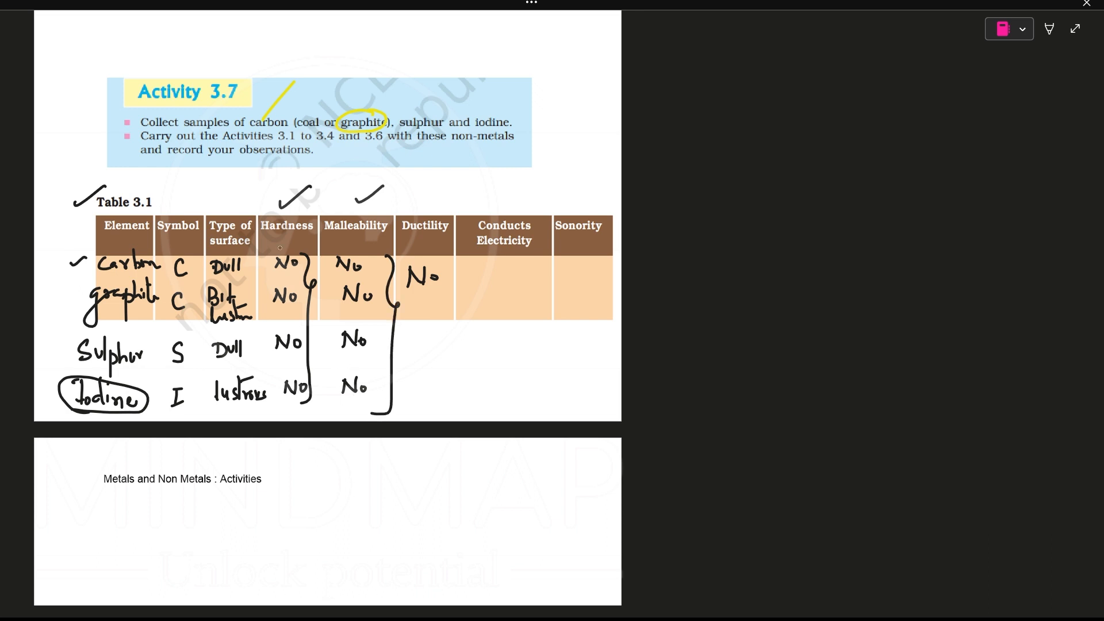
{"action": "left_click_drag", "start_coordinate": [260, 211], "coordinate": [317, 190]}
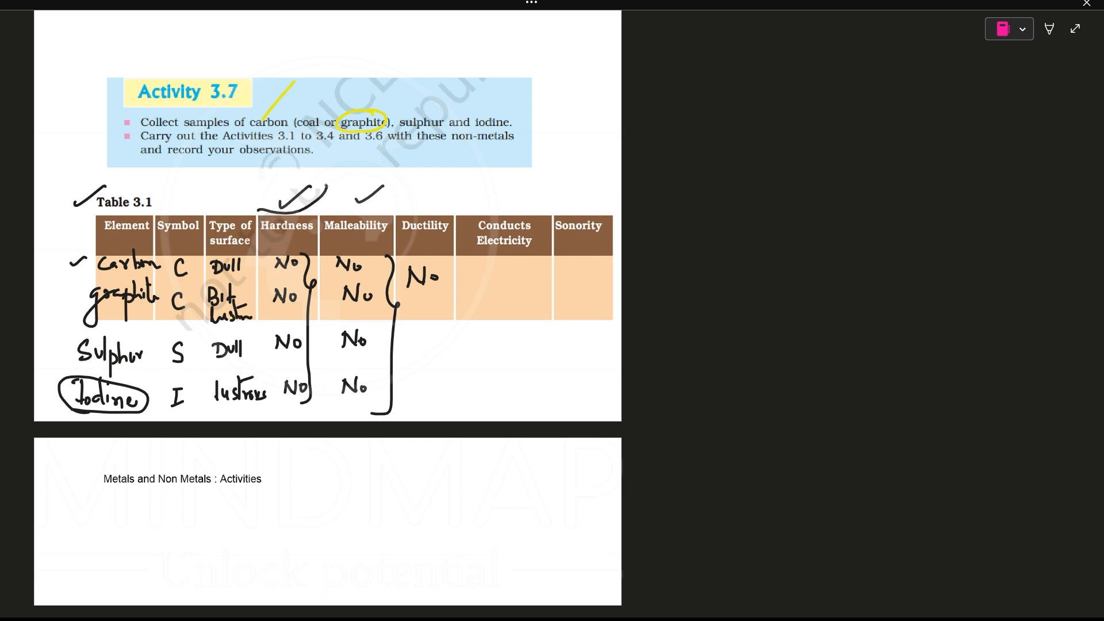
{"action": "left_click_drag", "start_coordinate": [320, 191], "coordinate": [447, 211]}
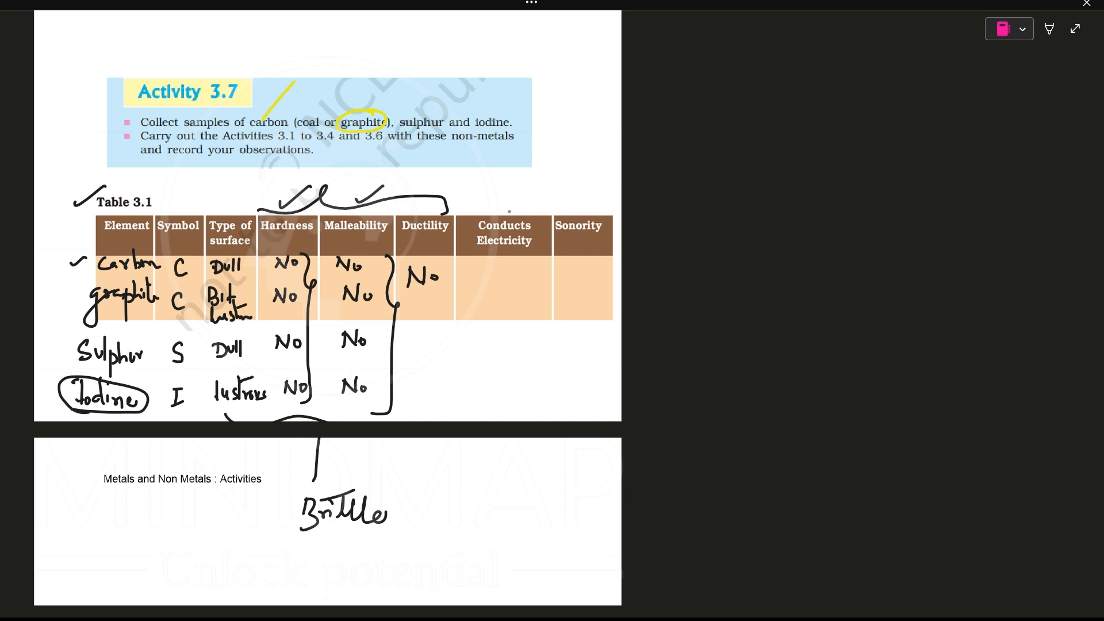
{"action": "left_click_drag", "start_coordinate": [504, 179], "coordinate": [504, 205]}
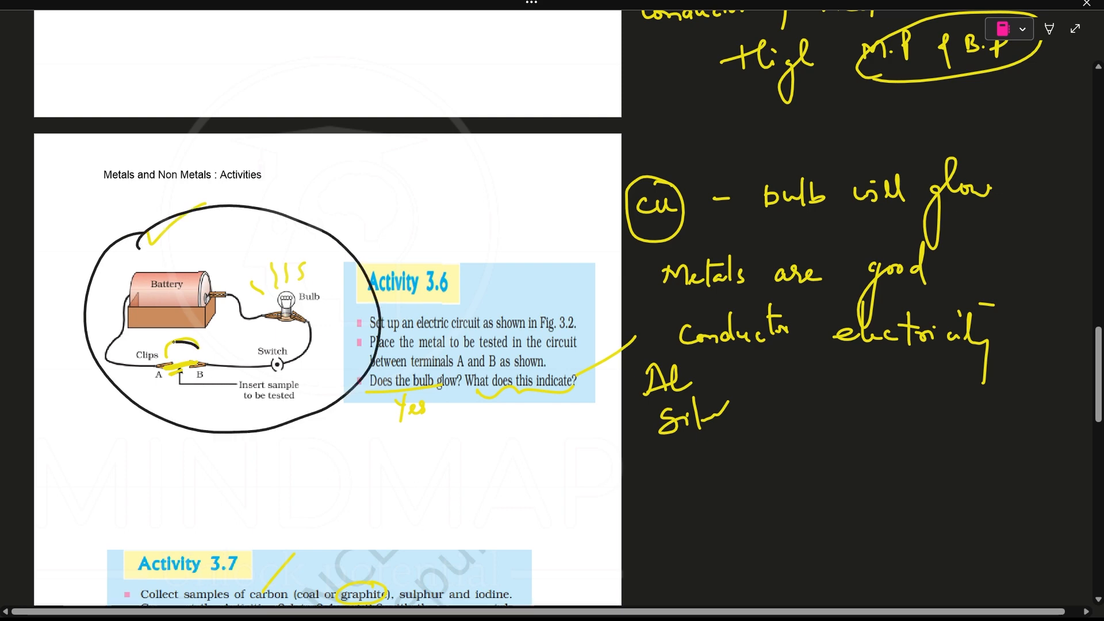
Circle sample terminals A and B in the Activity 3.6 circuit
{"action": "left_click_drag", "start_coordinate": [176, 345], "coordinate": [187, 373]}
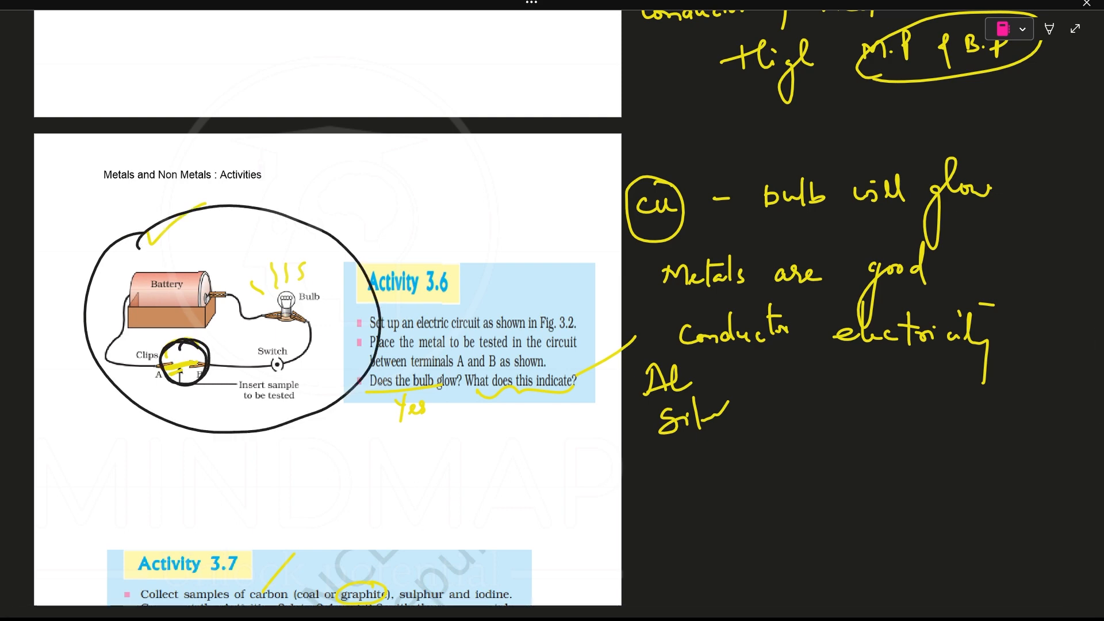
{"action": "scroll", "scroll_direction": "down", "scroll_amount": 3}
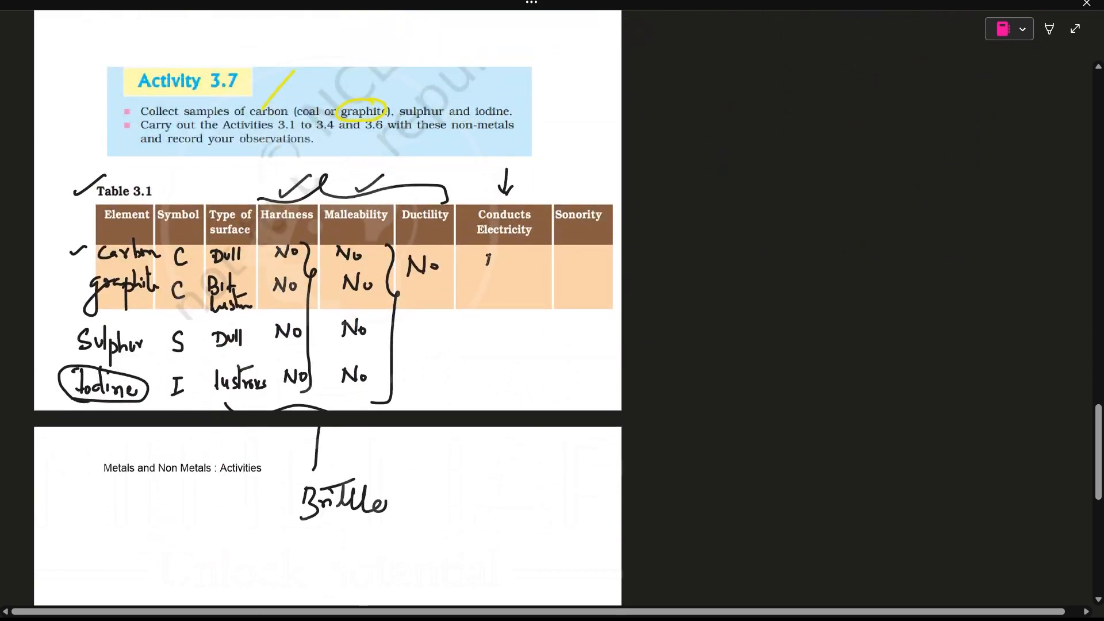
Fill Conducts Electricity with No, Yes, No, No and circle graphite
{"action": "type", "text": "No"}
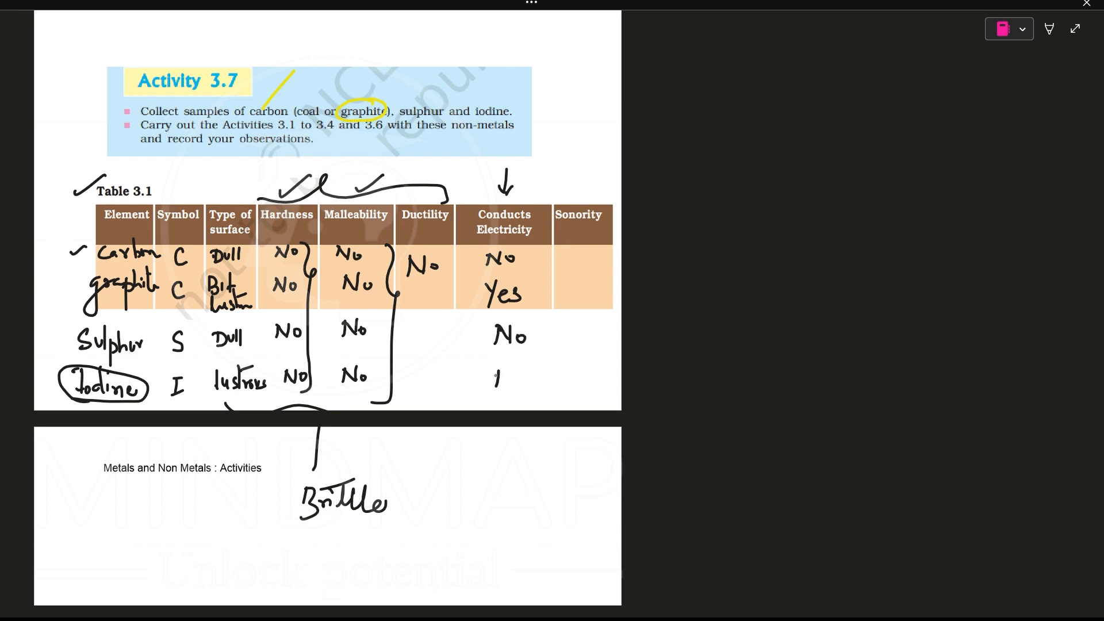
{"action": "type", "text": "No"}
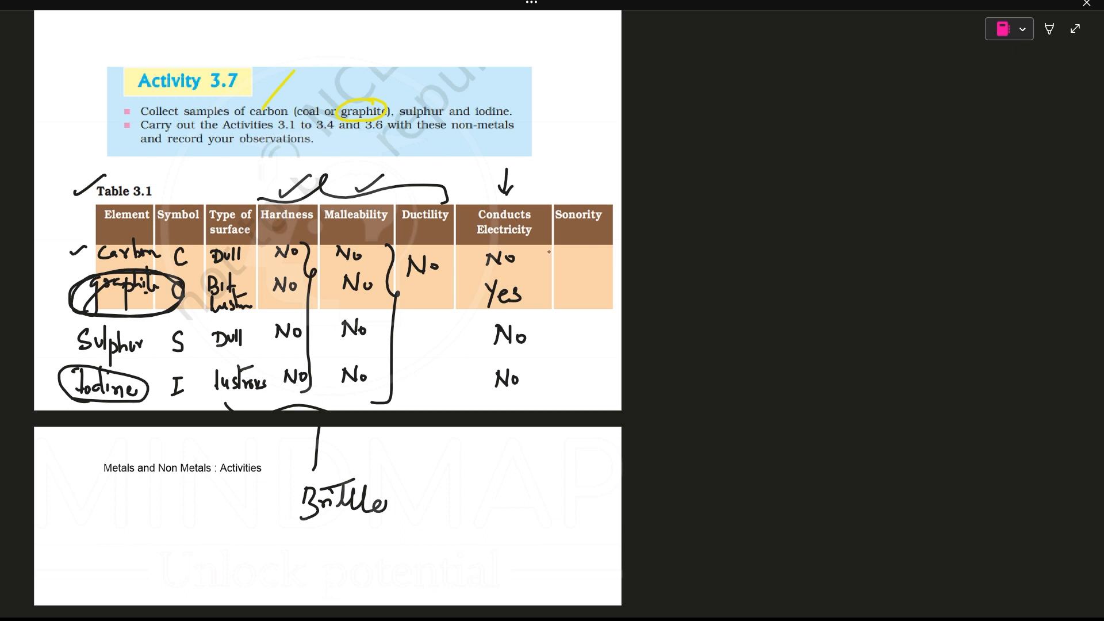
{"action": "left_click_drag", "start_coordinate": [574, 158], "coordinate": [574, 194]}
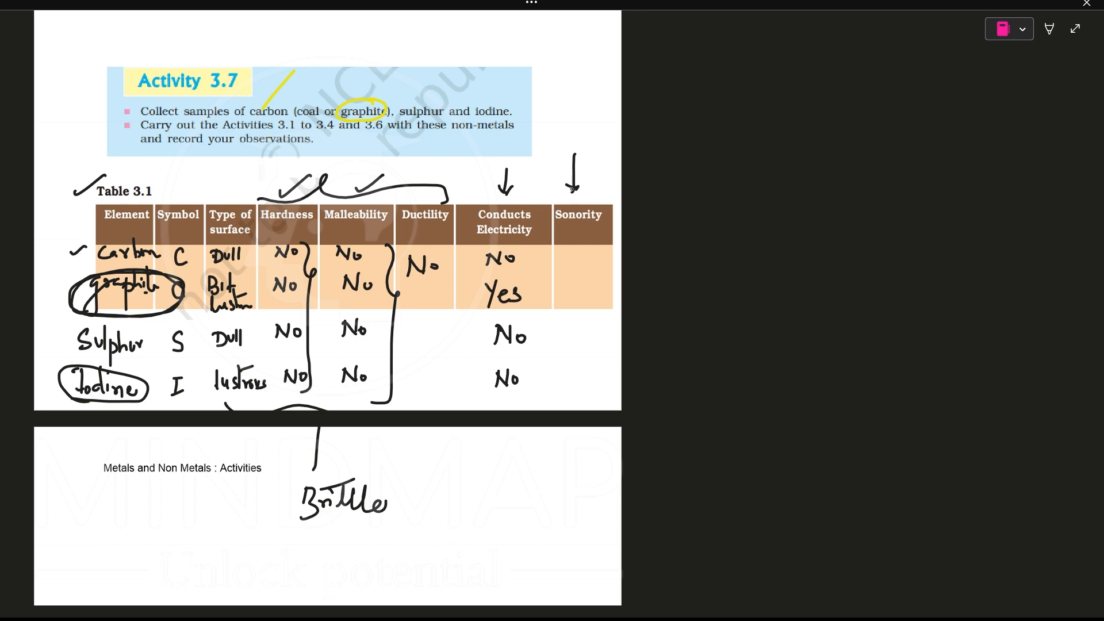
Write No in the Sonority column for carbon, graphite, Sulphur and Iodine
{"action": "type", "text": "No"}
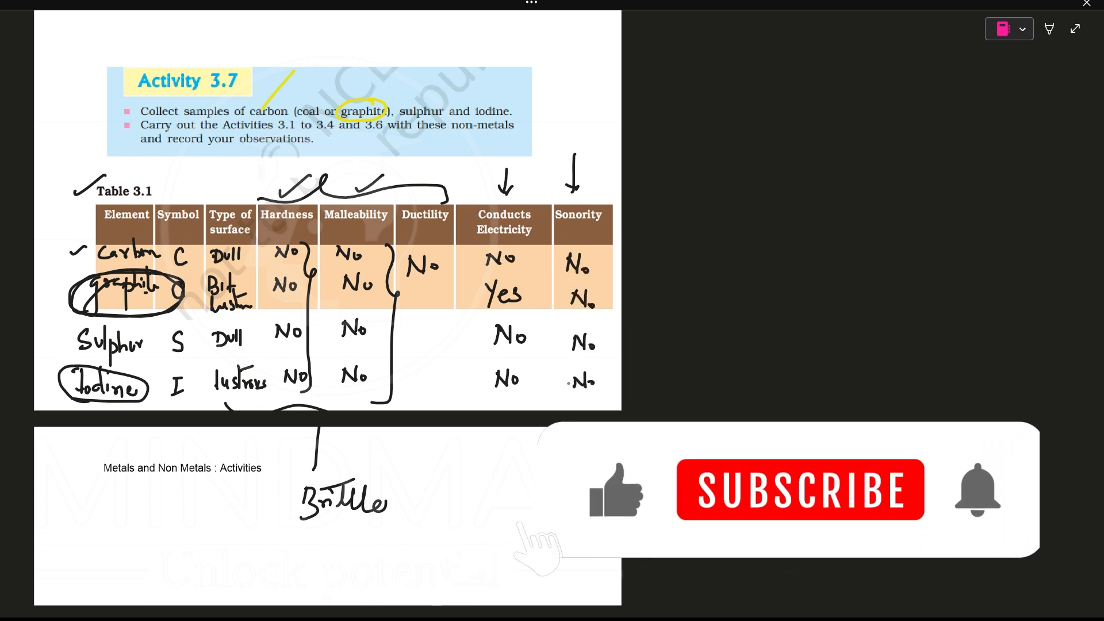
{"action": "left_click", "coordinate": [800, 489]}
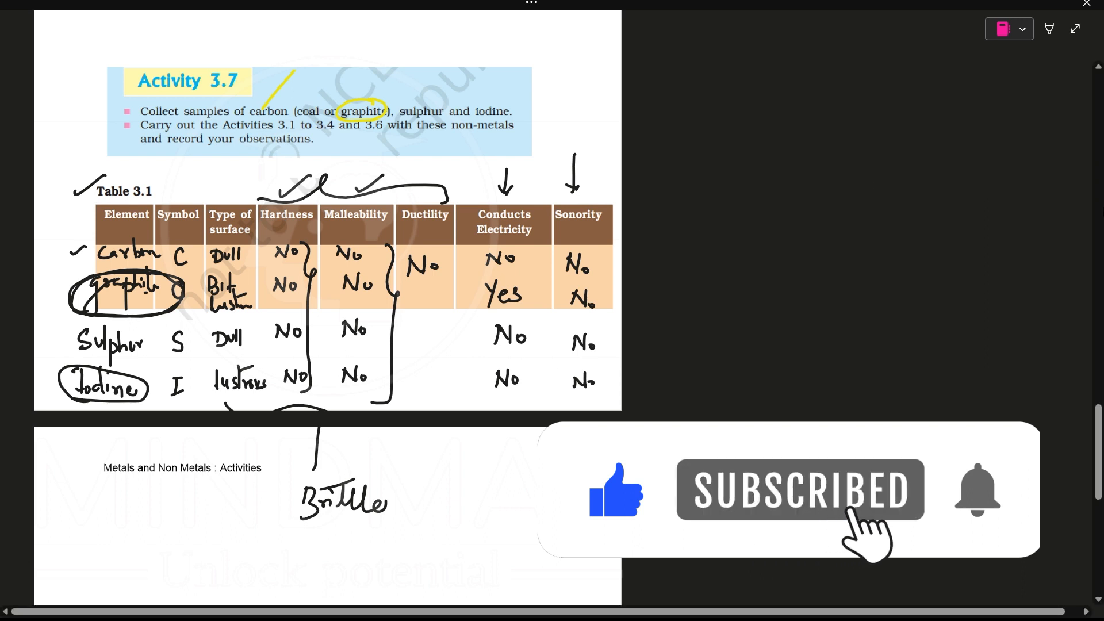